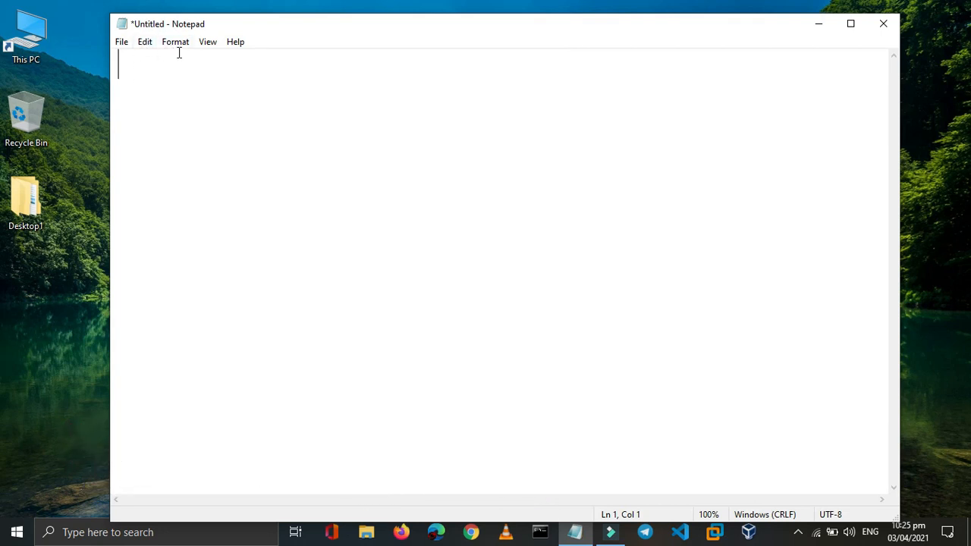
- Bring up the Font dialog and search the font list for 'ting'
left_click(176, 42)
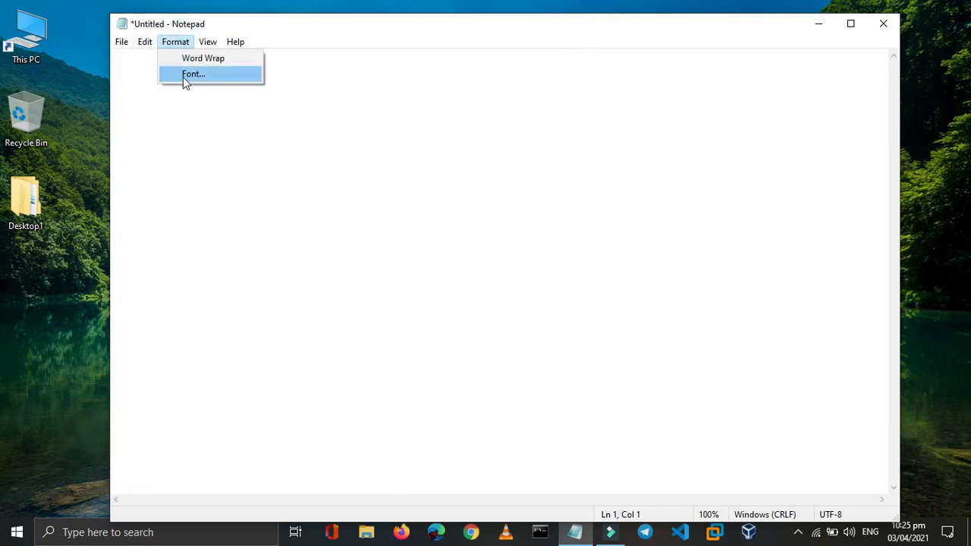
left_click(194, 73)
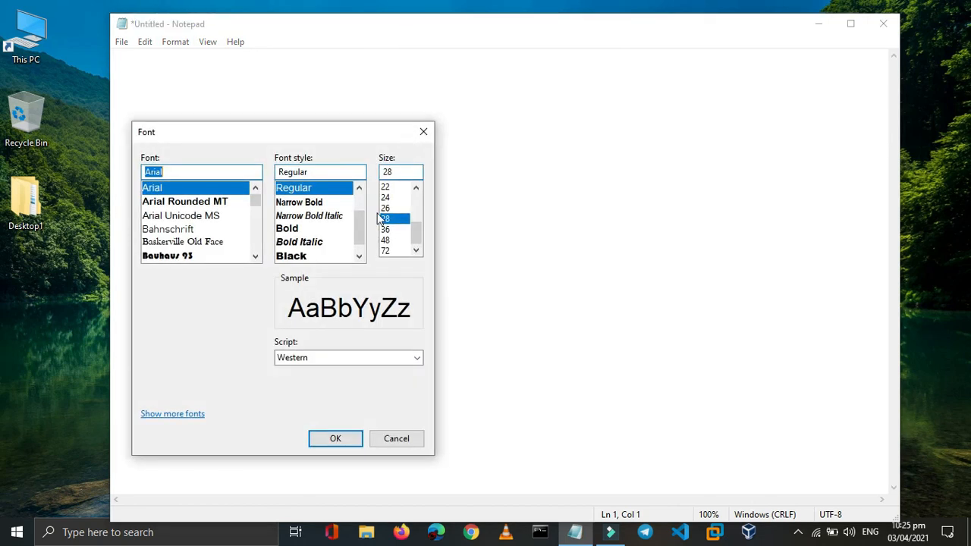
left_click_drag(282, 130, 331, 97)
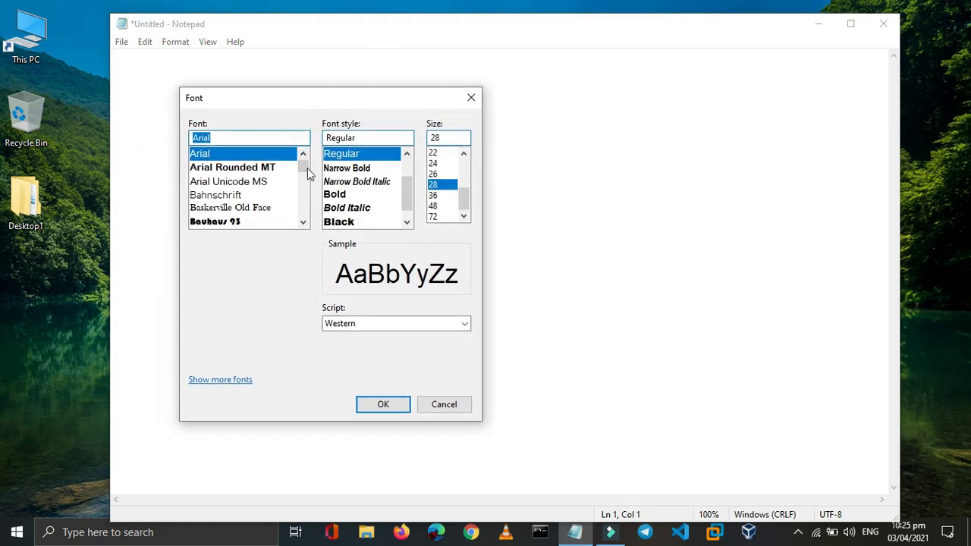
scroll("down", 3)
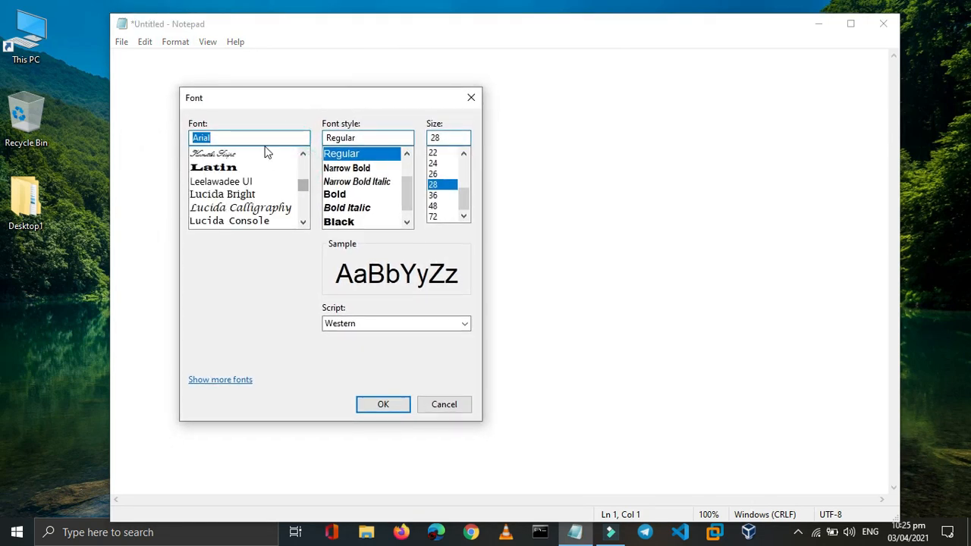
type("t")
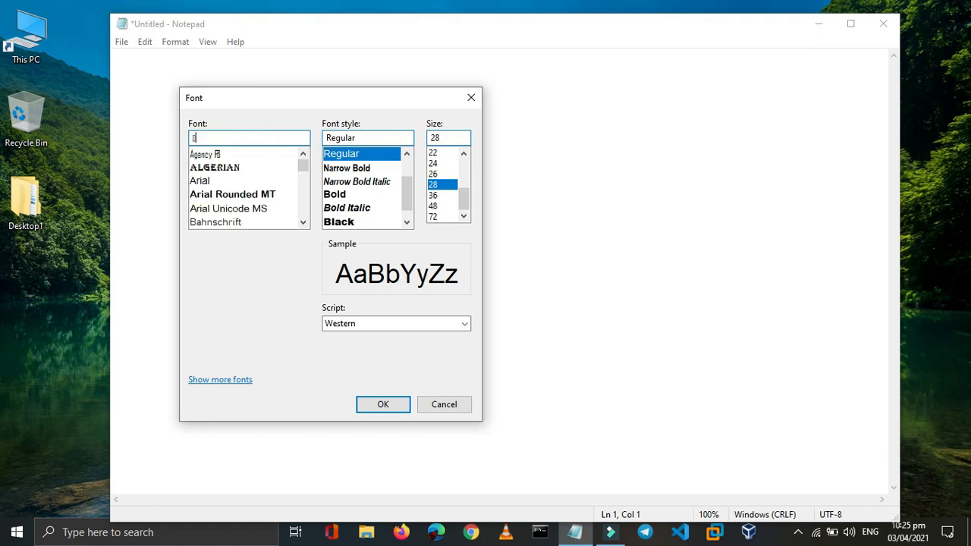
type("in")
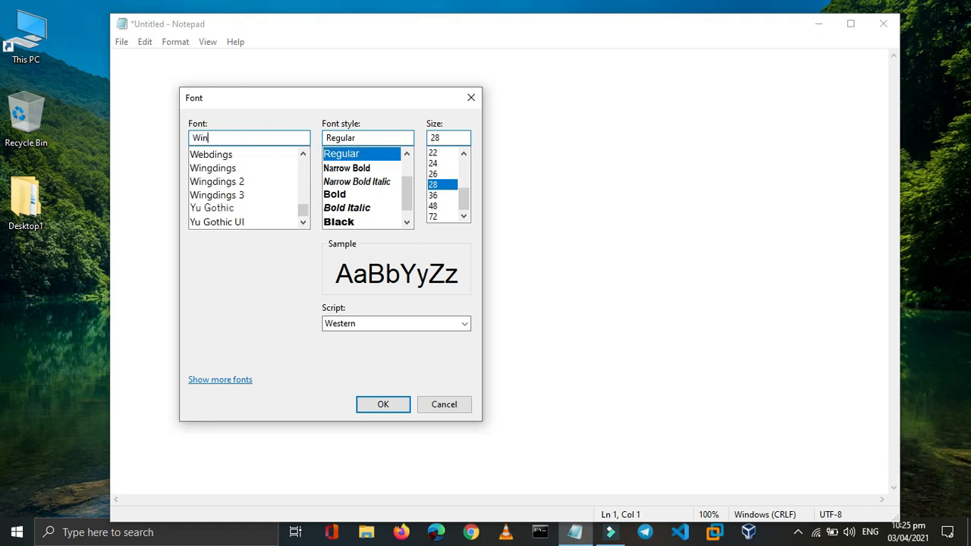
type("g")
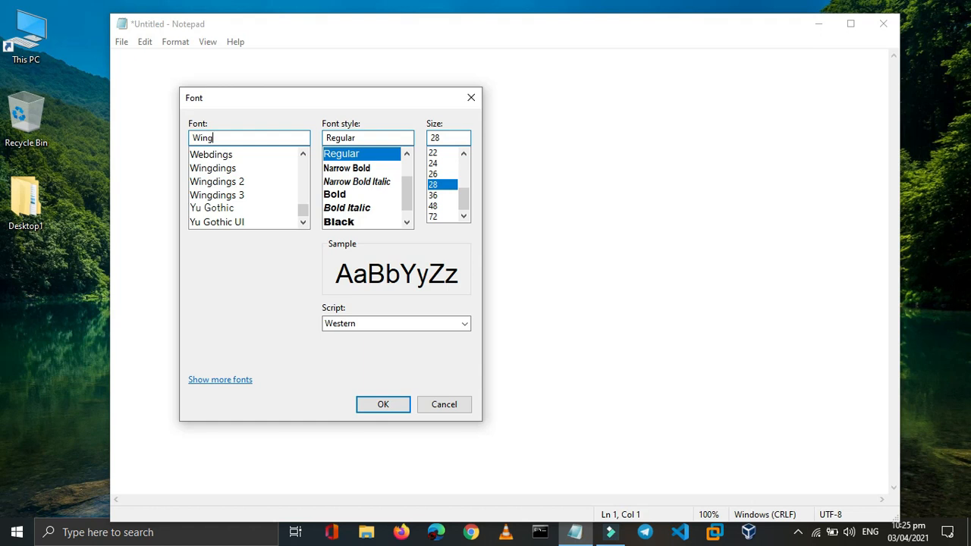
- Apply the Webdings font in Regular style to the note
left_click(211, 155)
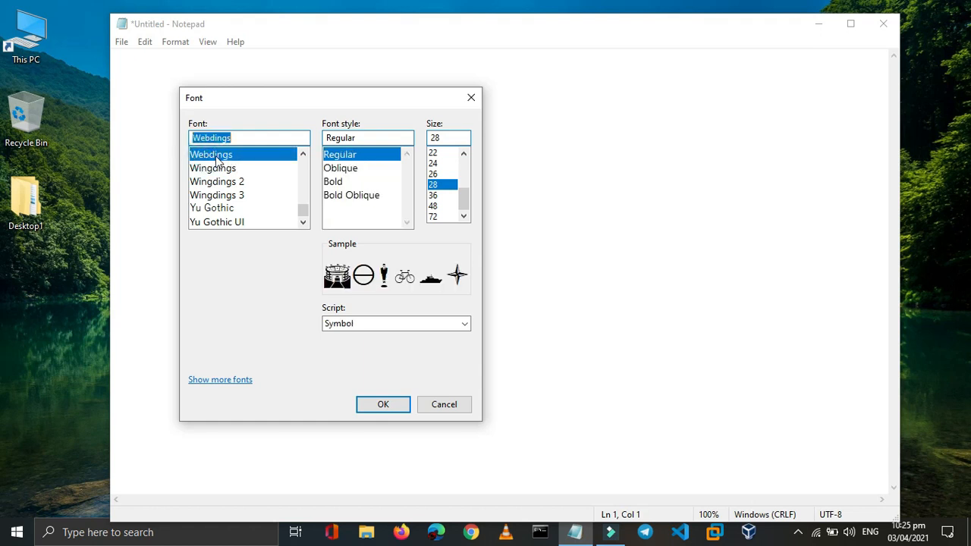
left_click(340, 155)
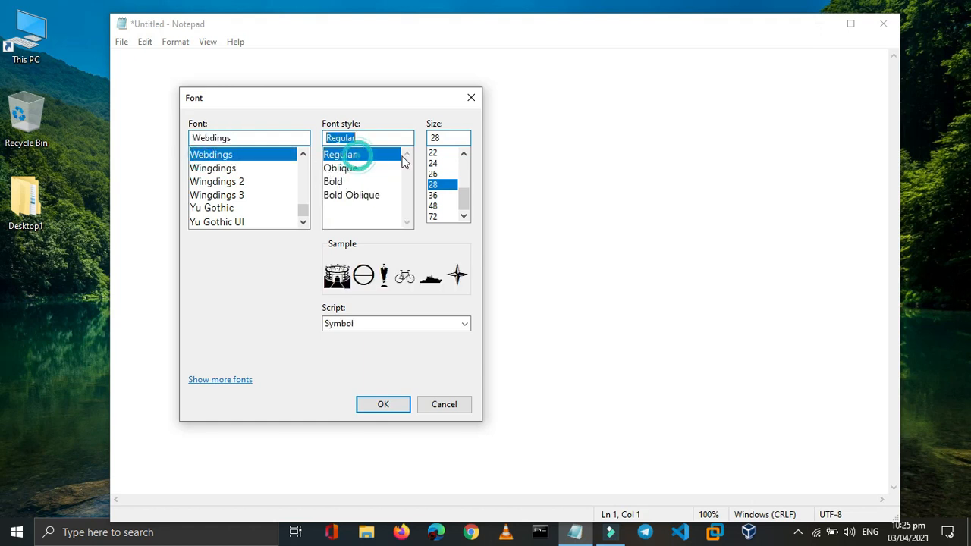
left_click(434, 217)
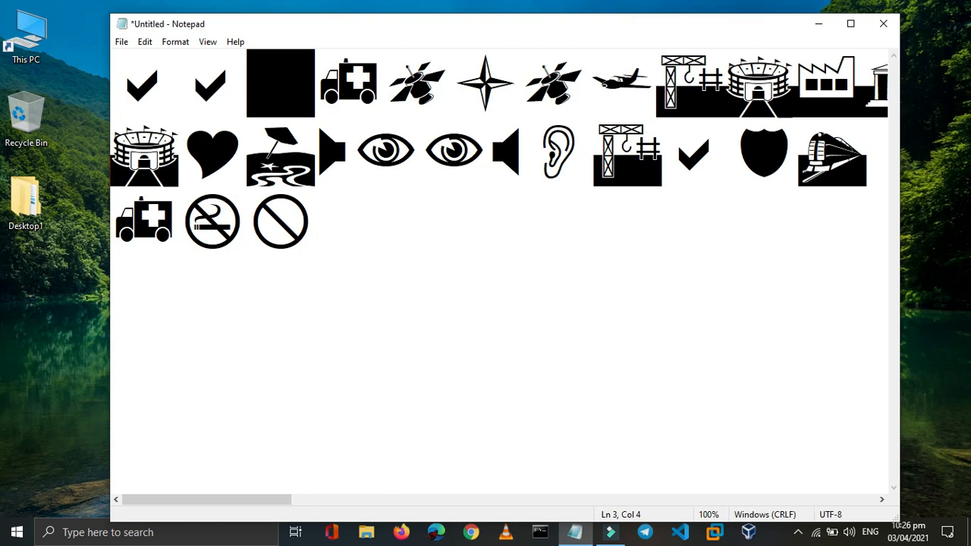
- Switch the symbol text to the Wingdings font at size 72
left_click(176, 42)
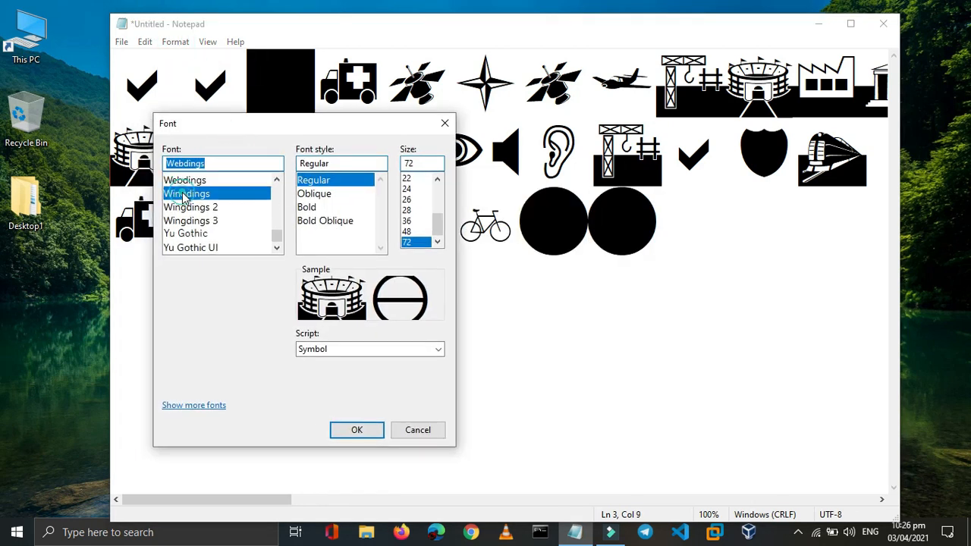
left_click(357, 429)
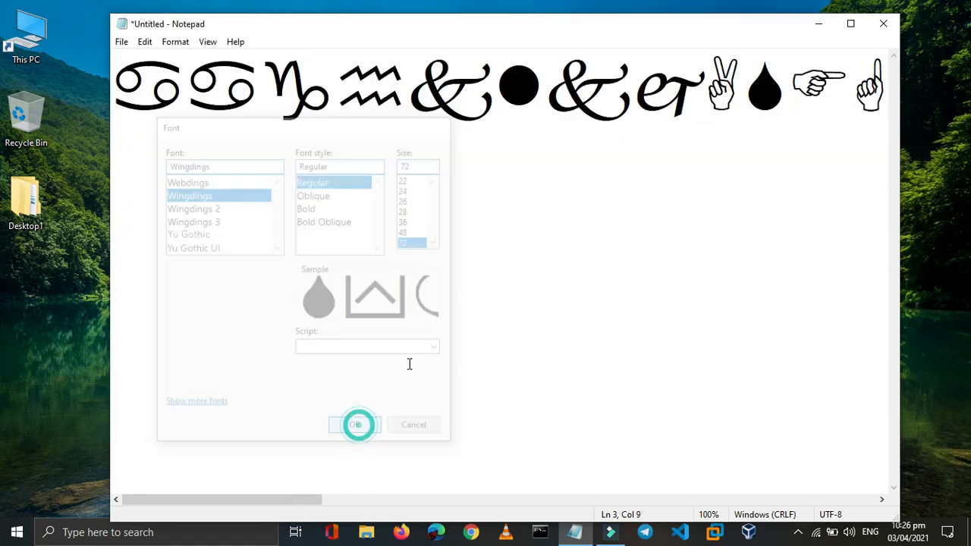
left_click(356, 425)
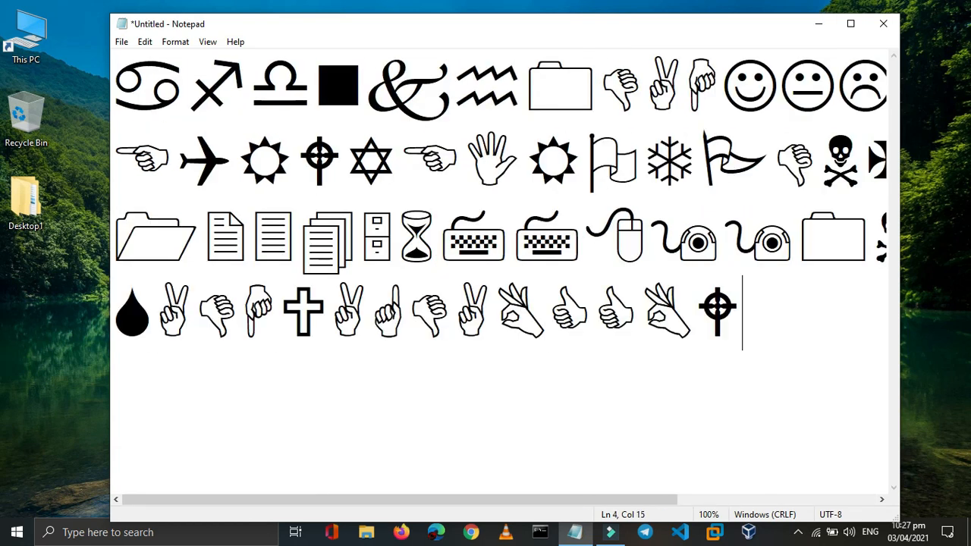
- Change the font again to Wingdings 2
left_click(121, 43)
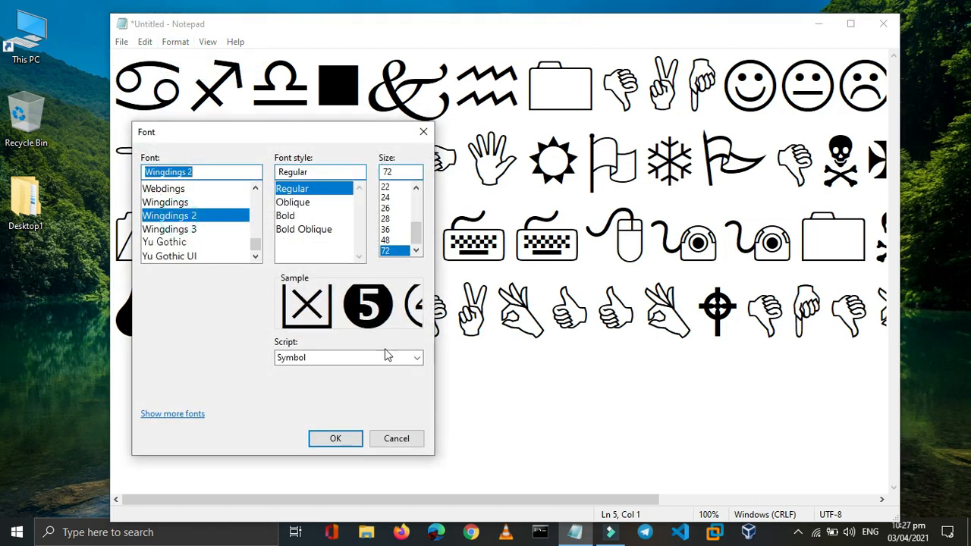
mouse_move(328, 433)
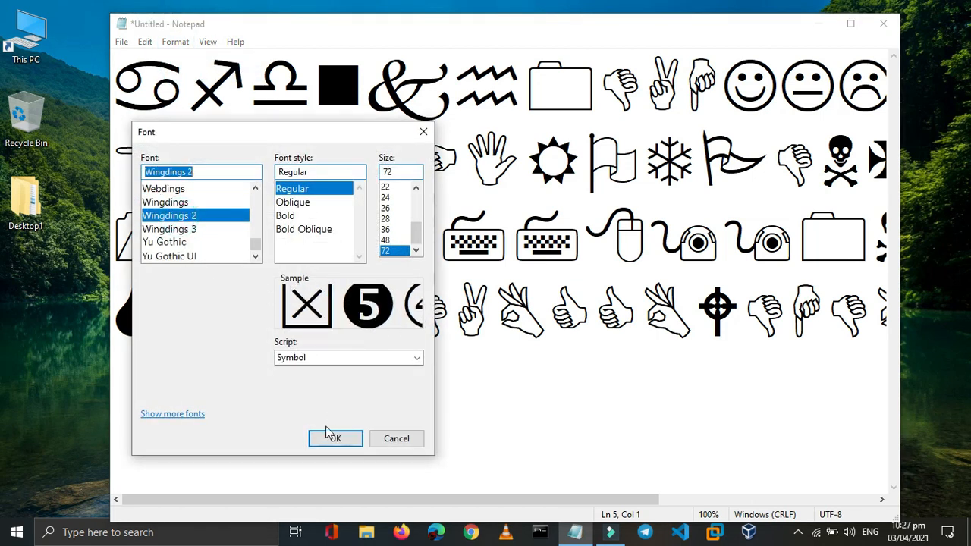
left_click(334, 439)
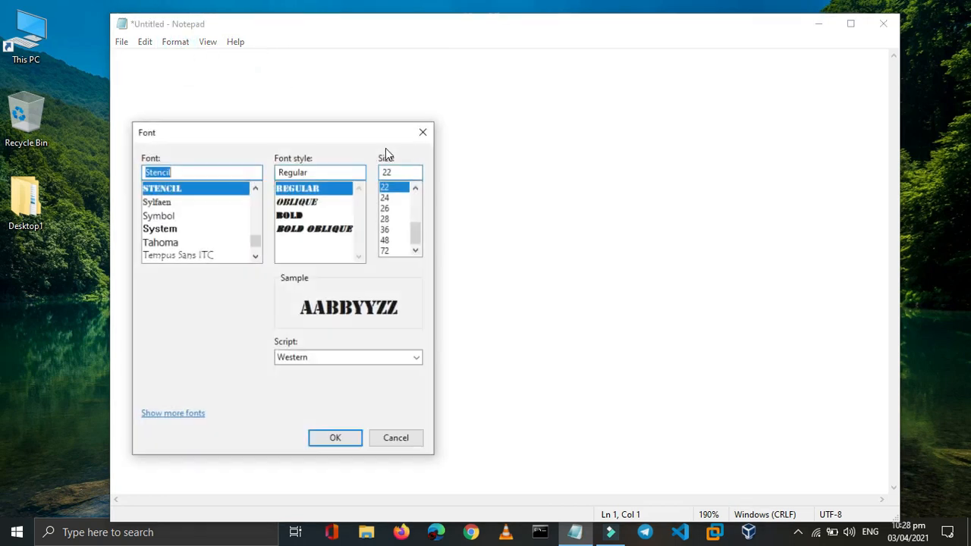
- Clear the symbol text and minimize the empty Notepad window
scroll("down", 3)
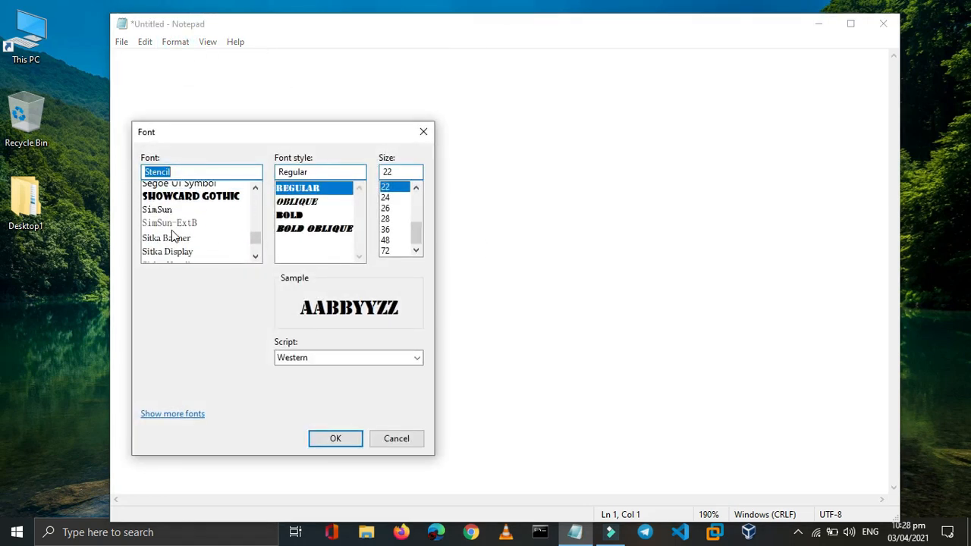
scroll("down", 3)
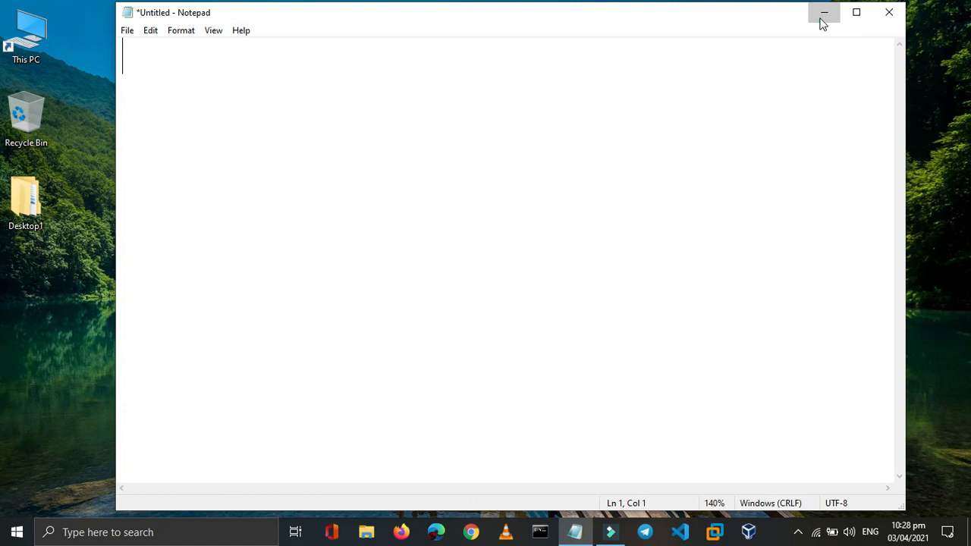
left_click(823, 12)
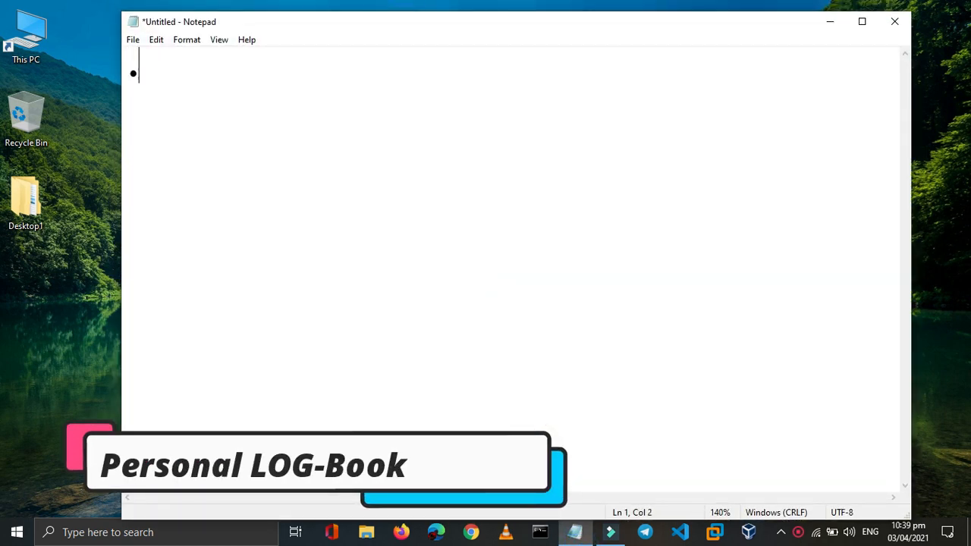
- Write .LOG on the first line and start saving the note
type("L")
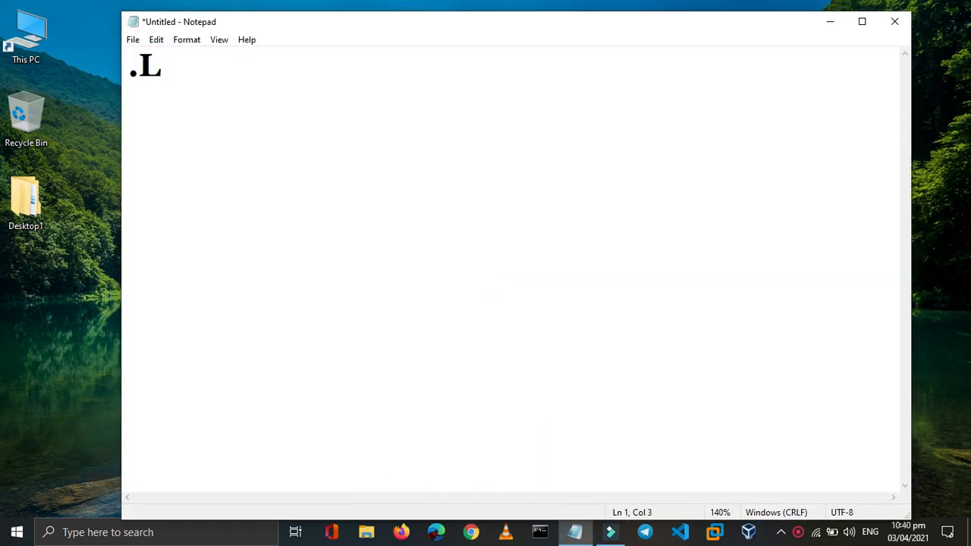
type("OG")
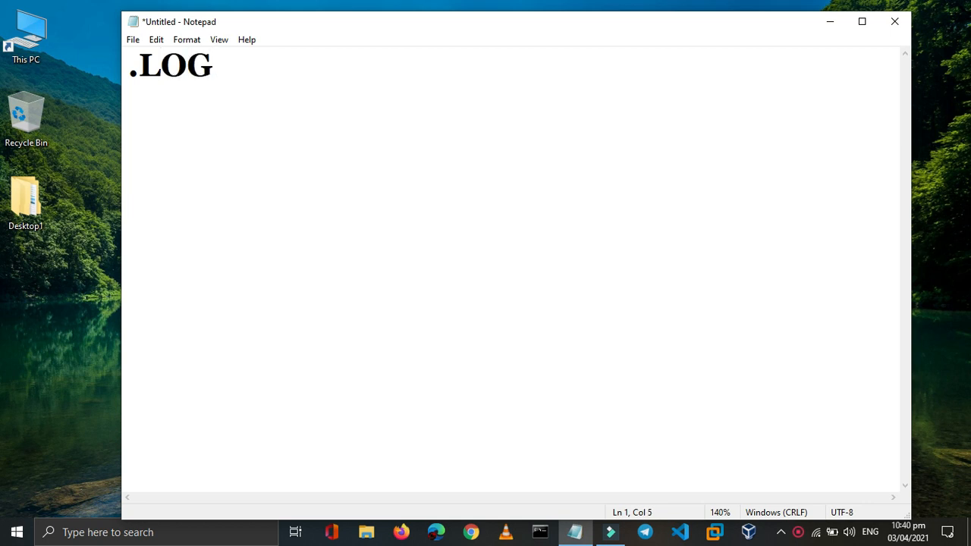
left_click(133, 39)
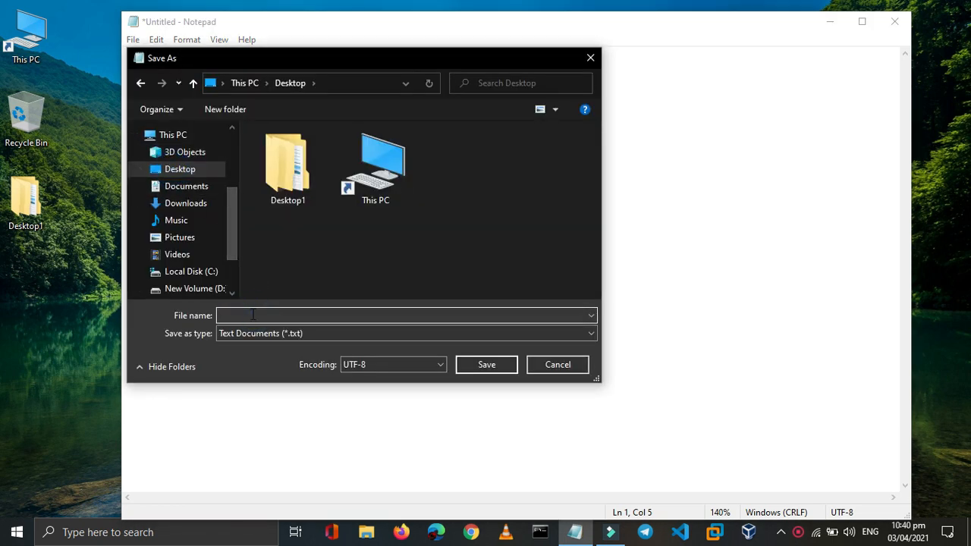
- Save the note to the Desktop as 'Daily Book'
type("DA")
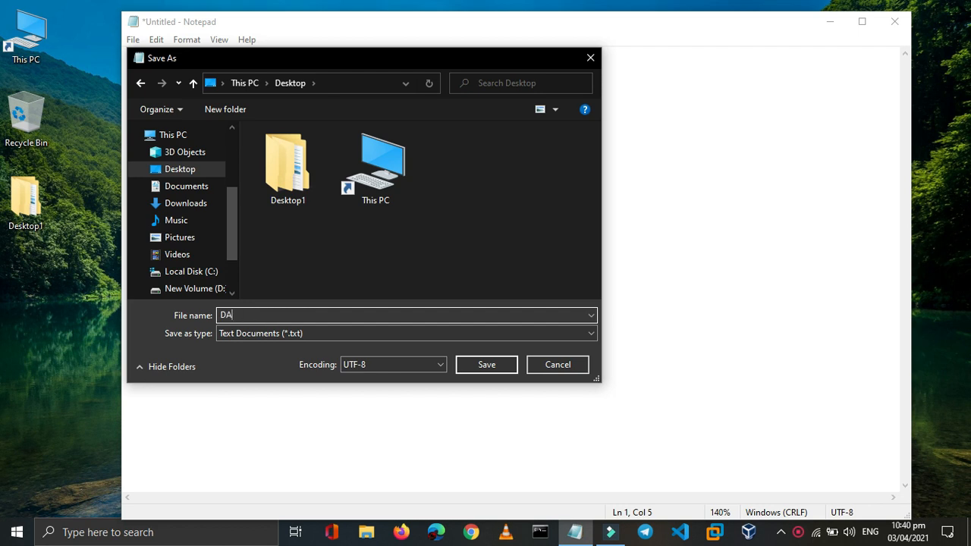
type("Daily Book.")
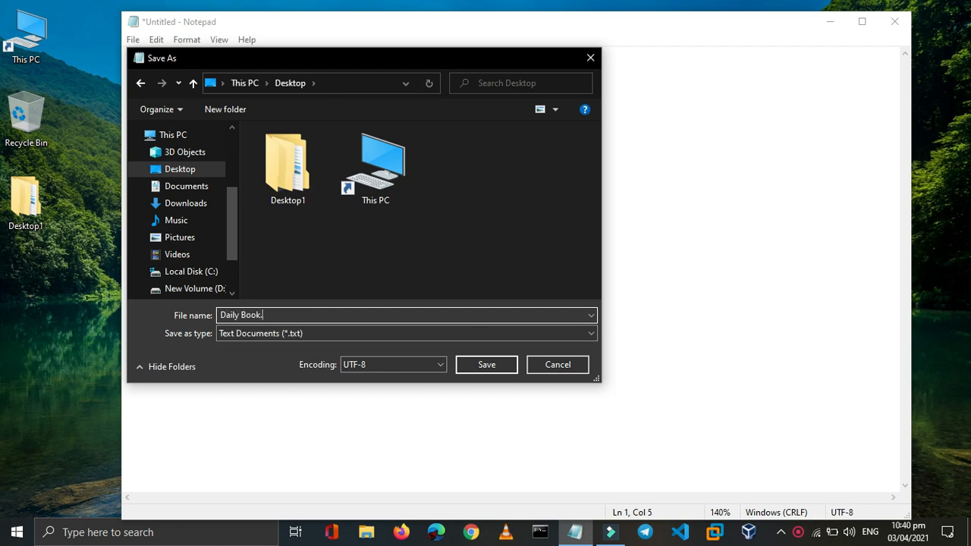
left_click(485, 364)
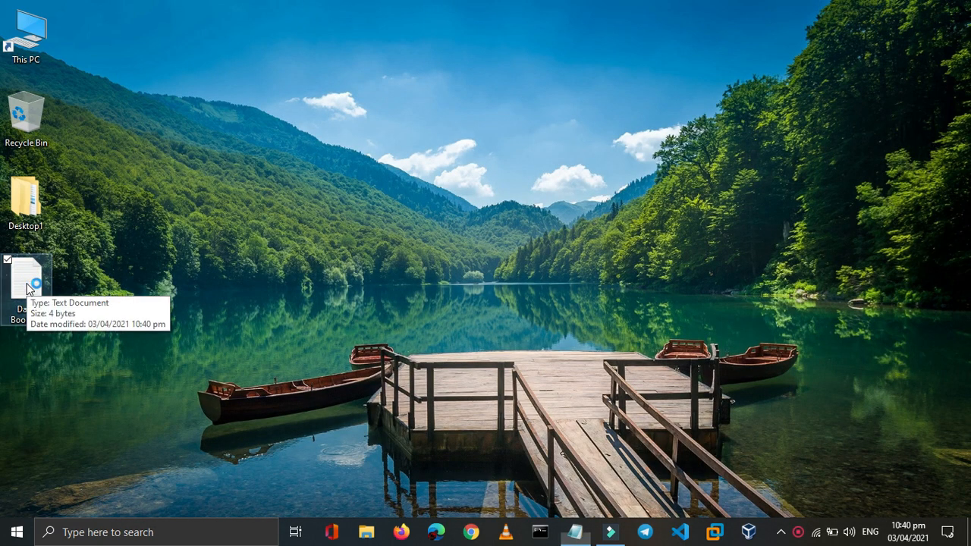
- Reopen Daily Book and add 'Message one' under the timestamp, then save and close
double_click(27, 285)
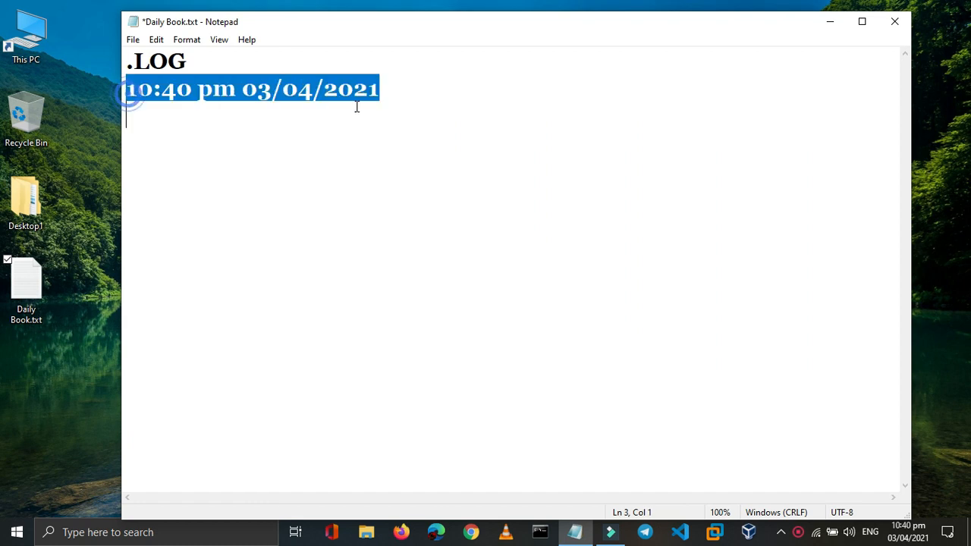
left_click(164, 129)
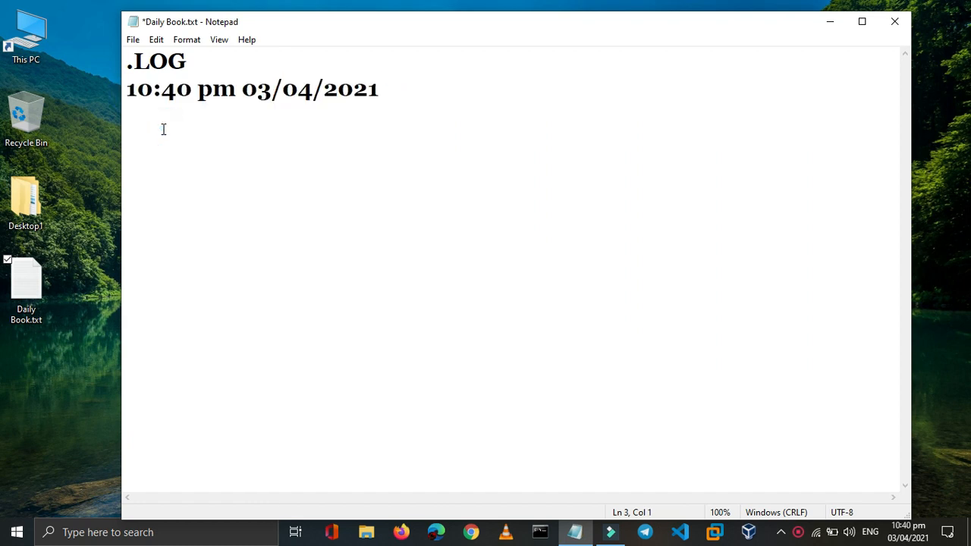
type("Messag")
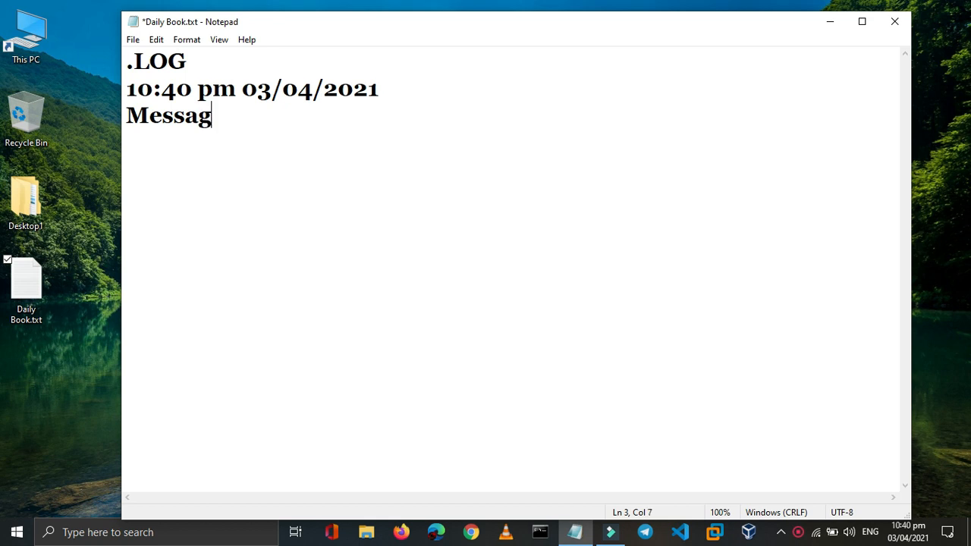
type("e one")
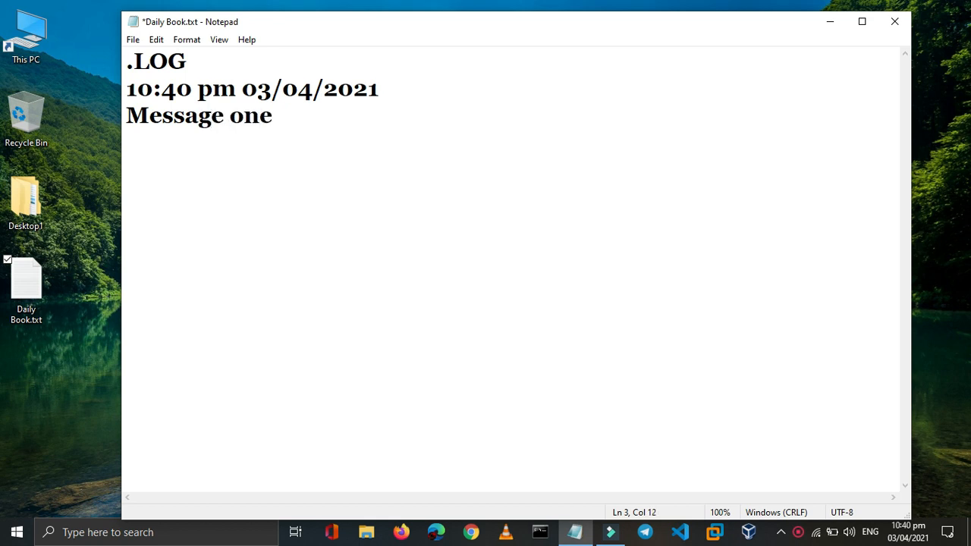
left_click(133, 40)
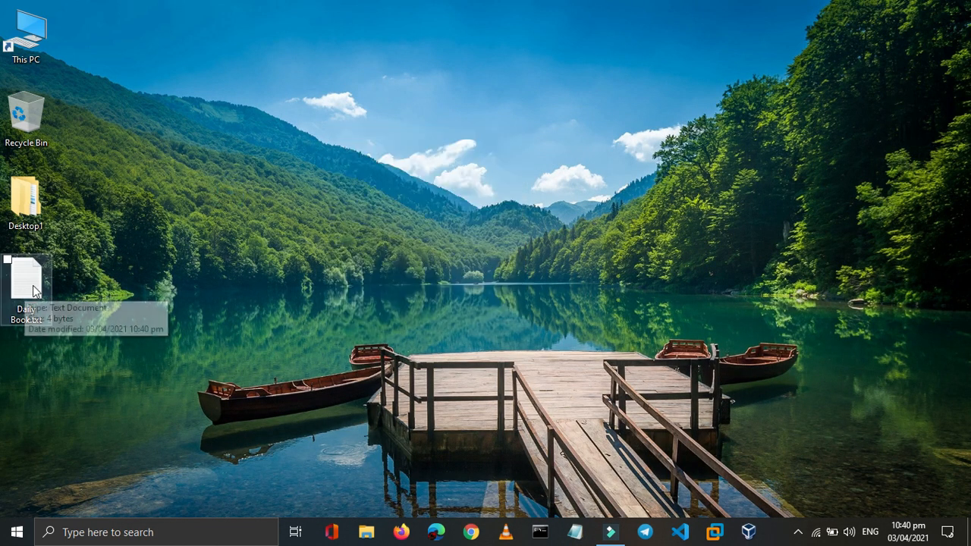
- Reopen the log, add 'Message two', and reopen again for a fresh timestamp
double_click(26, 276)
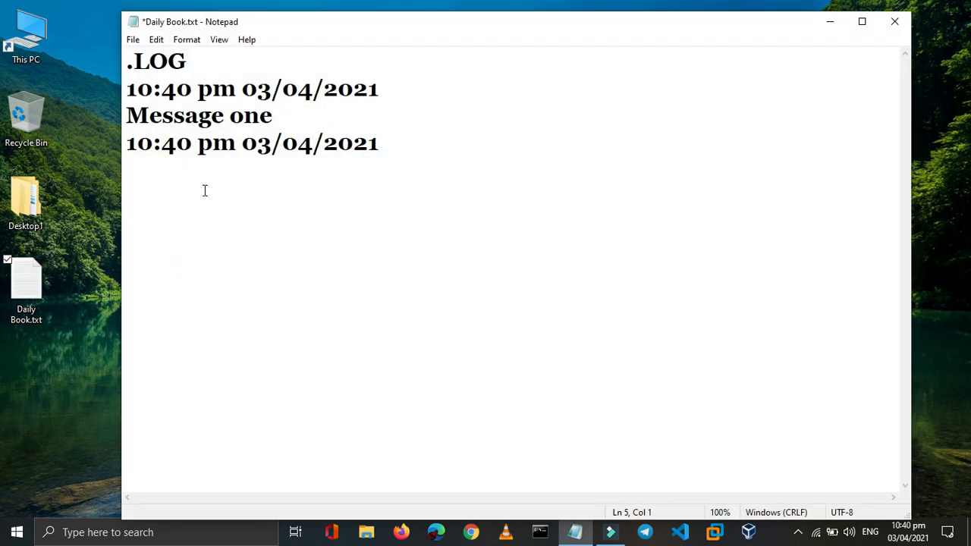
type("Message")
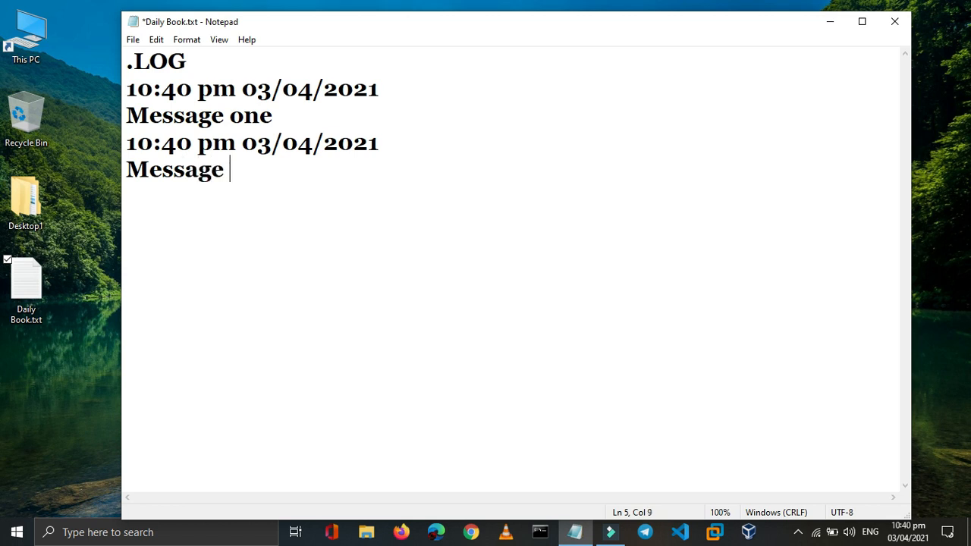
type("two")
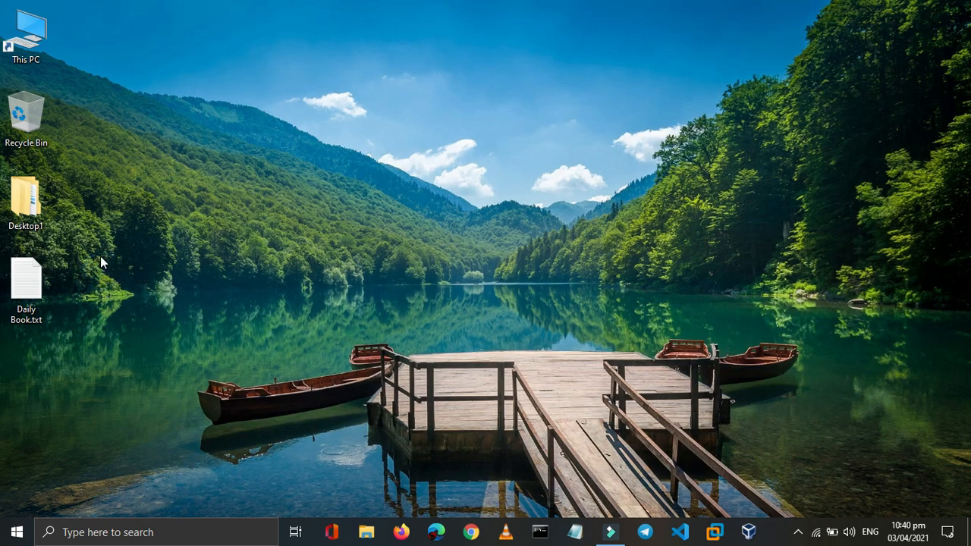
left_click(26, 276)
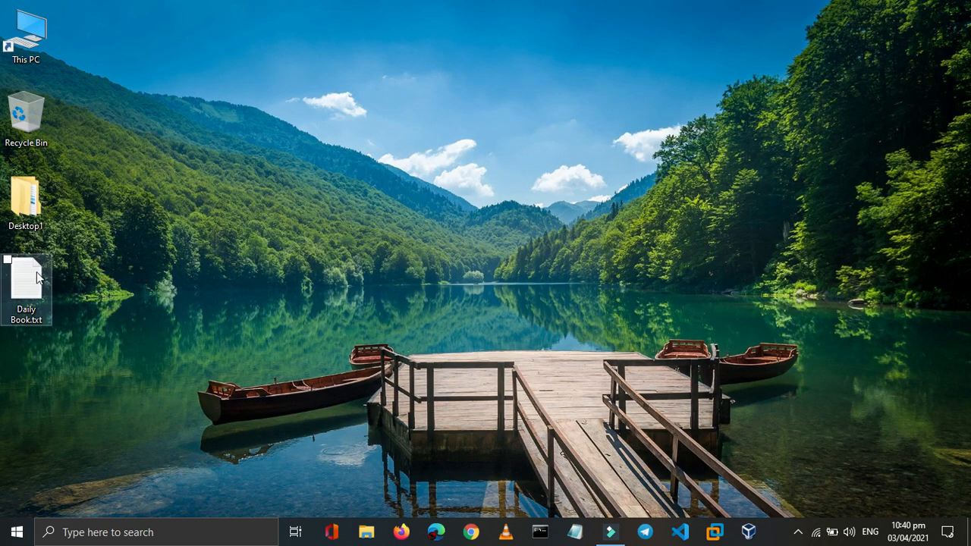
double_click(25, 285)
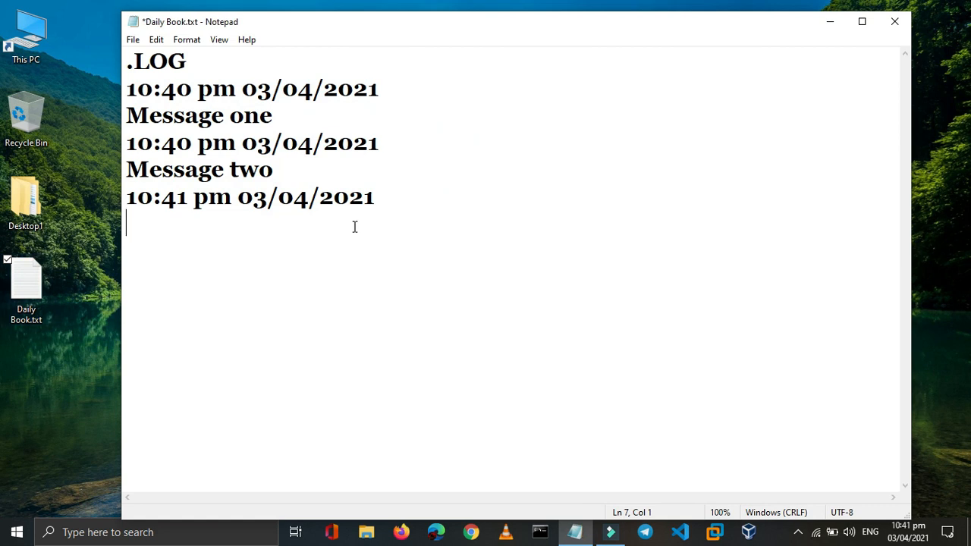
double_click(182, 88)
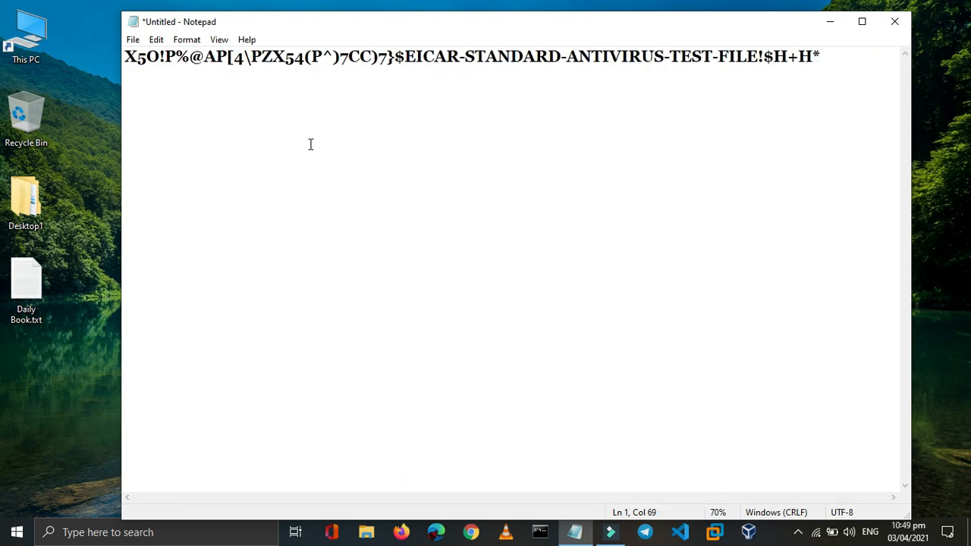
- Save the EICAR test string to the desktop as Virus.exe
key("ctrl+a")
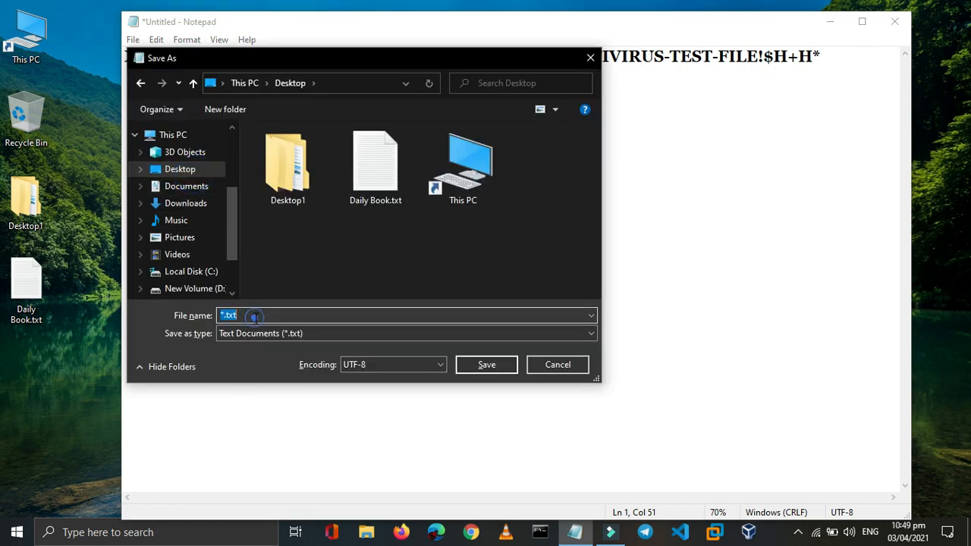
type("t")
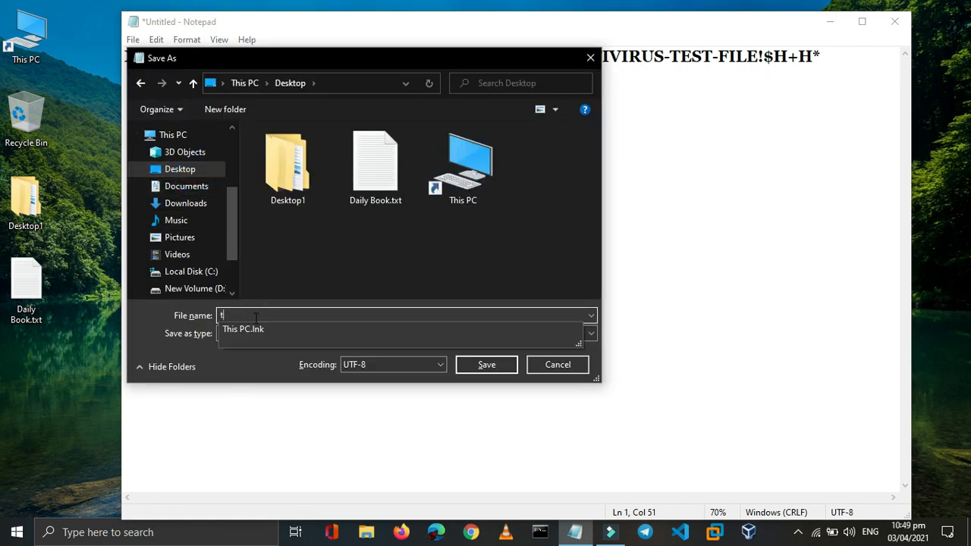
type("Vi")
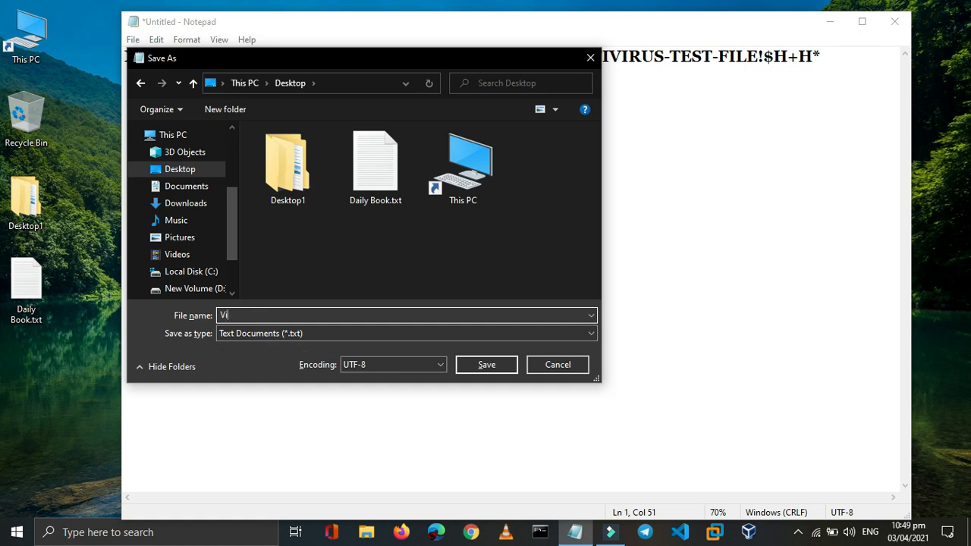
type("rus")
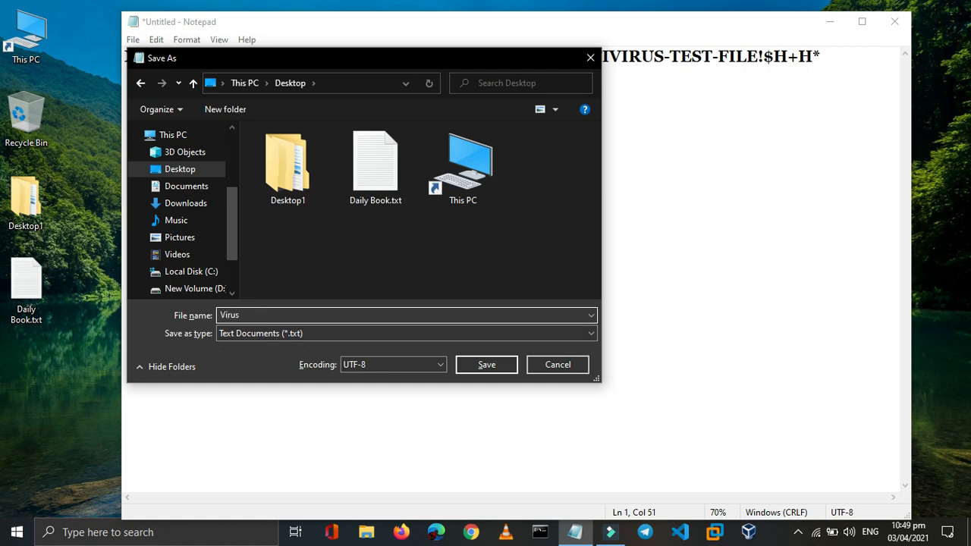
type(".")
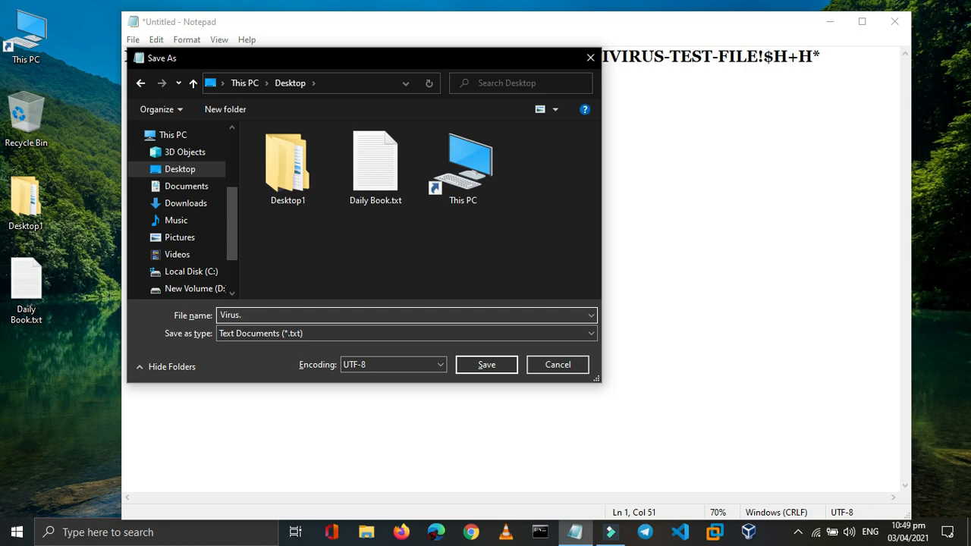
type("exe")
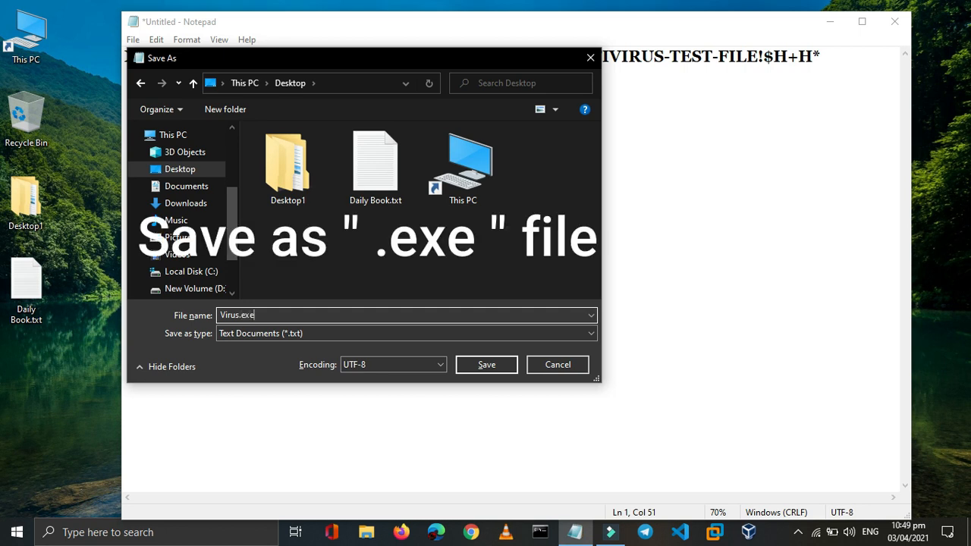
left_click(486, 364)
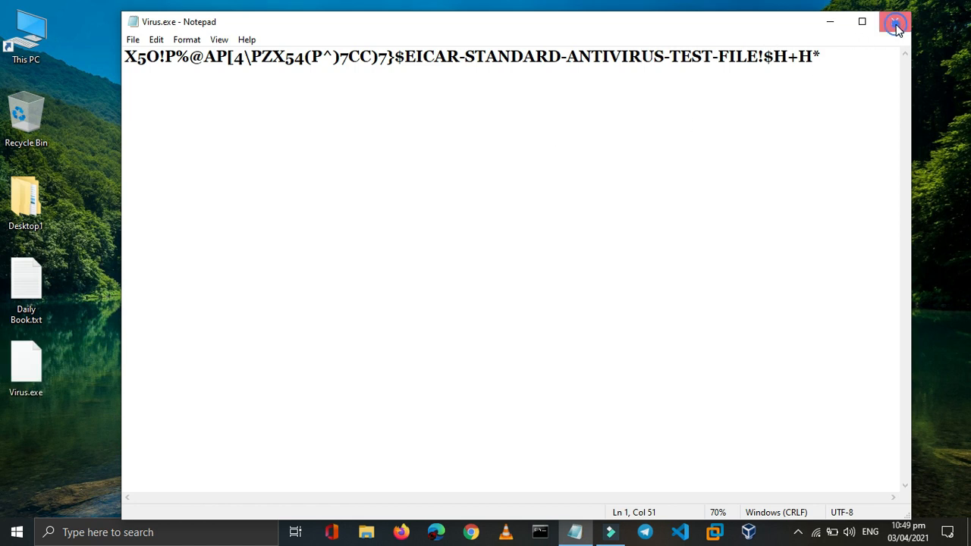
- Close the document, refresh the desktop and check Avast's Virus Chest
left_click(895, 21)
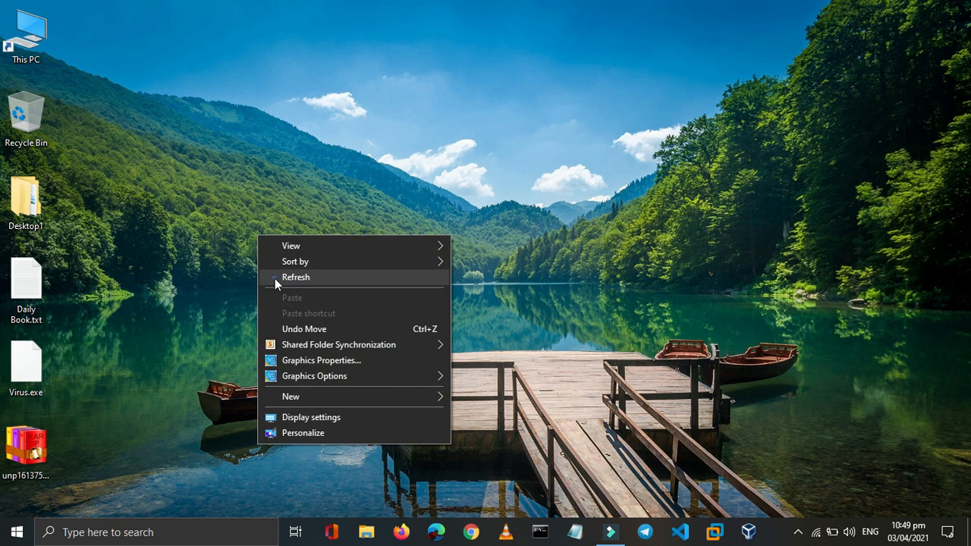
left_click(296, 276)
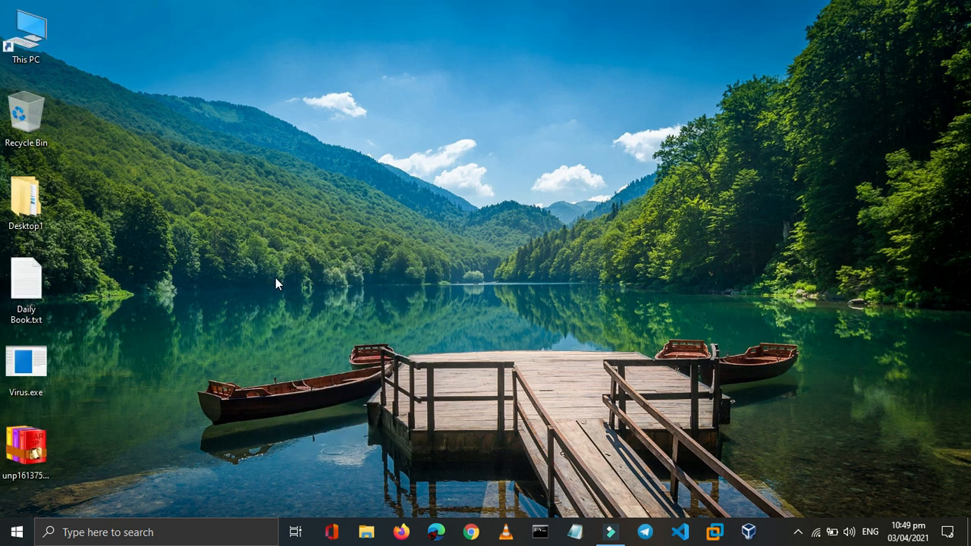
mouse_move(246, 237)
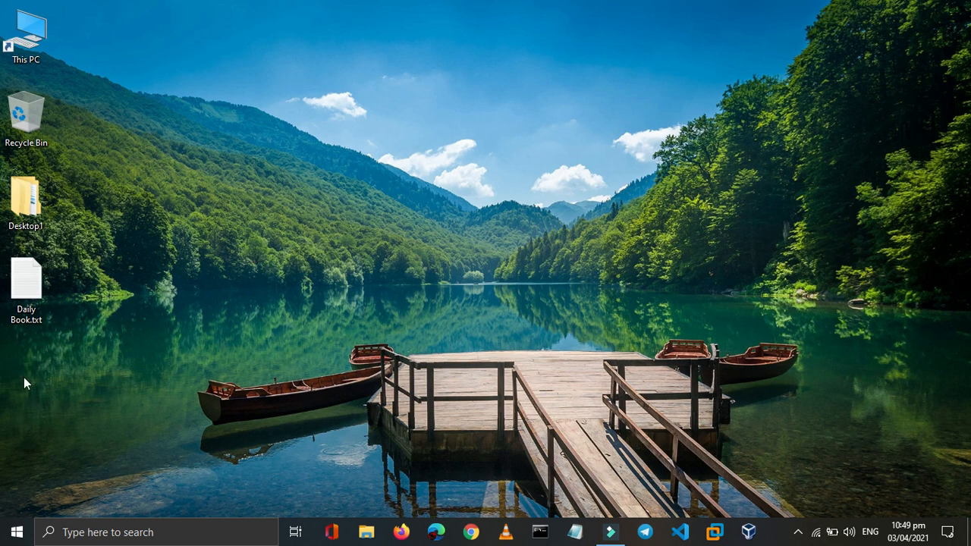
mouse_move(258, 336)
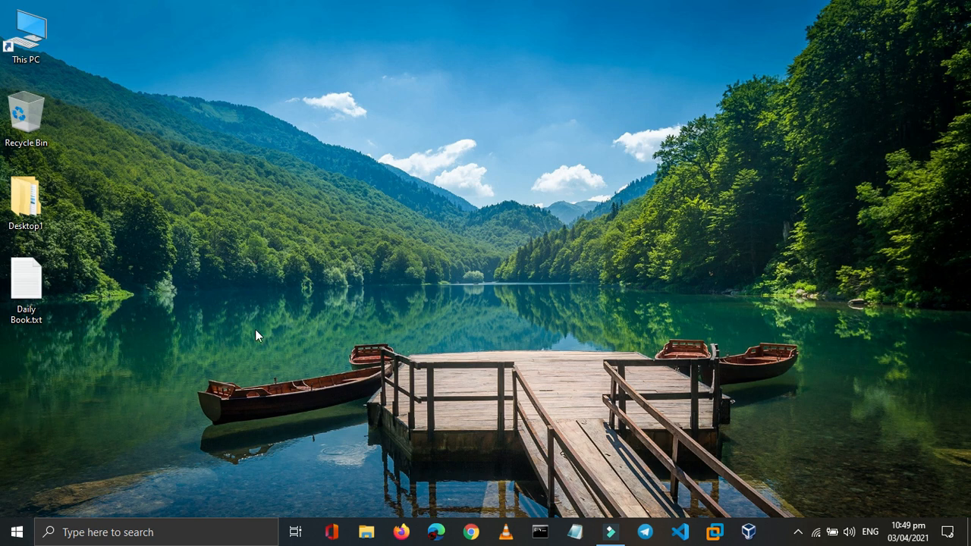
left_click(17, 531)
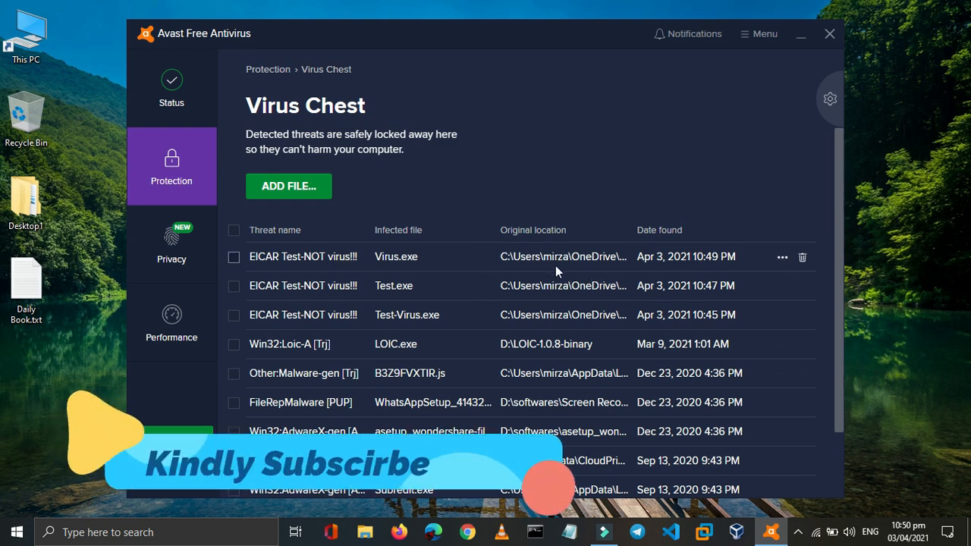
- Close the Avast window and start a fresh blank Notepad document
left_click(828, 34)
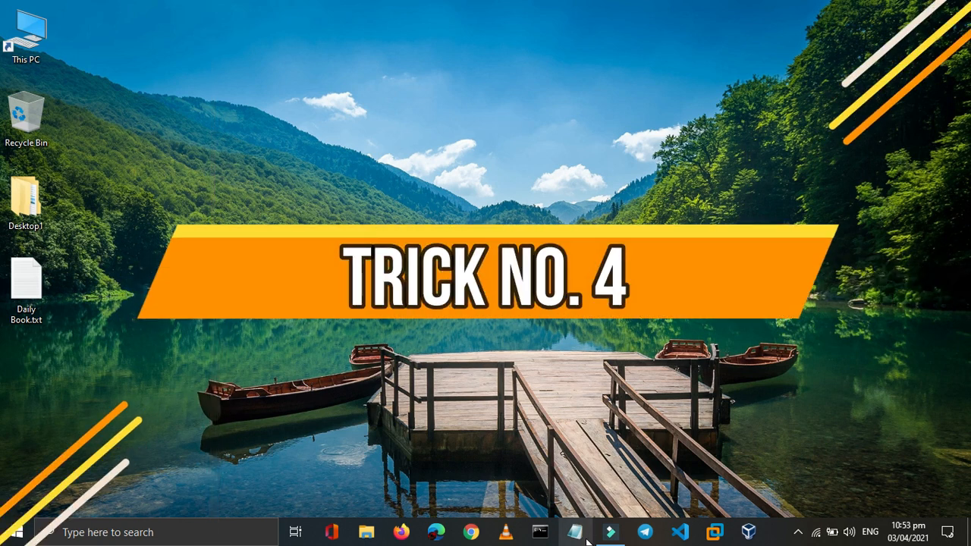
left_click(574, 531)
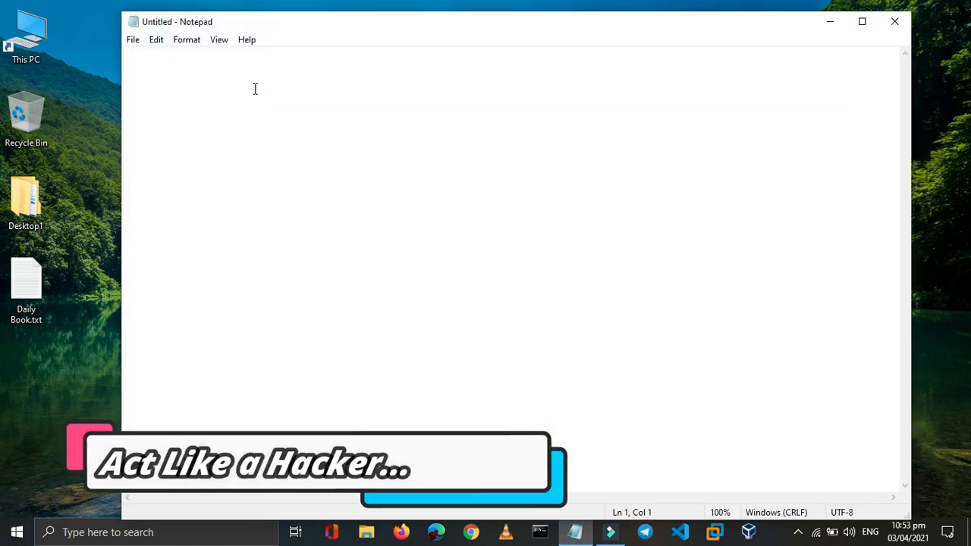
type("@")
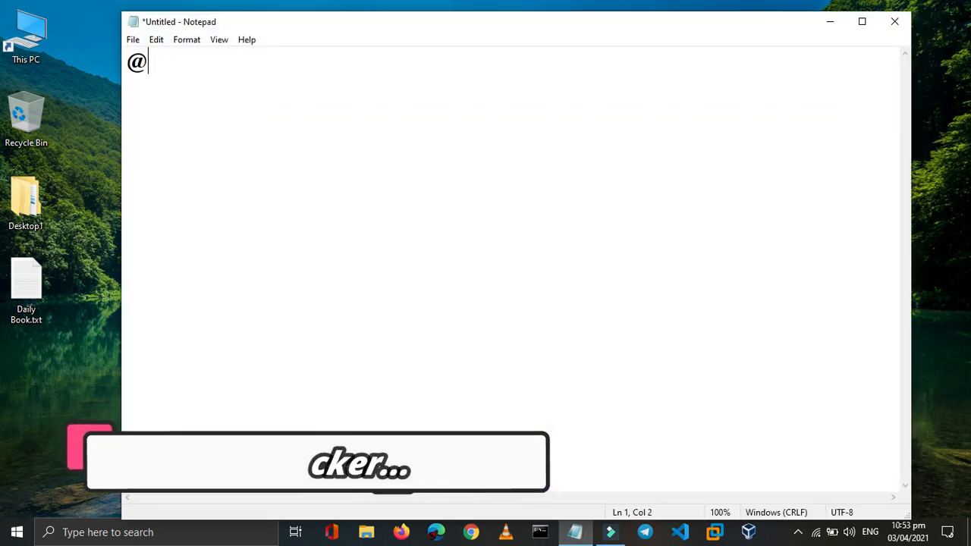
type("echo off")
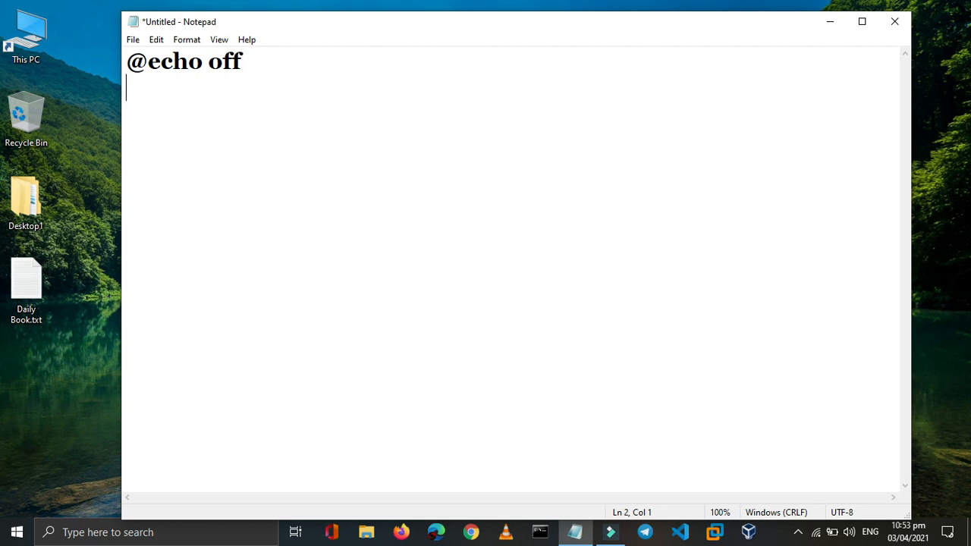
type(":start")
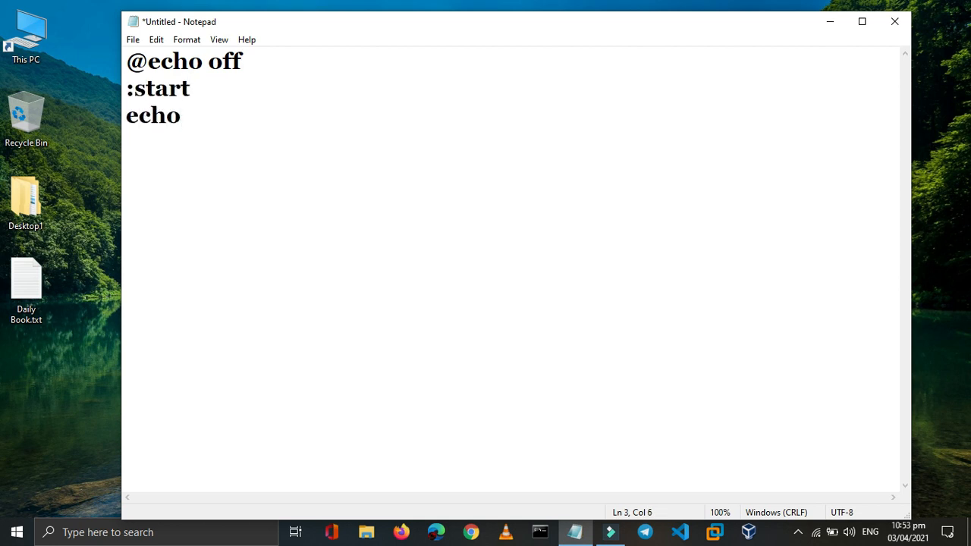
type("%random% %random% %random% %random% %random% %random% %random% %random% %random")
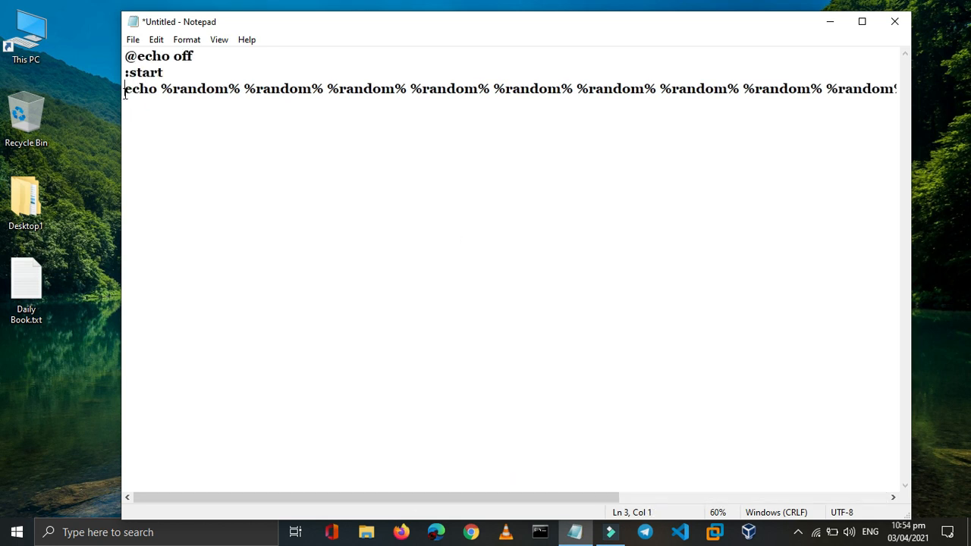
type("go")
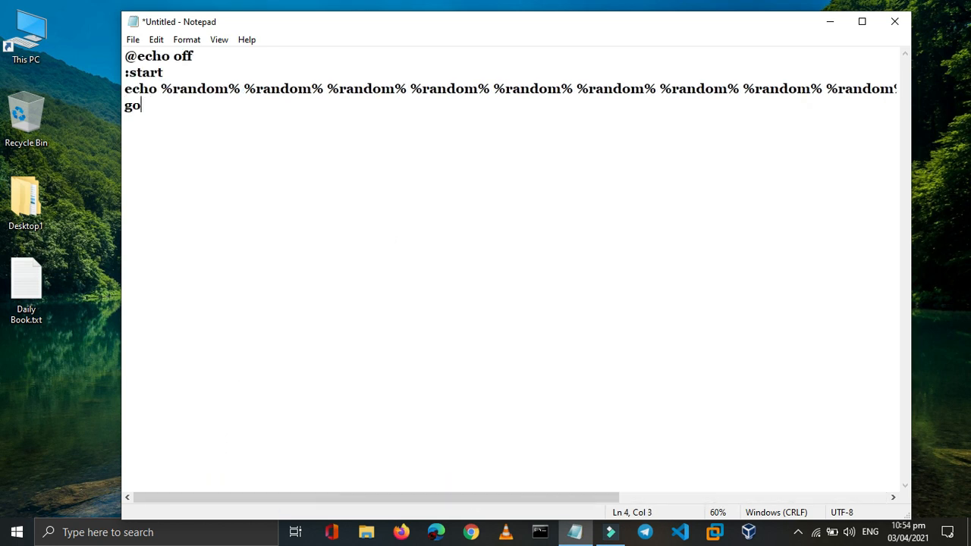
type("color")
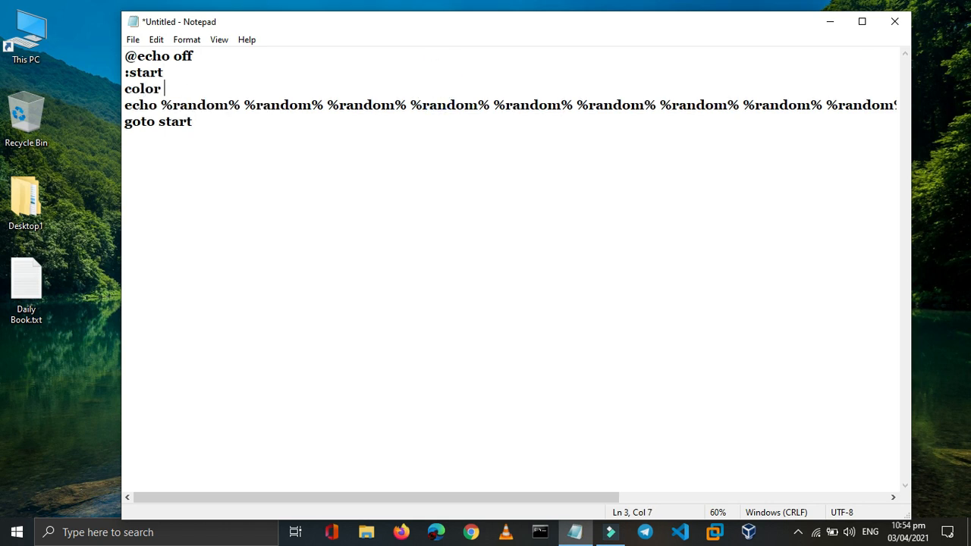
type("02")
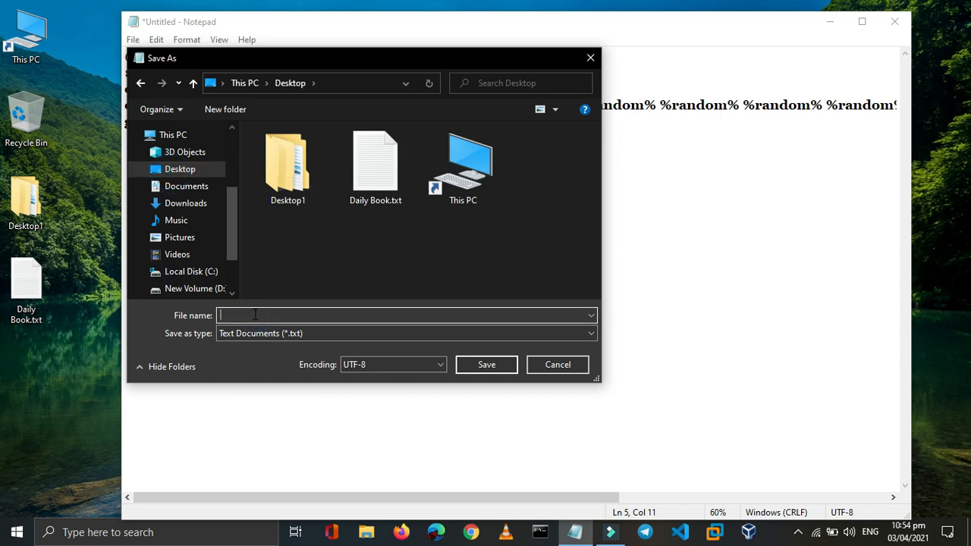
- Save the script to the desktop as matrix.bat
type("matrix.b")
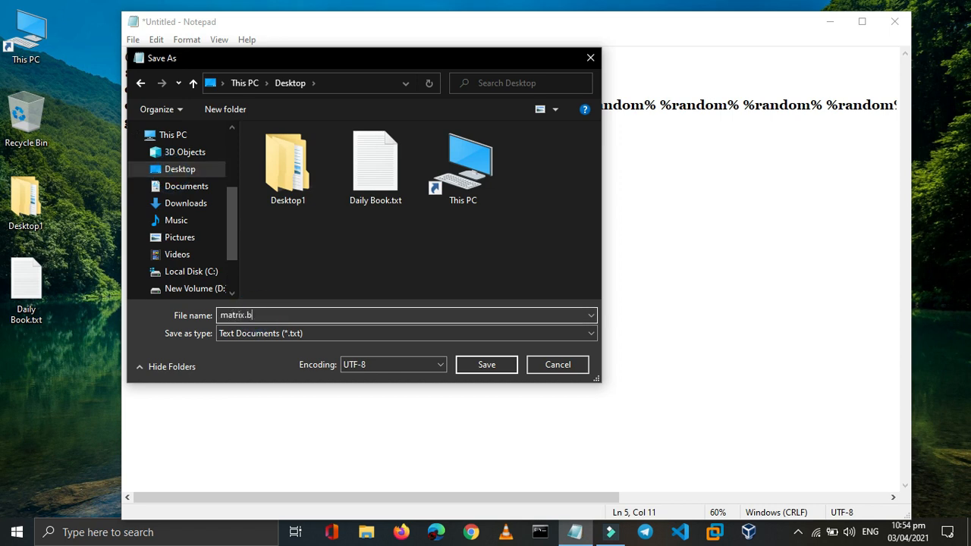
left_click(486, 364)
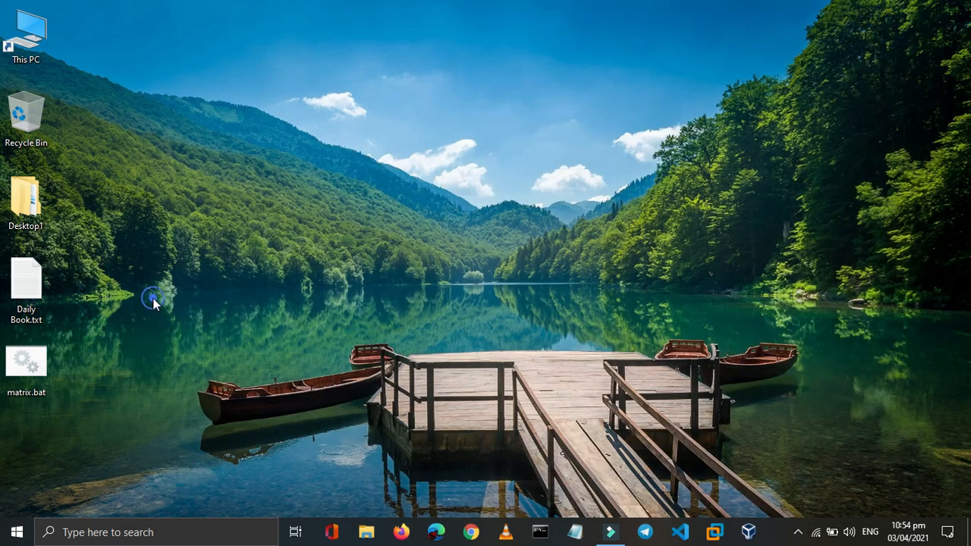
- Run matrix.bat and maximize the console to watch the scrolling green numbers
double_click(26, 361)
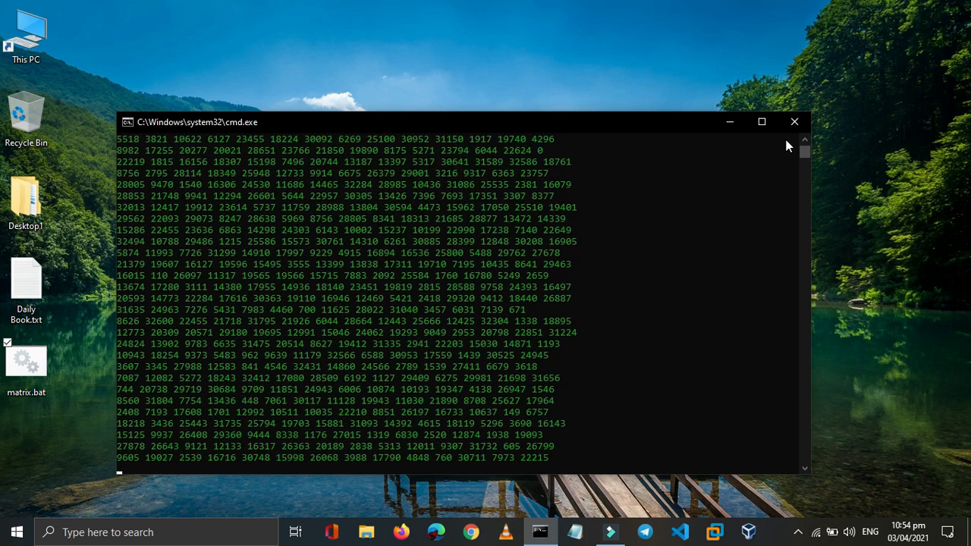
left_click(762, 121)
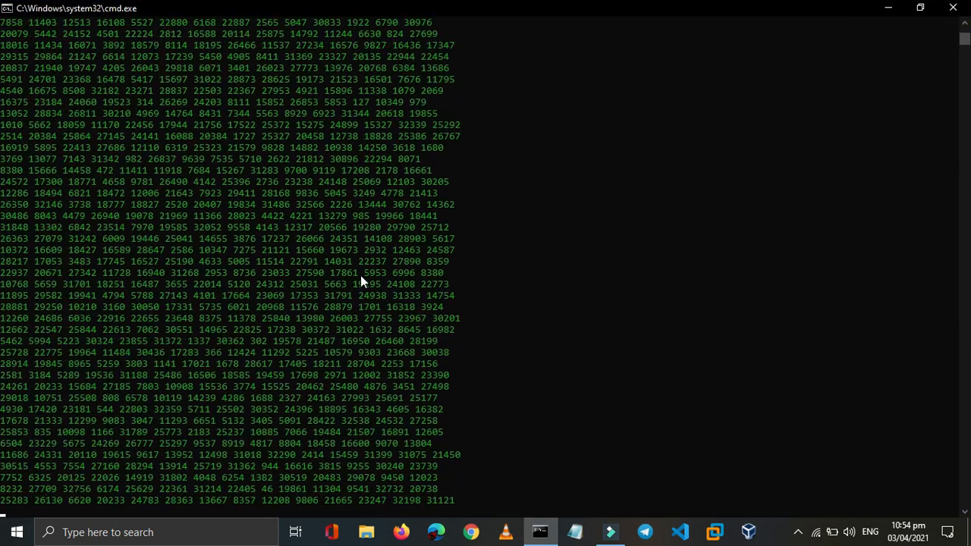
scroll("down", 3)
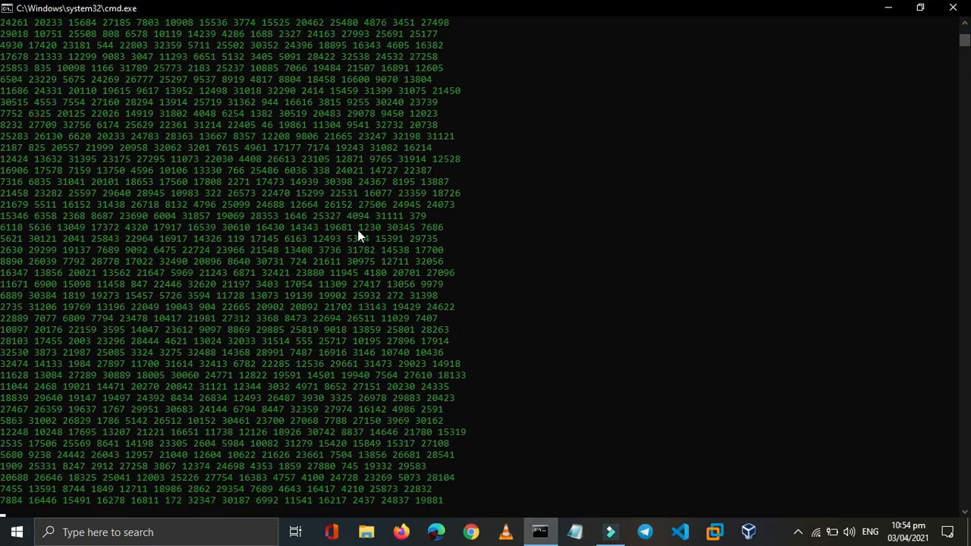
scroll("down", 3)
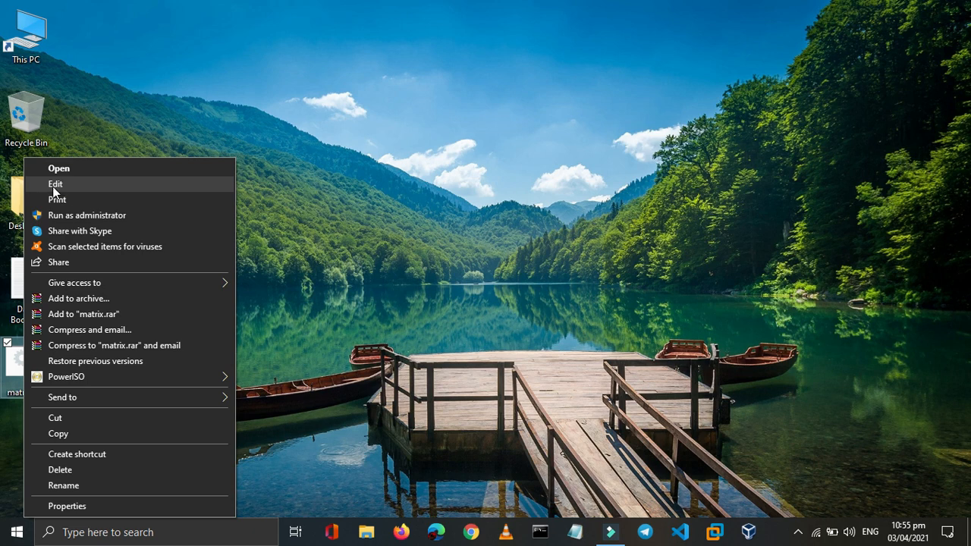
- Edit matrix.bat to add 'title Hacking.....' after echo on line 3
left_click(54, 183)
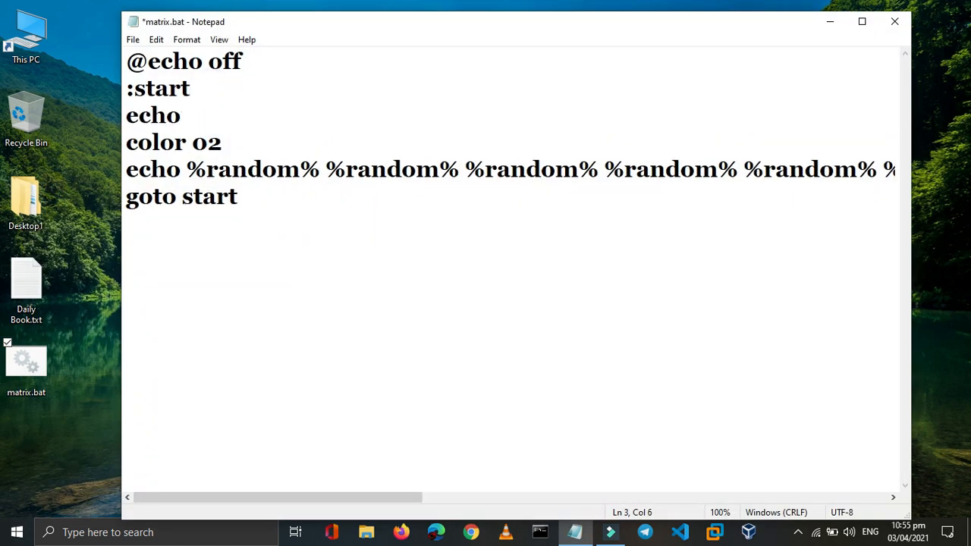
type("title")
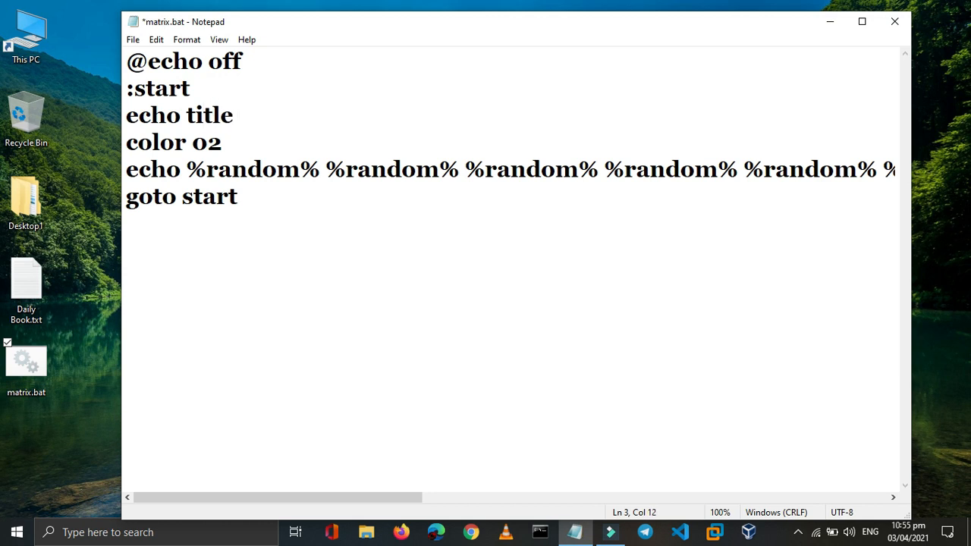
type("Hacking.....")
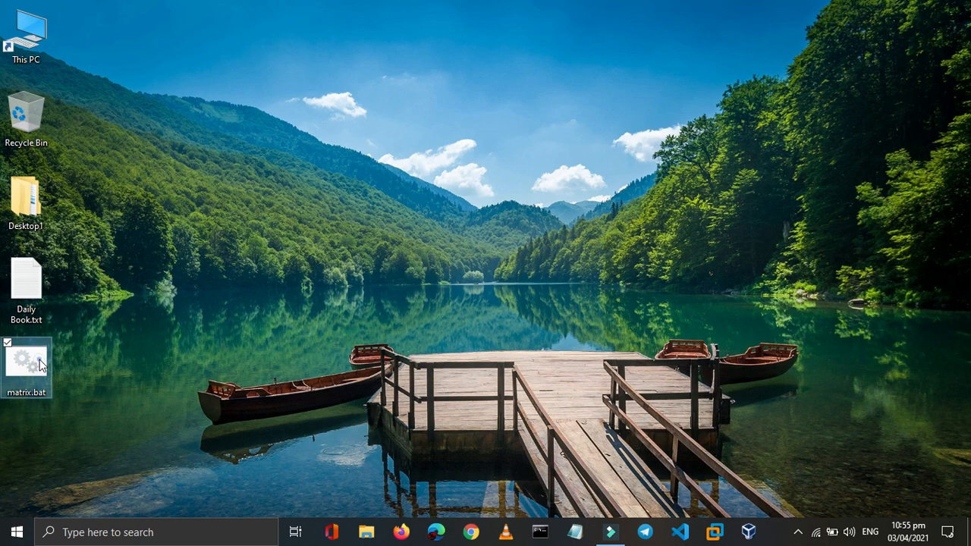
- Run the edited matrix.bat, watch it print 'title Hacking.....' between number rows, then close the console
double_click(27, 365)
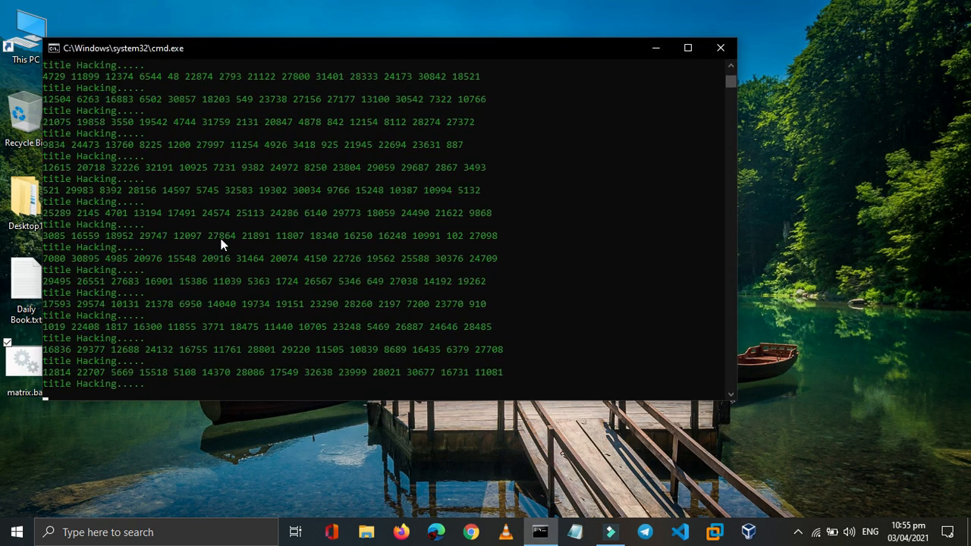
mouse_move(719, 47)
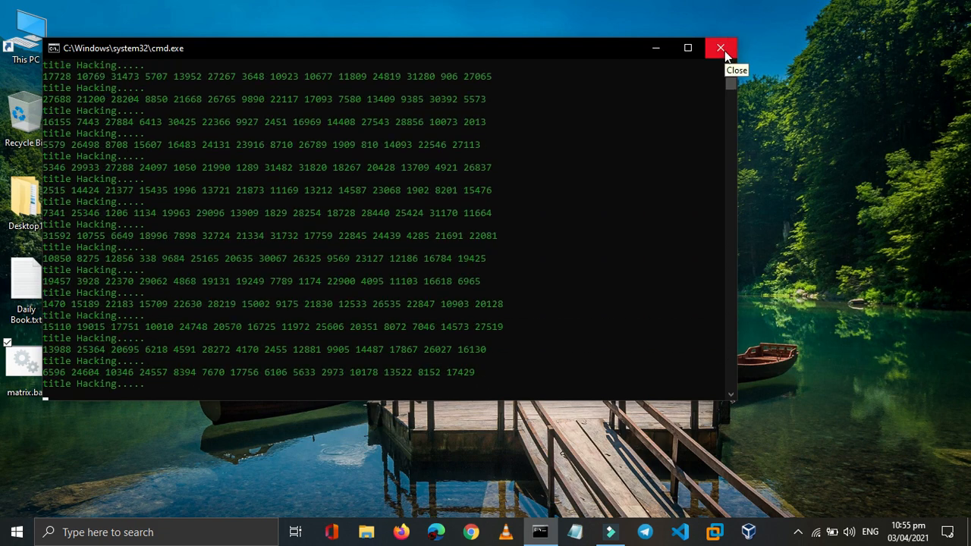
left_click(720, 47)
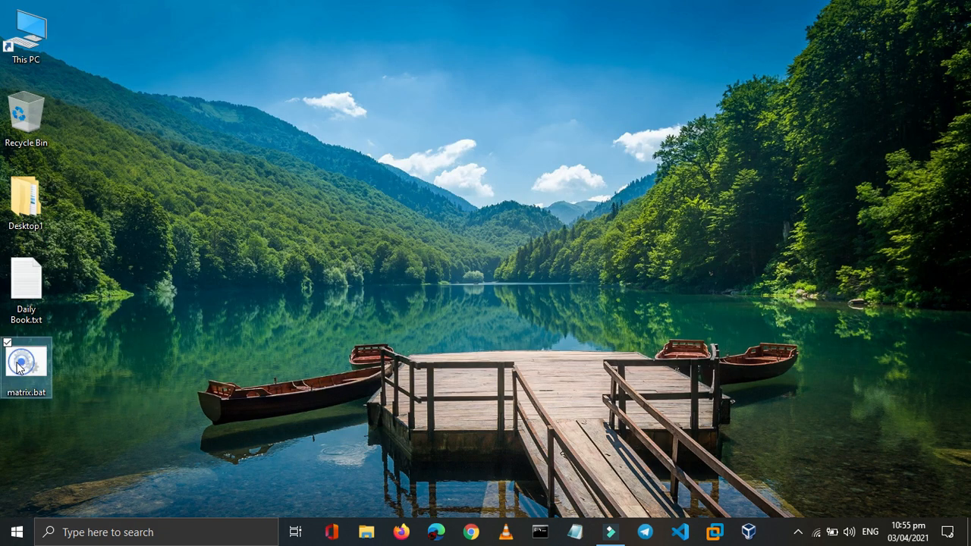
- Edit matrix.bat to add an 'echo Hacking.....' line under the title line, save it and close it
double_click(26, 364)
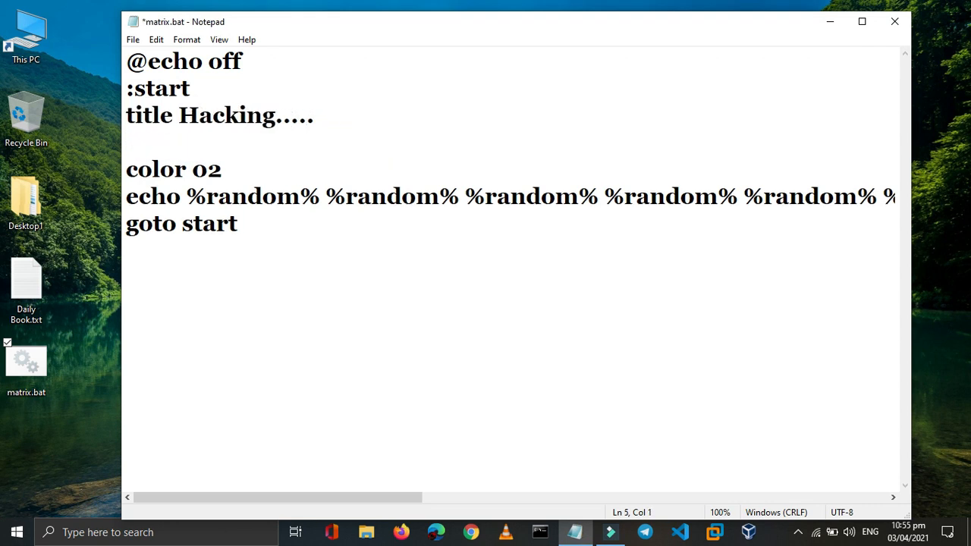
type("echo")
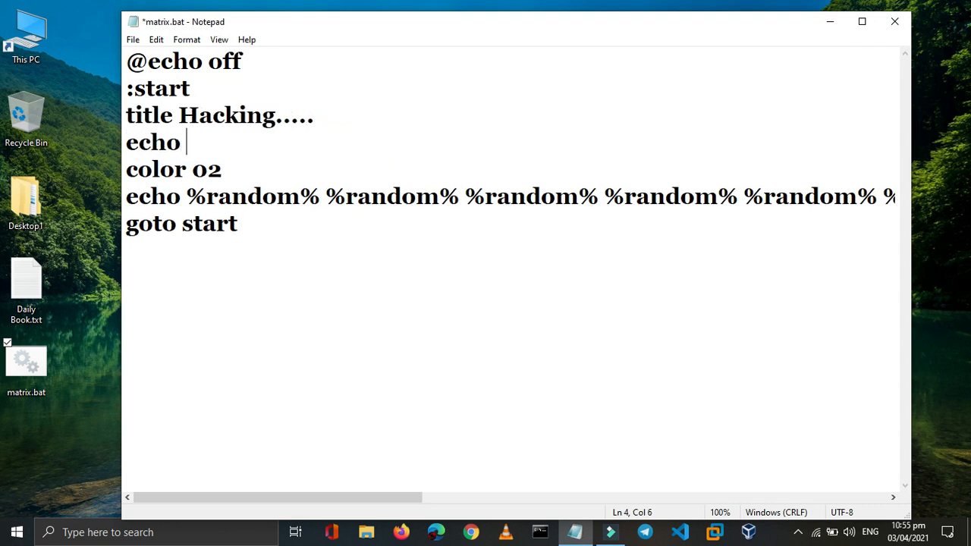
type("Hacking.....")
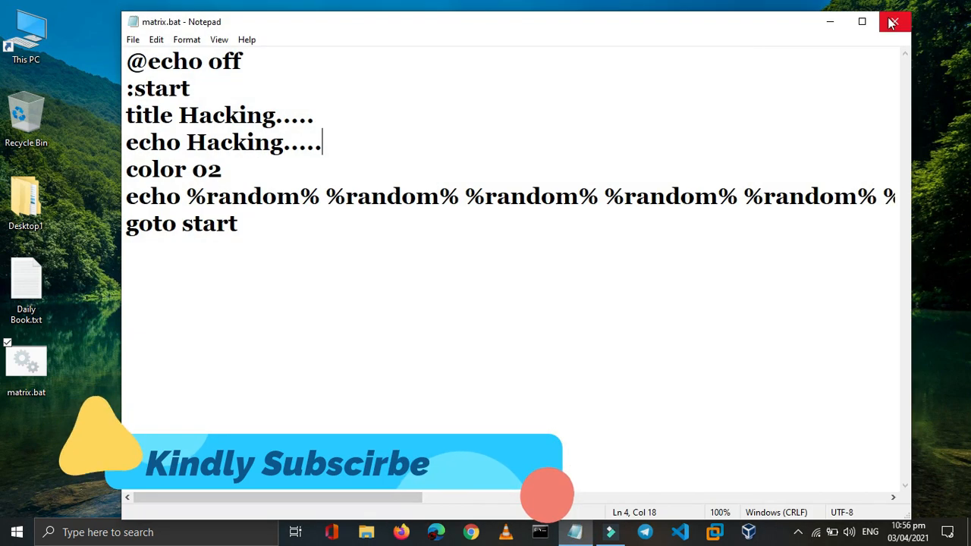
left_click(895, 21)
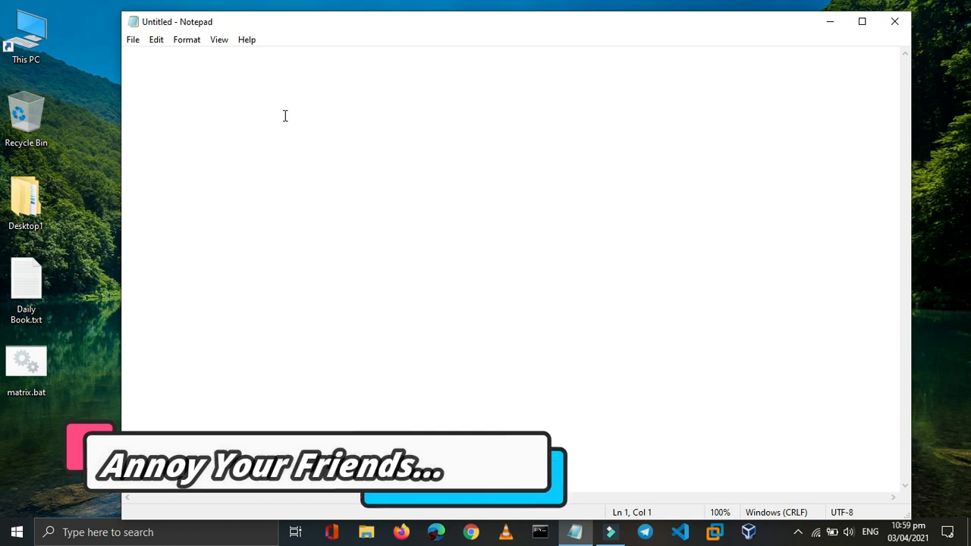
- Write msg1 = msgbox("Subscribe this Channel",0,"Trix Tips & Fix") on a new line
key("enter")
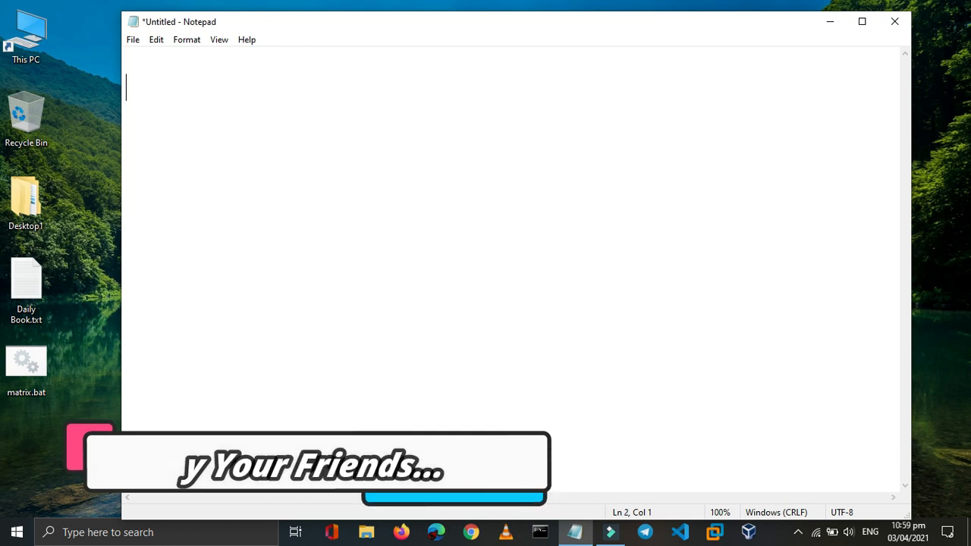
type("ms")
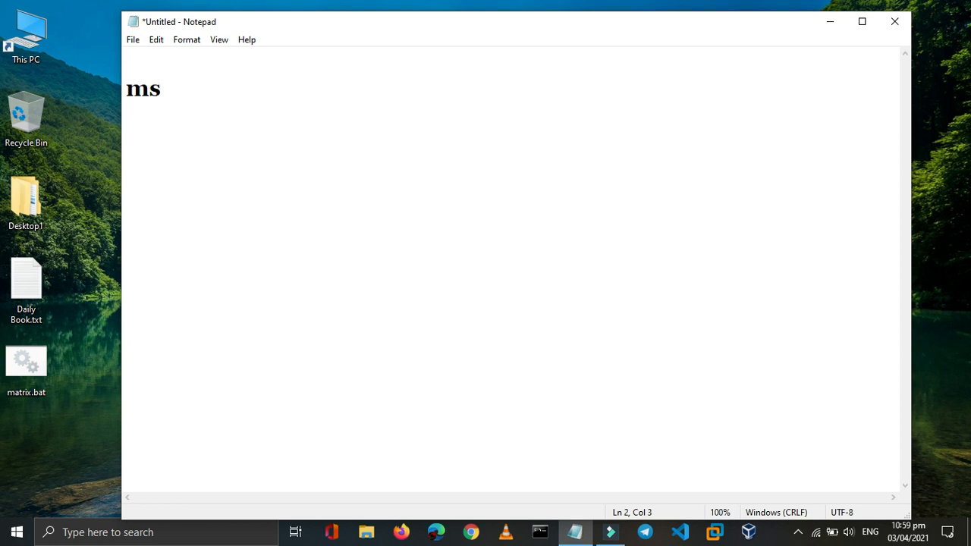
type("g1 = msgbox")
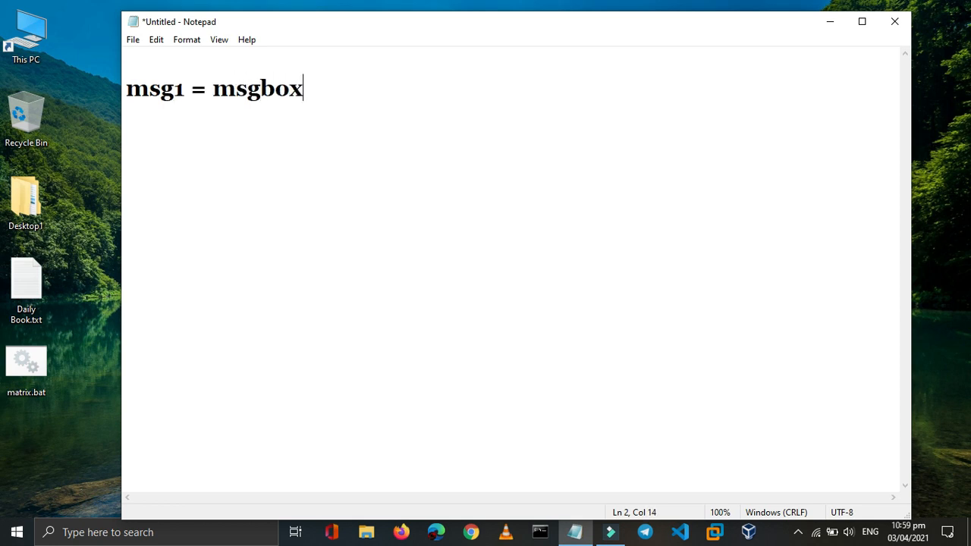
type("(\"S\")")
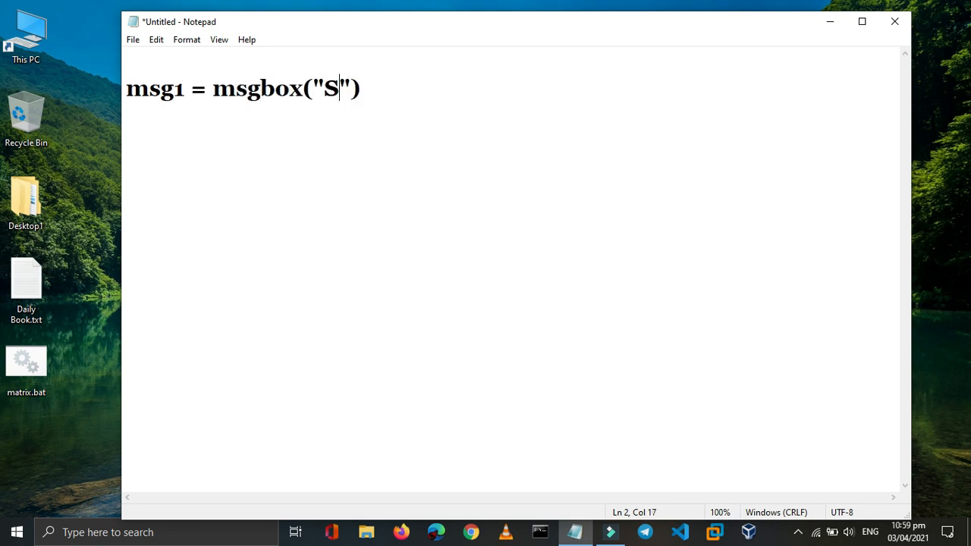
type("ubscribe this Channel\",0")
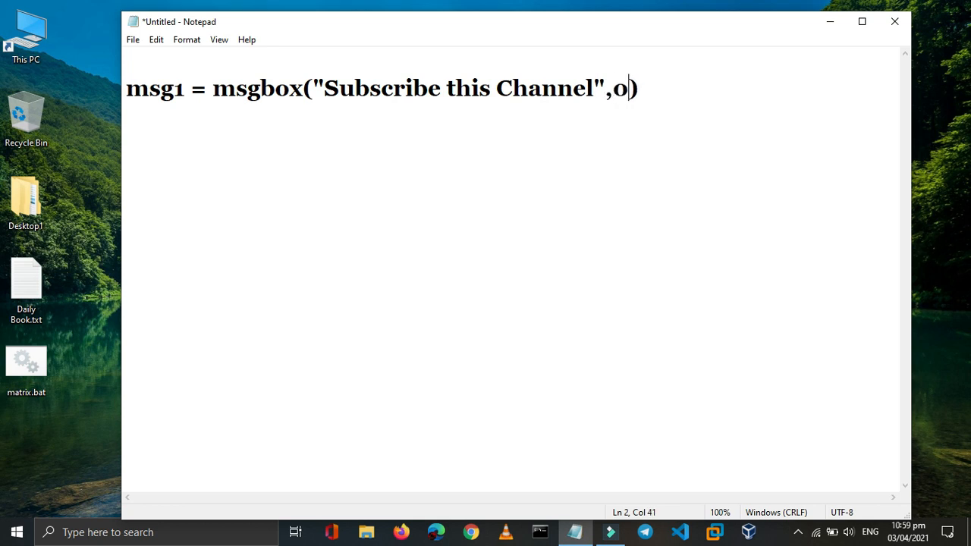
type(",\"Trix Tips & Fix\"")
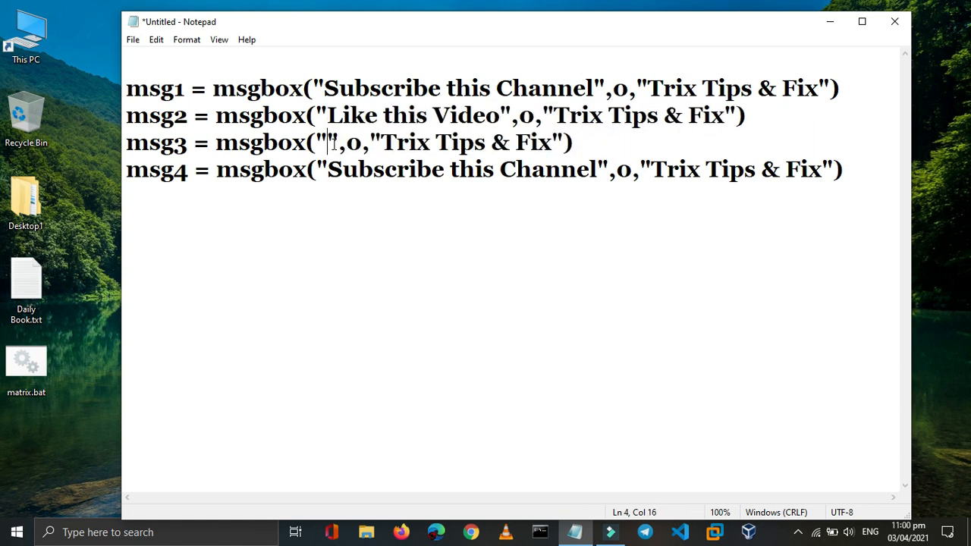
- Add the remaining msgbox lines for Like, Share this Video and Comment Below
type("Share this Video")
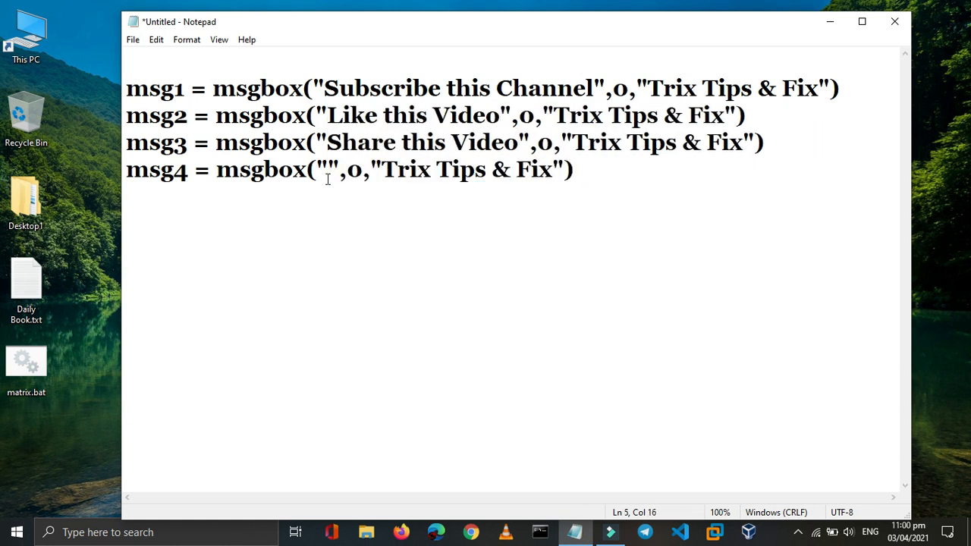
type("Comment Below")
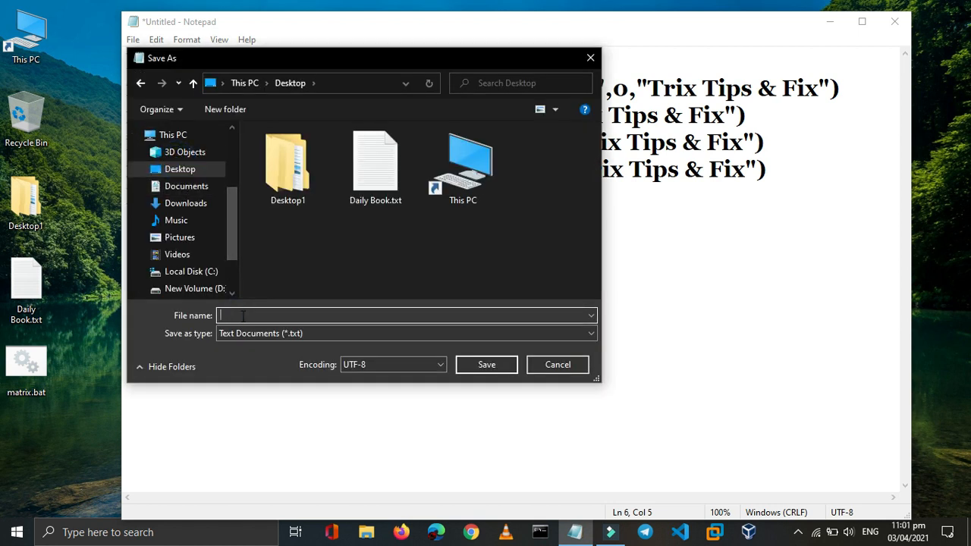
- Save the message-box script to the desktop as Freaky-Messages.vbs and close Notepad
type("Freaky-")
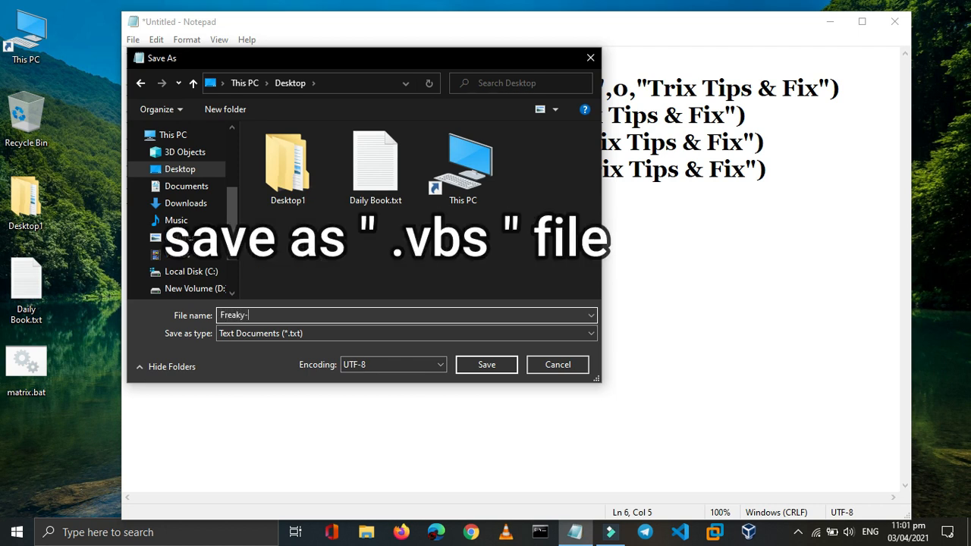
type("Messages")
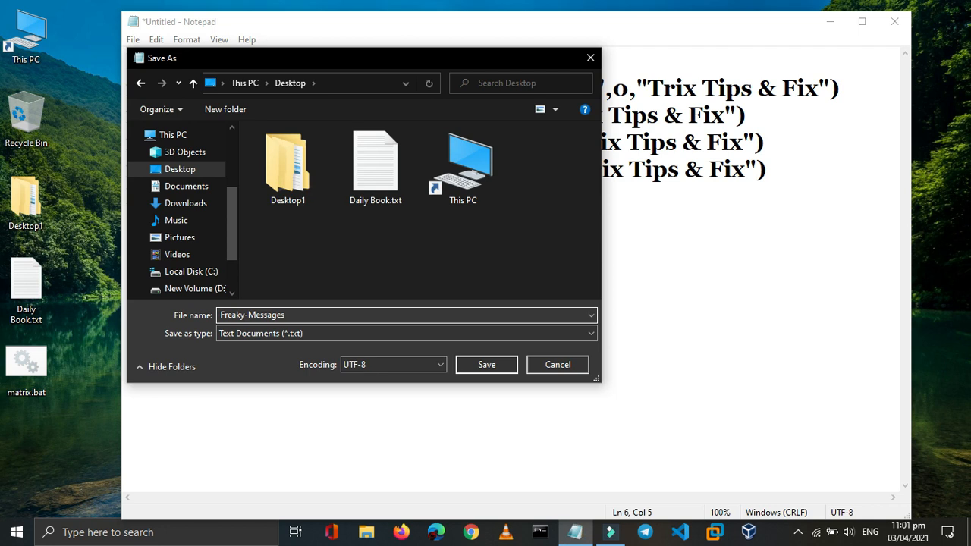
type(".v")
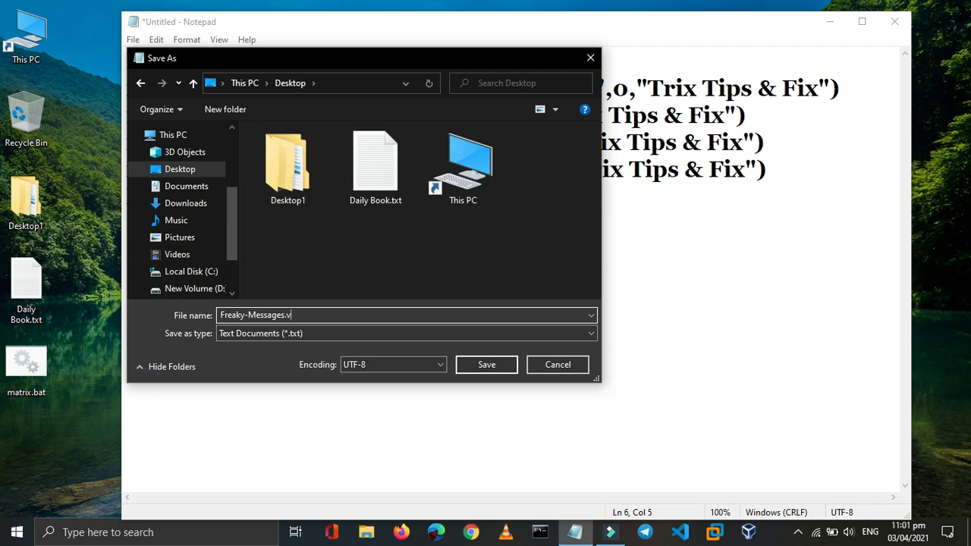
type("bs")
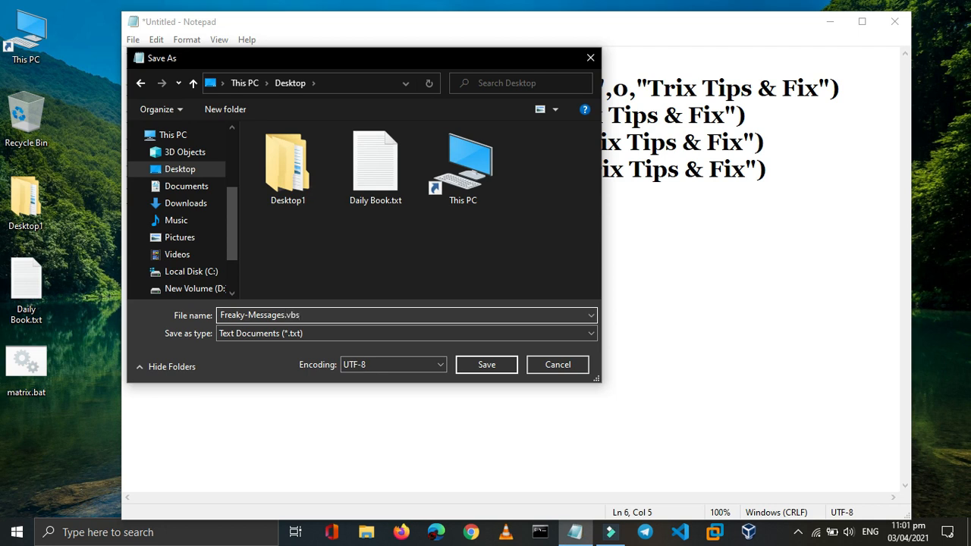
left_click(485, 364)
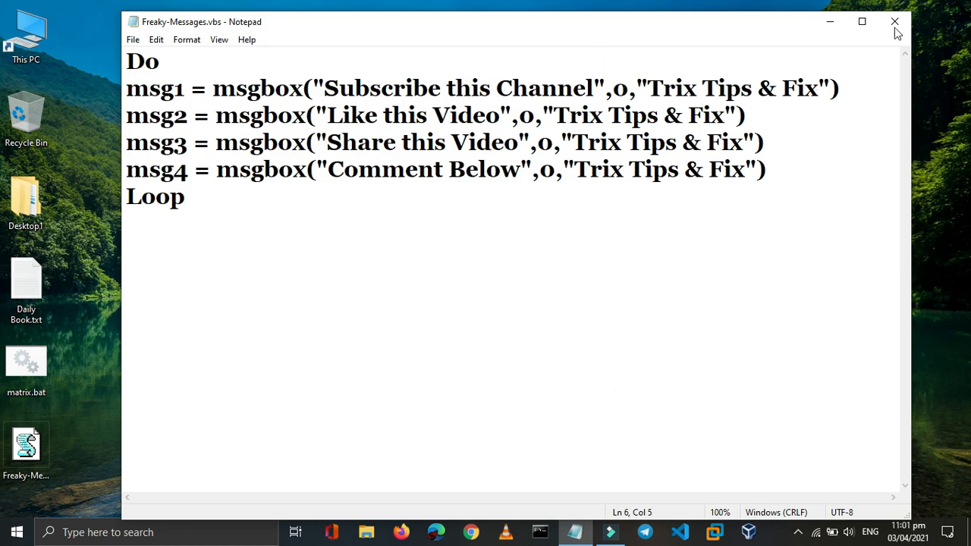
left_click(893, 21)
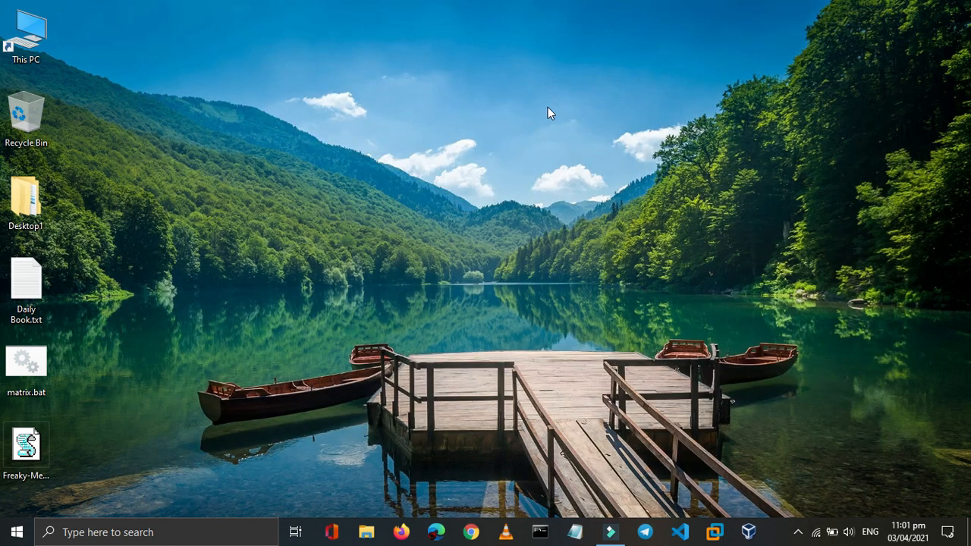
- Run Freaky-Messages.vbs and dismiss its repeating Subscribe, Like and Share message boxes
left_click_drag(27, 443, 209, 368)
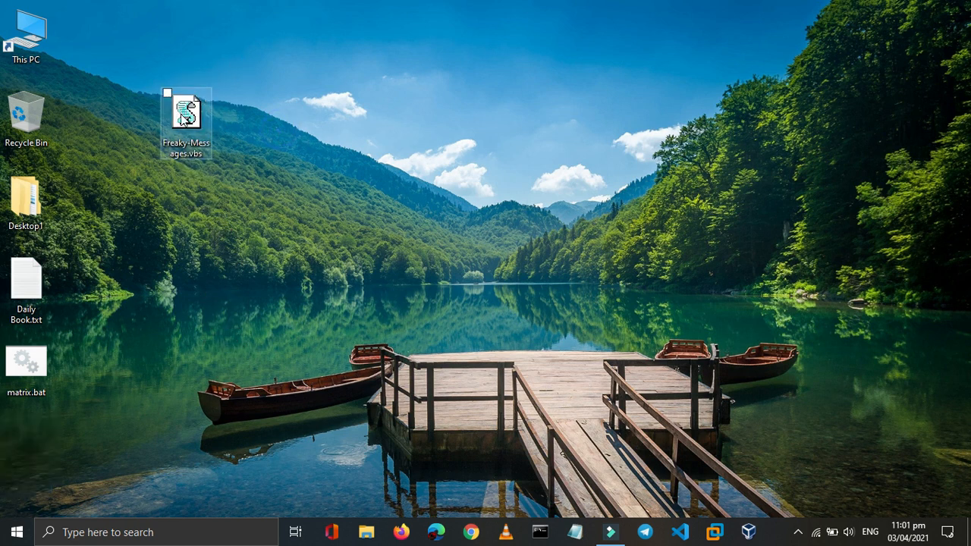
double_click(185, 110)
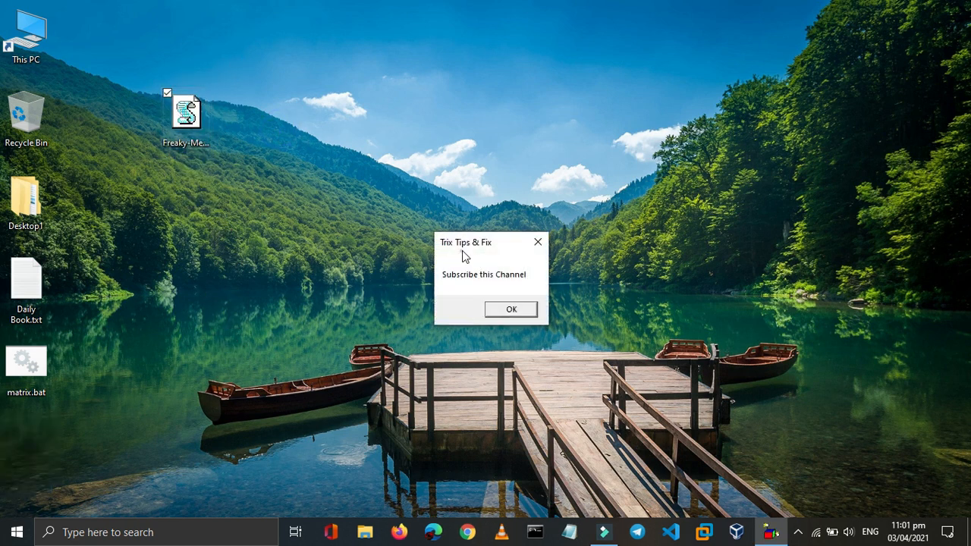
left_click(510, 310)
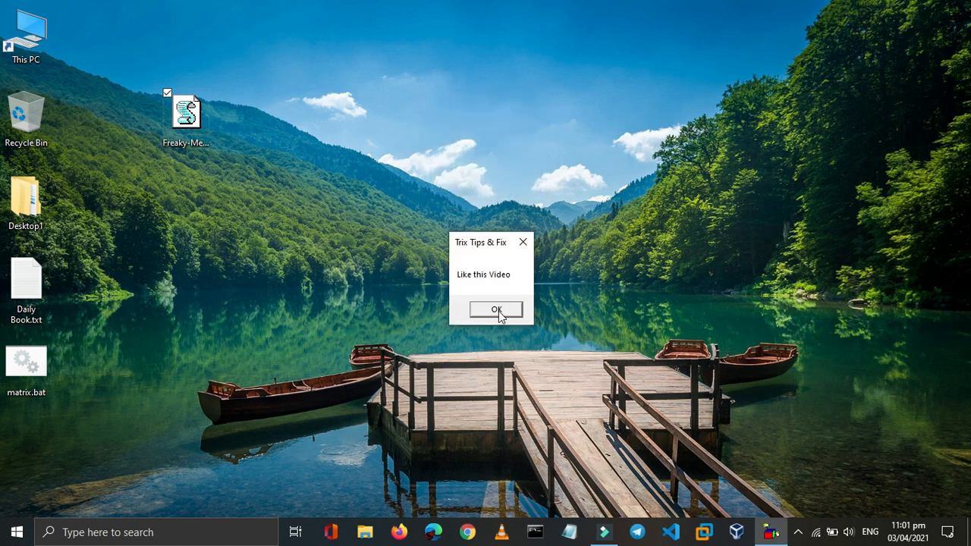
left_click(496, 310)
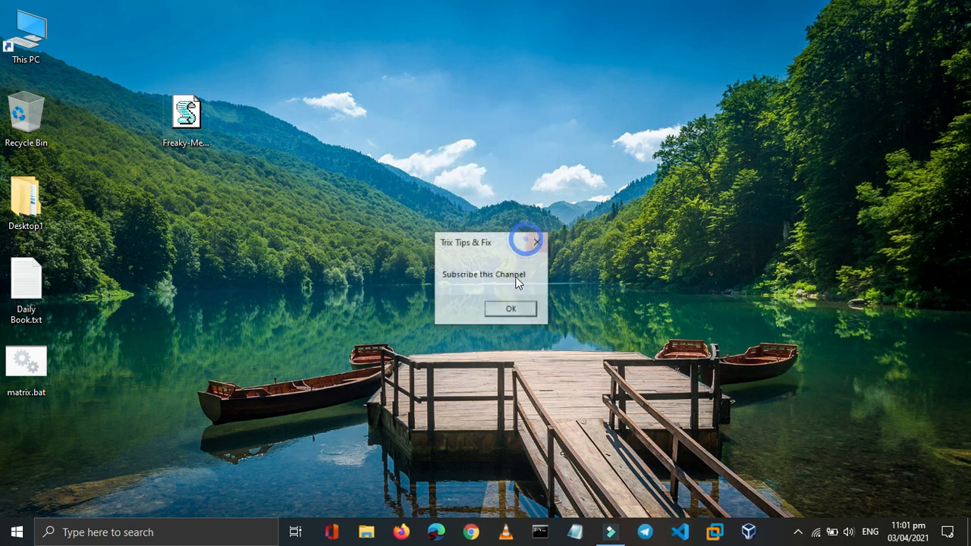
left_click(509, 310)
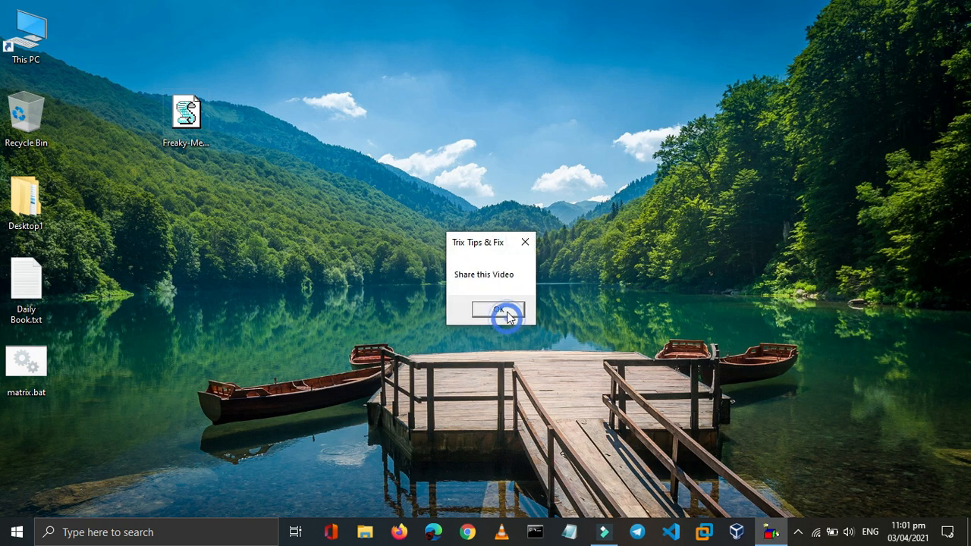
left_click(500, 309)
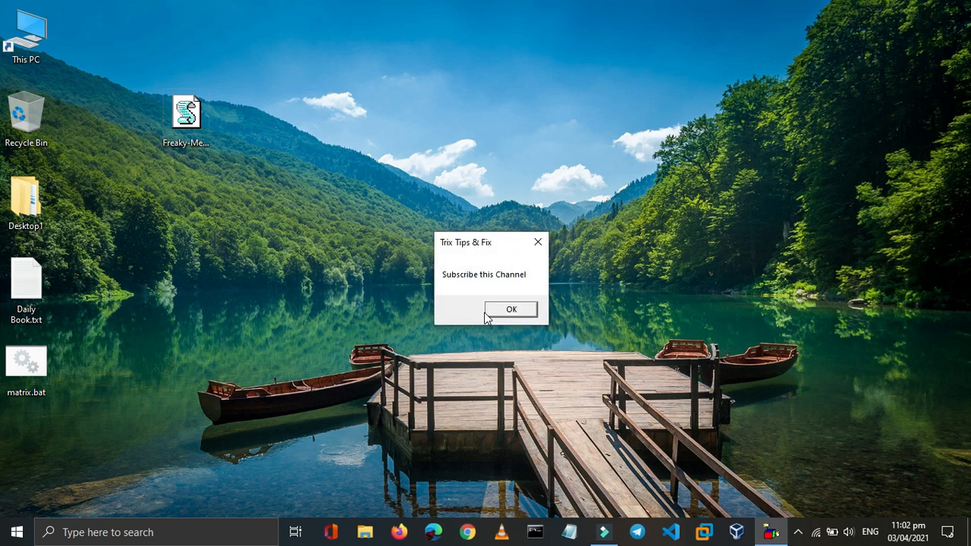
left_click(509, 309)
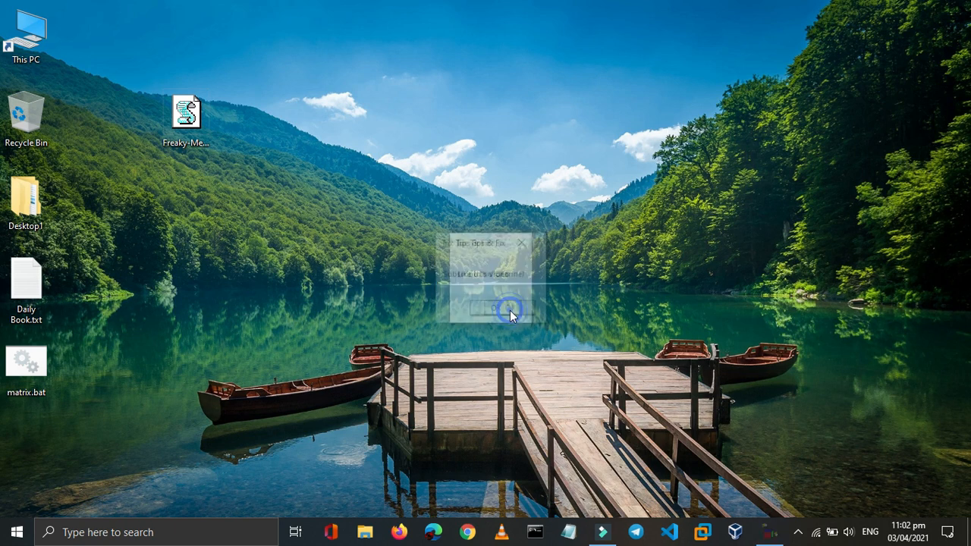
- Search Windows for 'task manager' to find a way to stop the looping script
type("task manager")
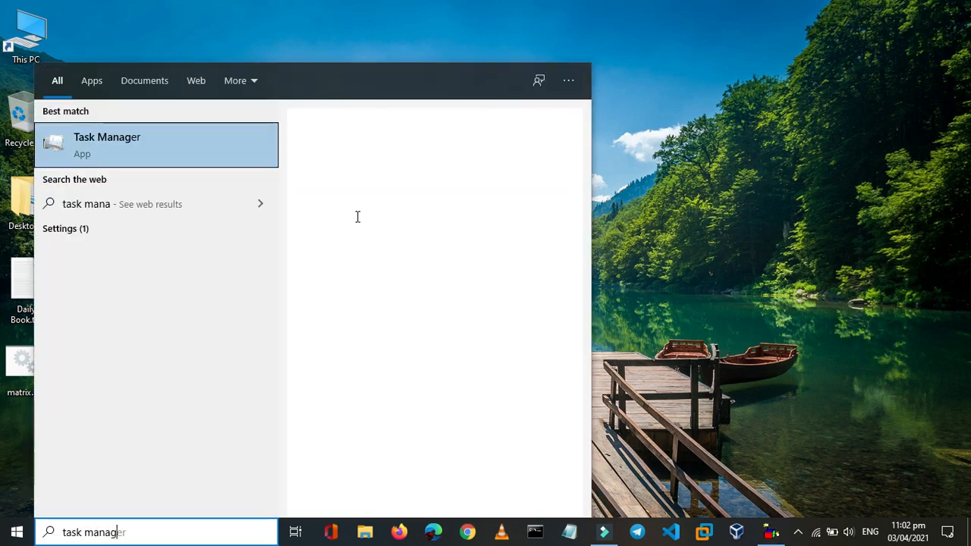
- End the Microsoft Windows Based Script Host process behind the popups, then close Task Manager
left_click(107, 144)
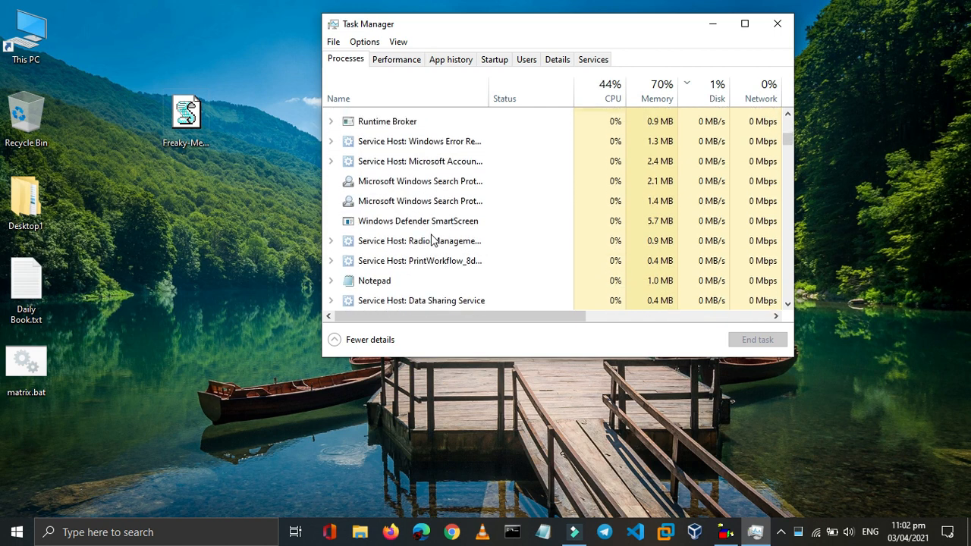
scroll("down", 3)
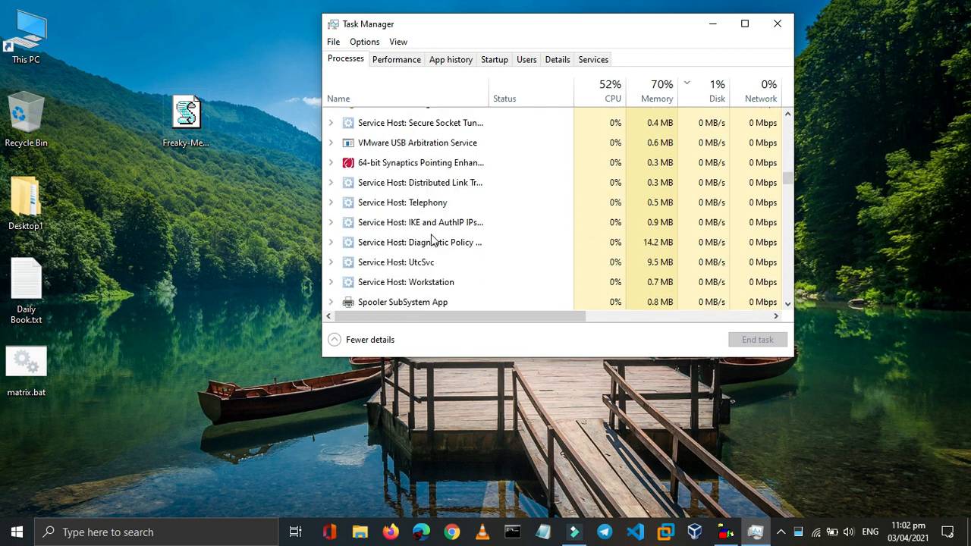
scroll("down", 3)
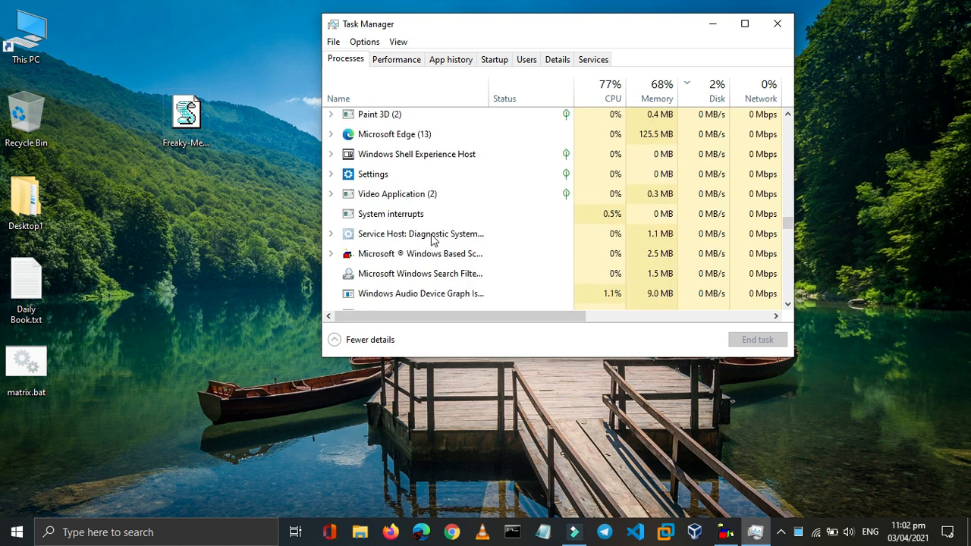
left_click(331, 209)
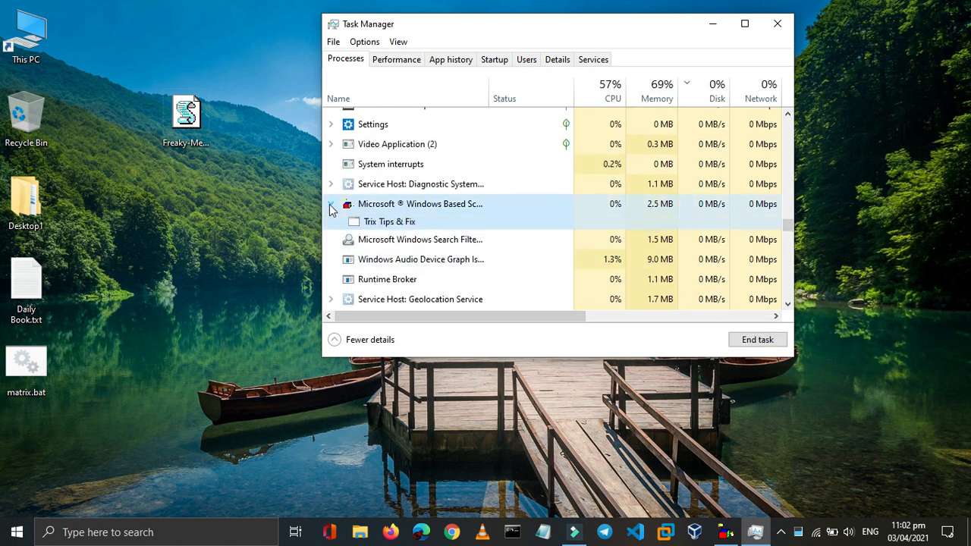
left_click(388, 221)
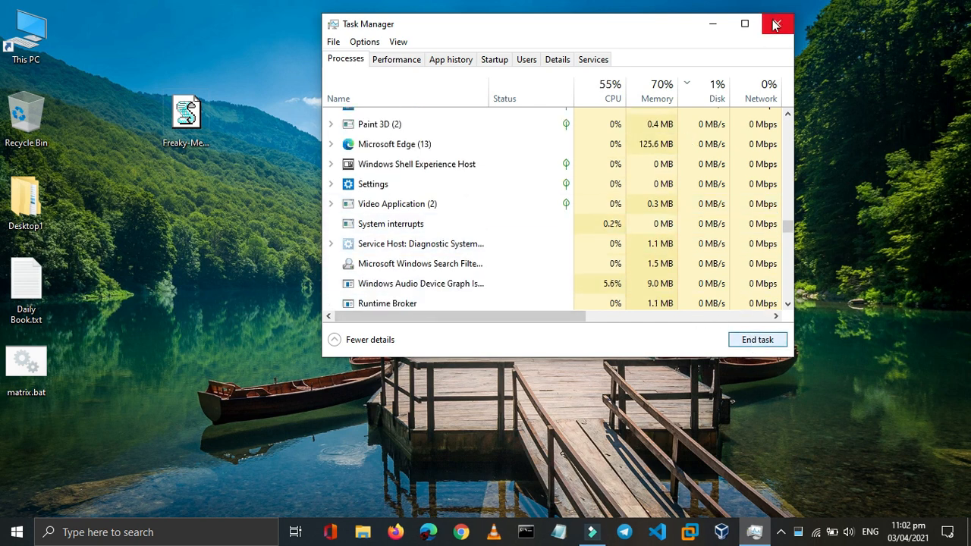
left_click(777, 24)
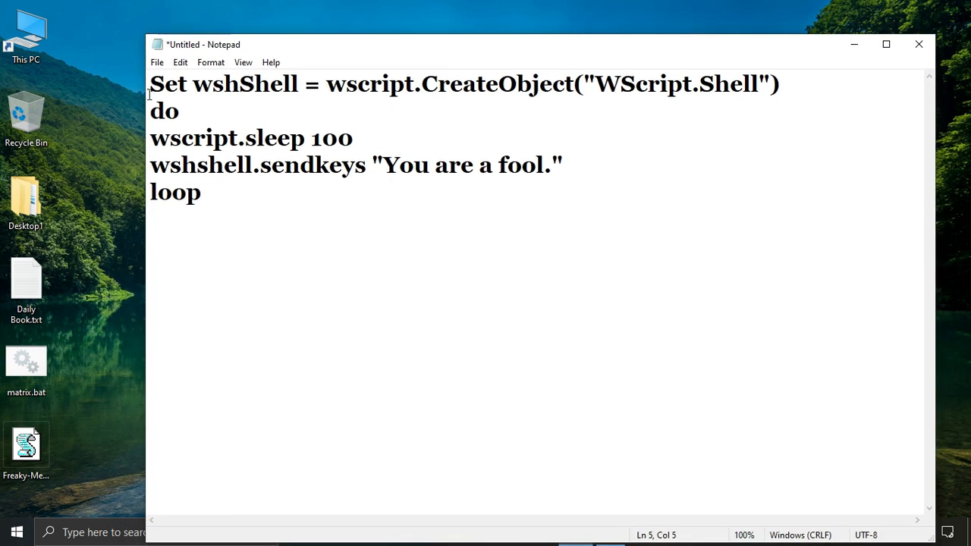
- Highlight the 'You are a fool.' message in the sendkeys line, then bring up the File menu
left_click(173, 111)
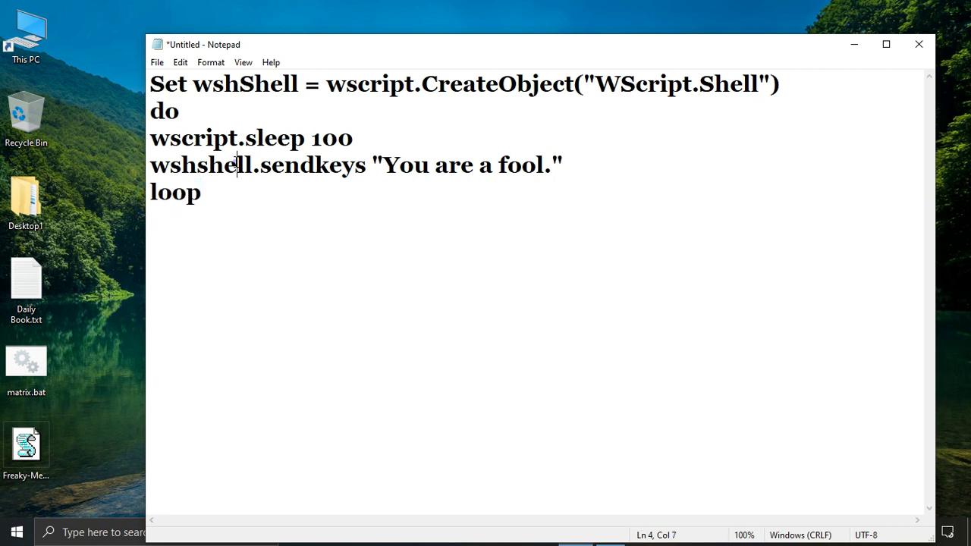
double_click(333, 138)
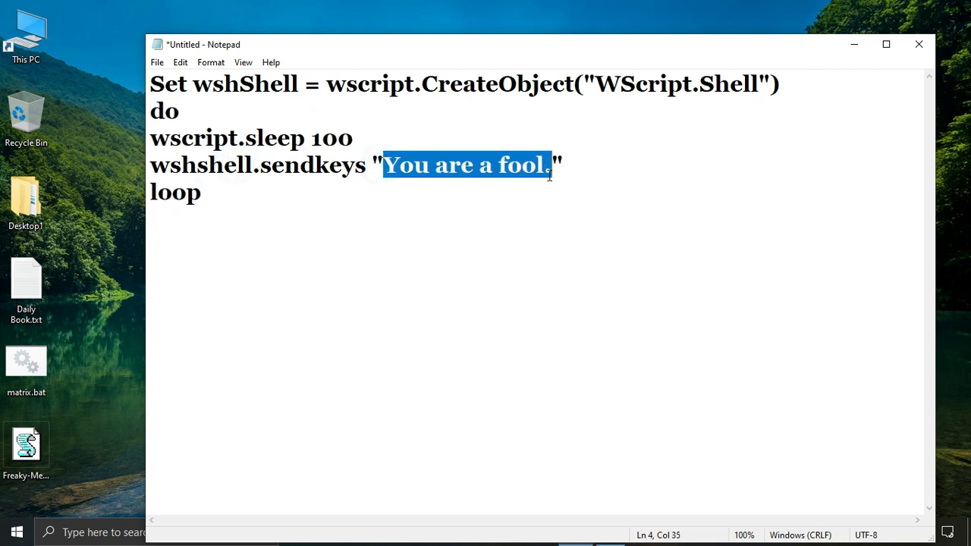
left_click(424, 179)
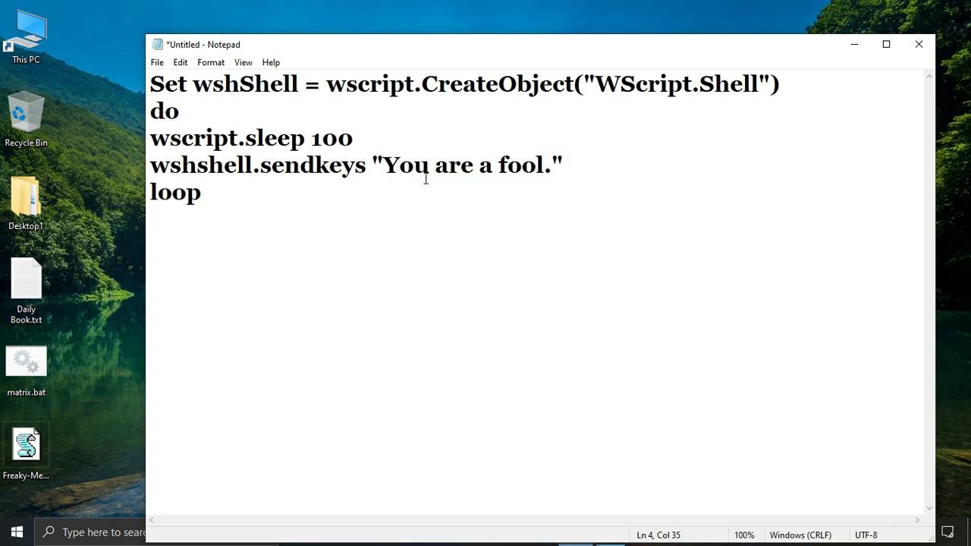
left_click(158, 63)
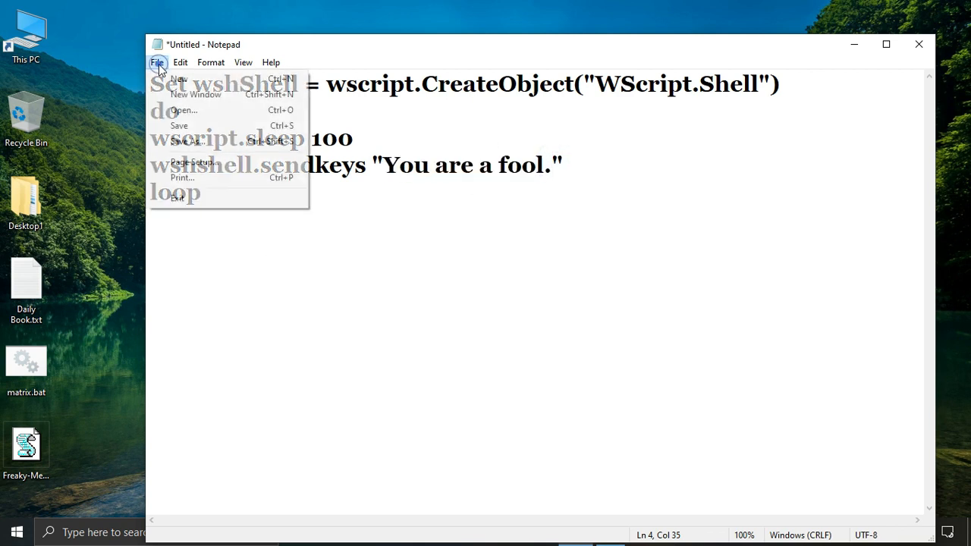
- Save the sendkeys prank script to the desktop as Annoy.vbs via Save As
left_click(157, 63)
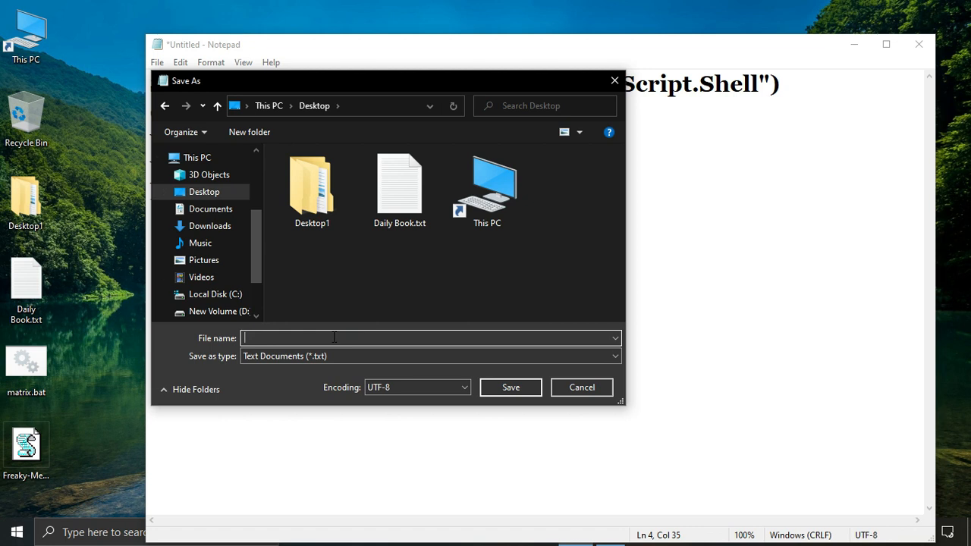
type("A")
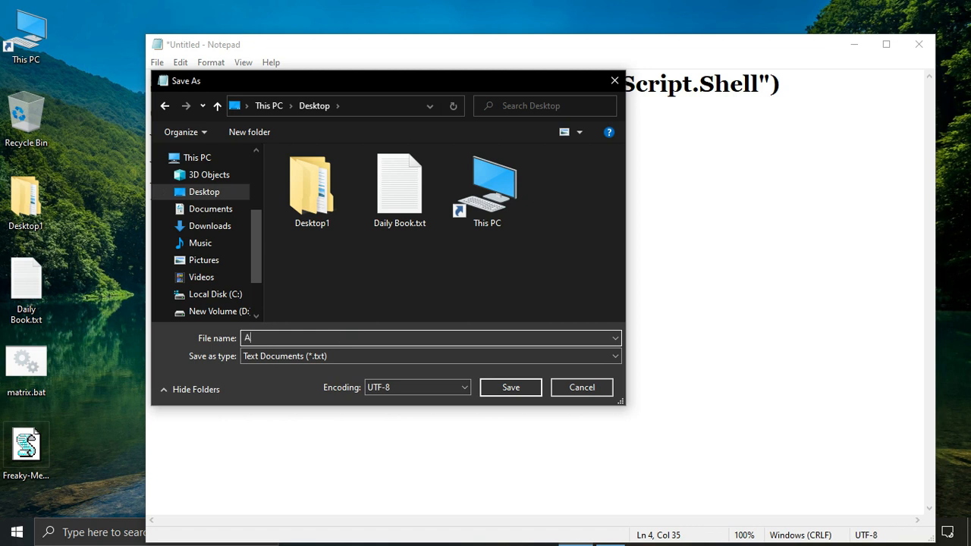
type("nnoy")
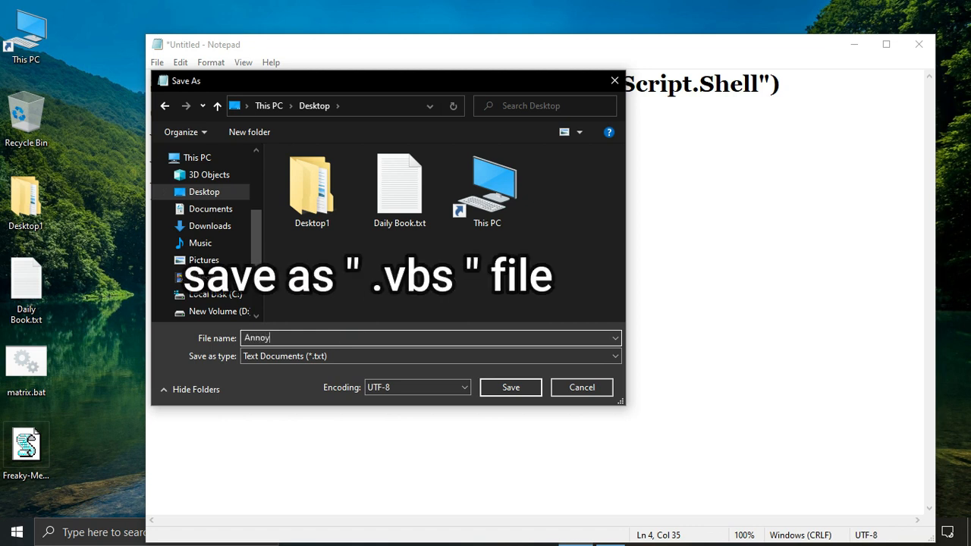
type(".")
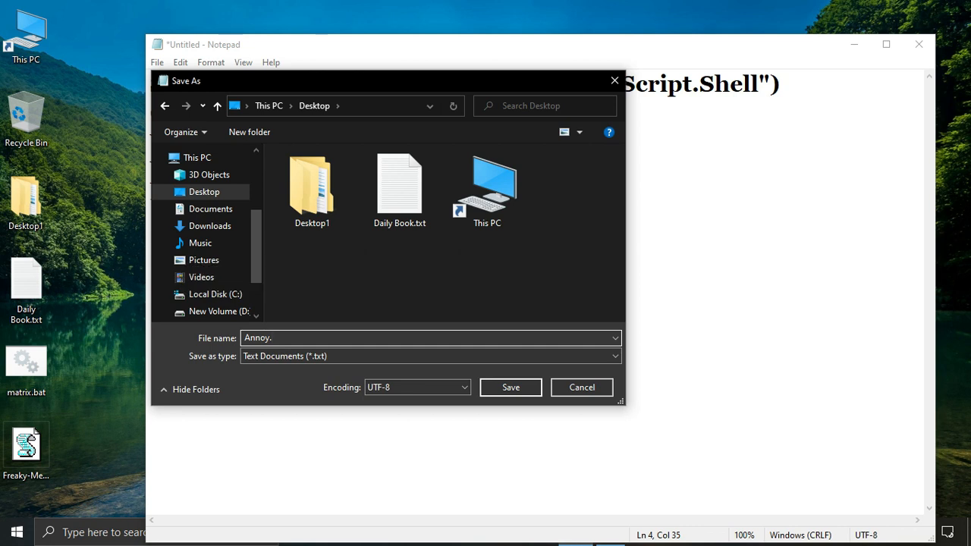
type("v")
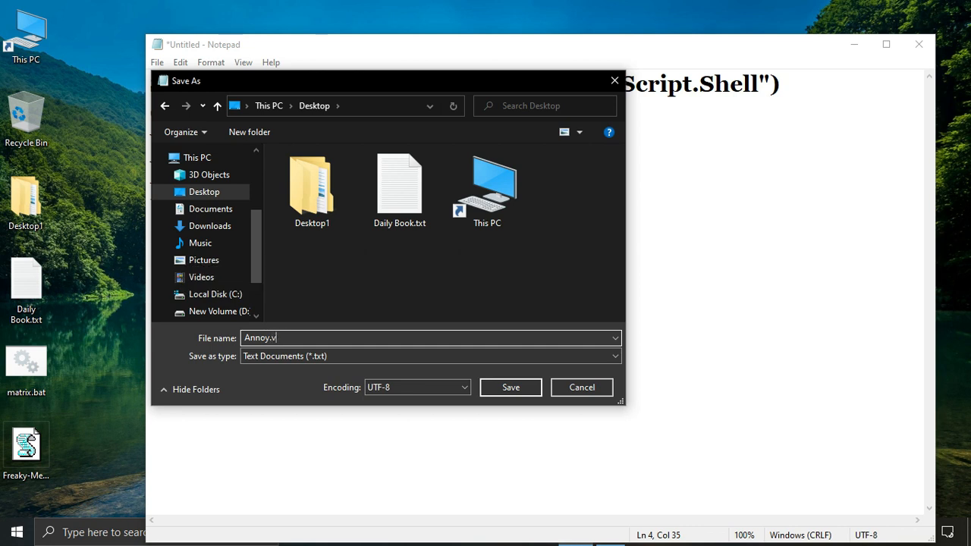
type("bs")
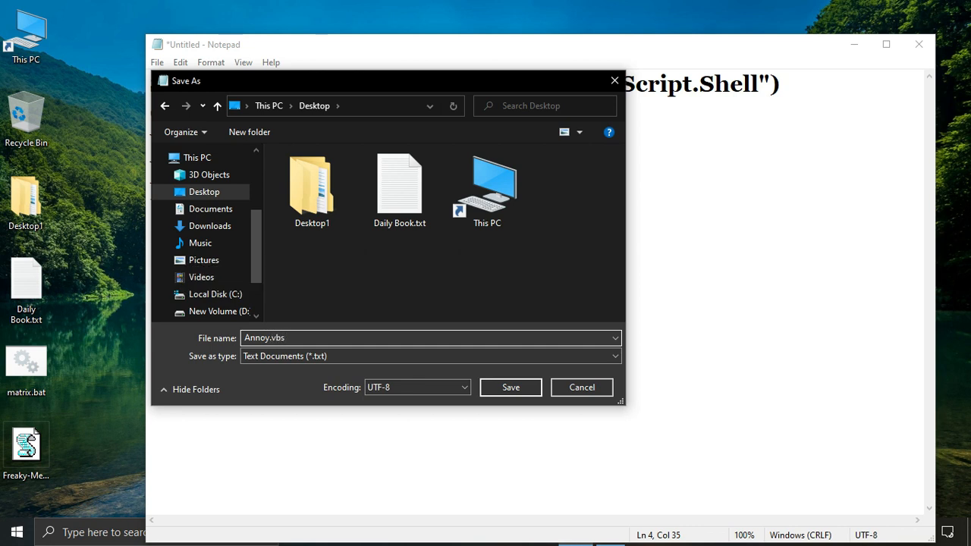
left_click(510, 387)
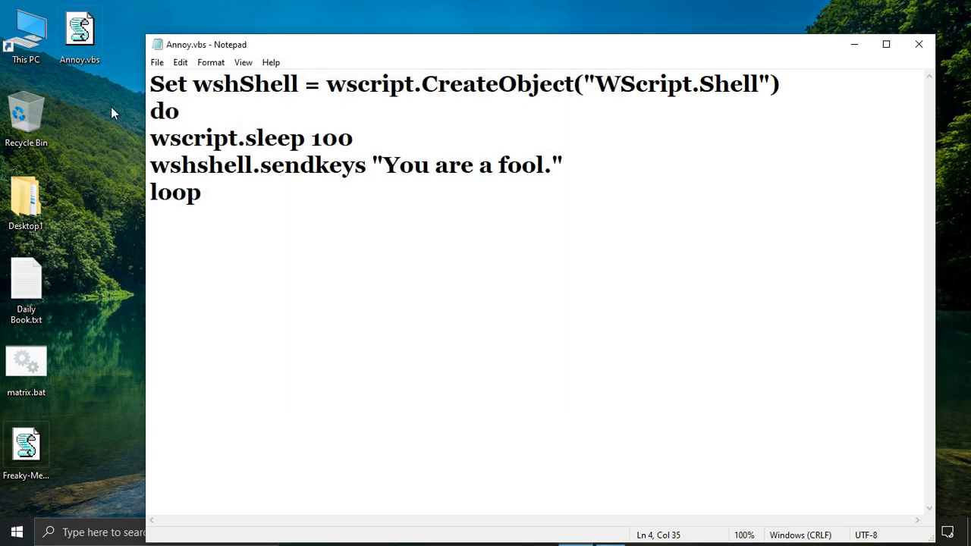
mouse_move(416, 207)
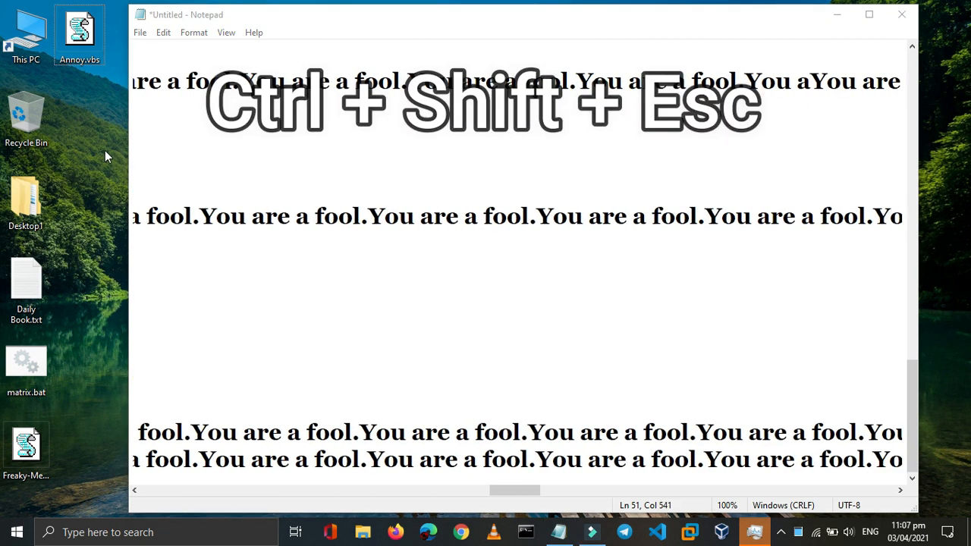
- Bring up Task Manager with Ctrl+Shift+Esc and scroll to the runaway wscript process
key("ctrl+shift+esc")
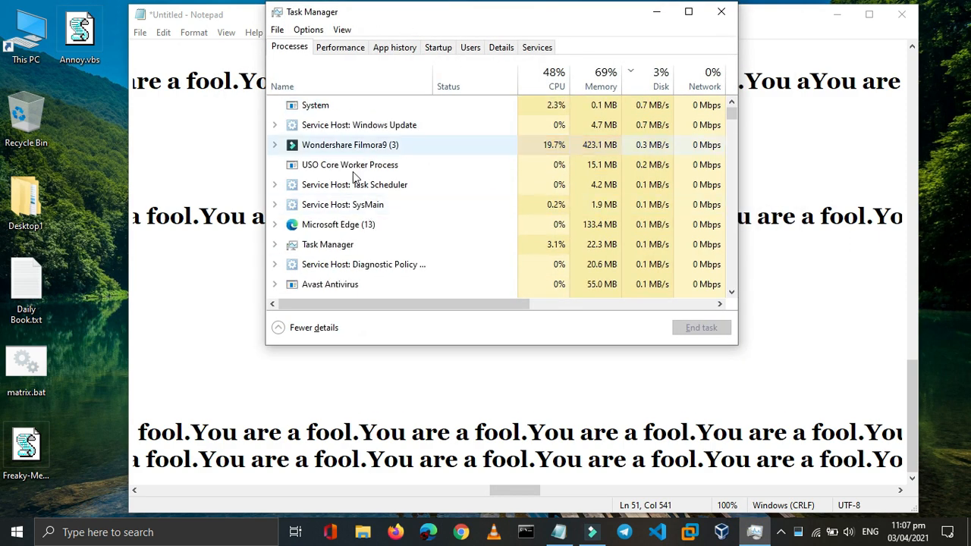
scroll("down", 3)
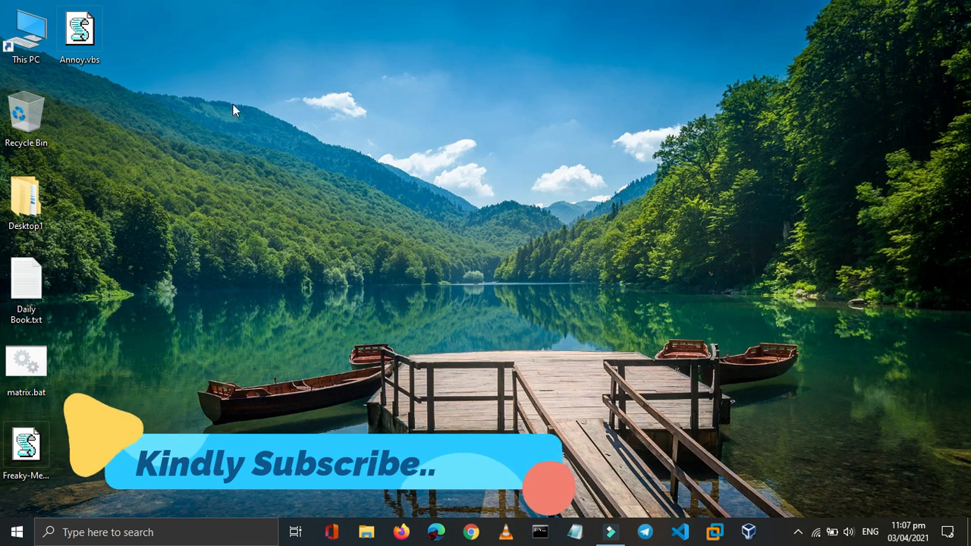
mouse_move(79, 27)
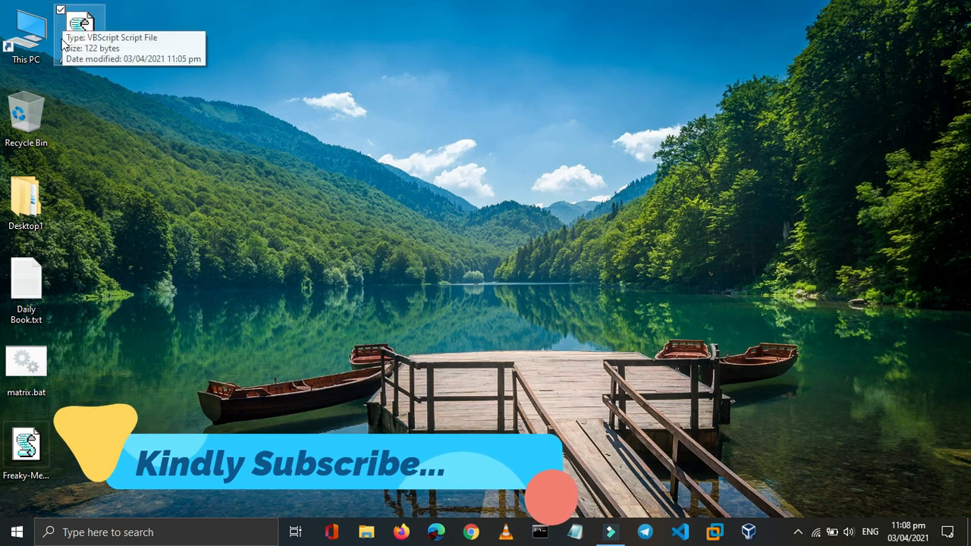
mouse_move(166, 125)
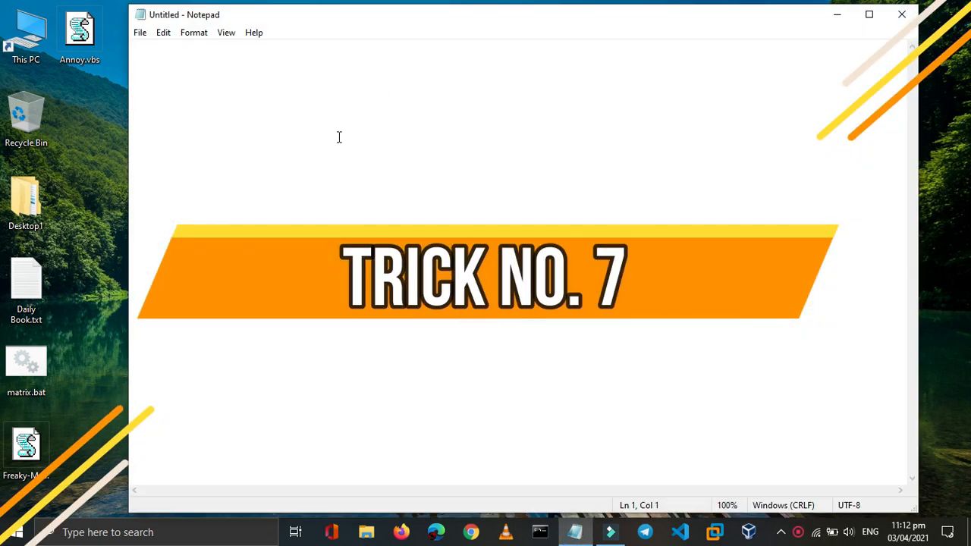
type("@echo off")
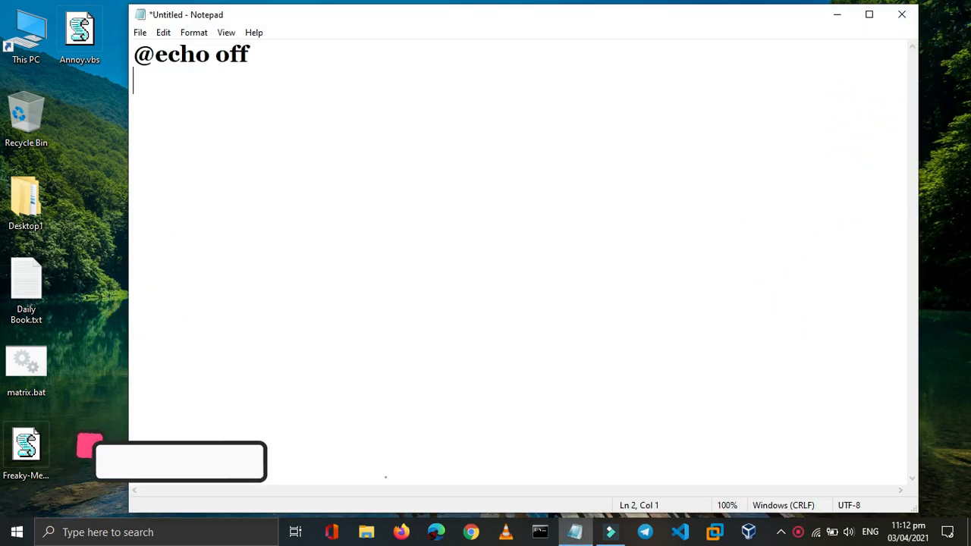
type("shutd")
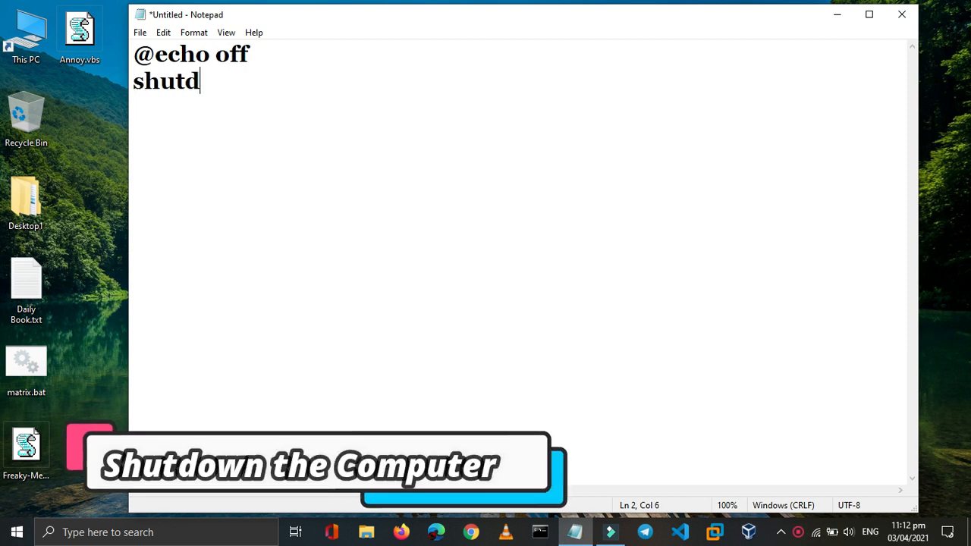
type("own.exe")
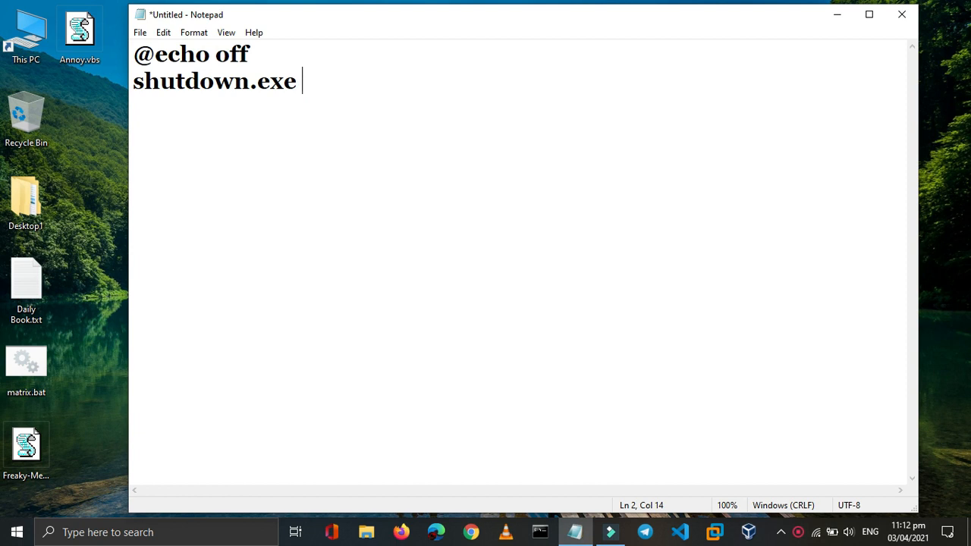
type("-s")
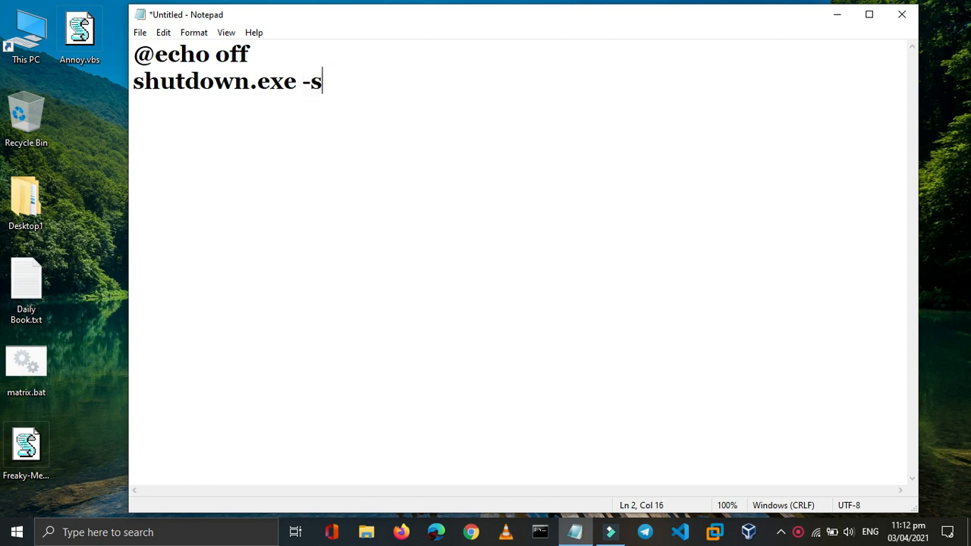
type("\" -\"")
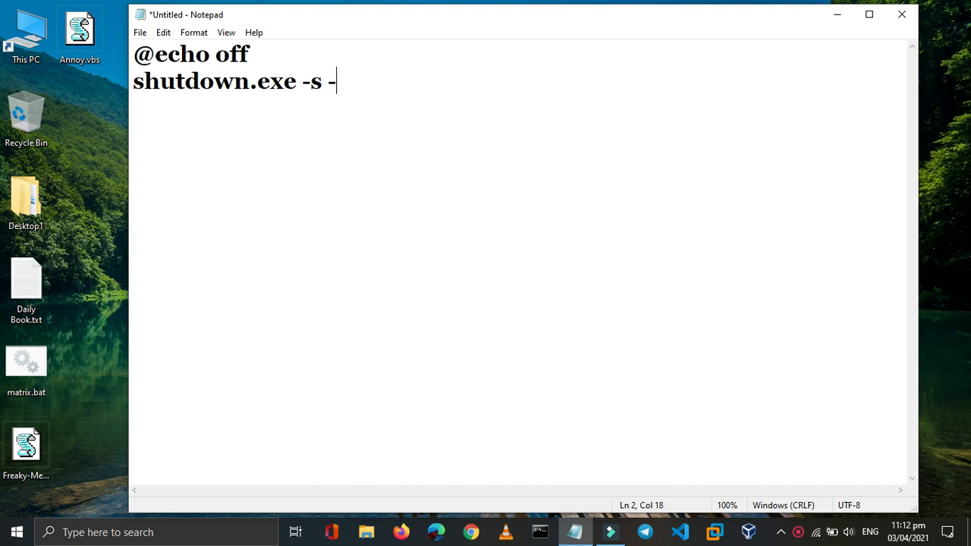
type("c\"\"")
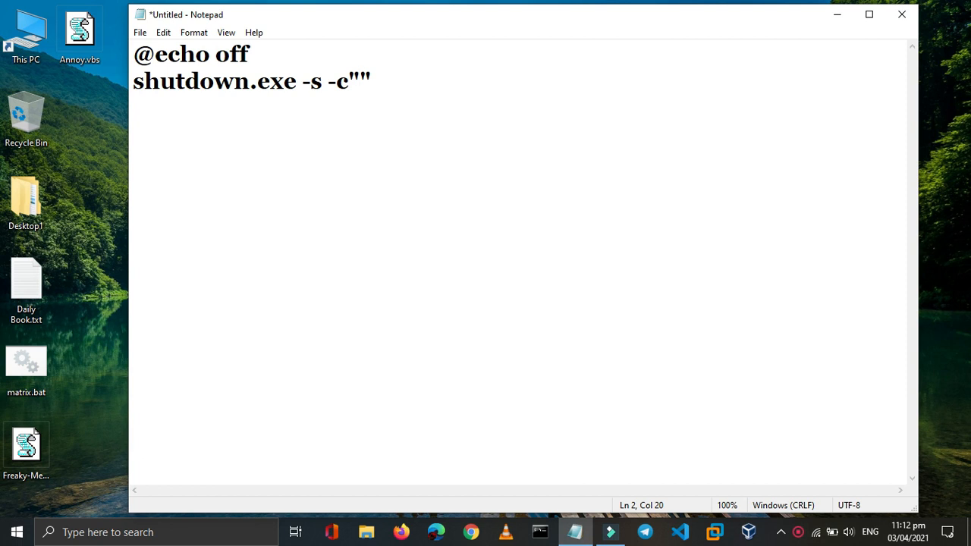
type("Now, Take some rest.")
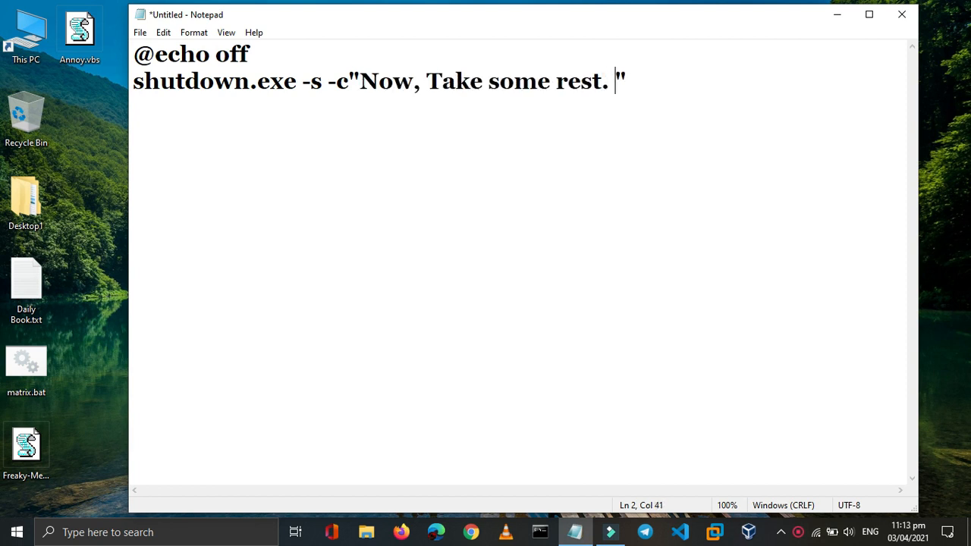
type("Byeee.....")
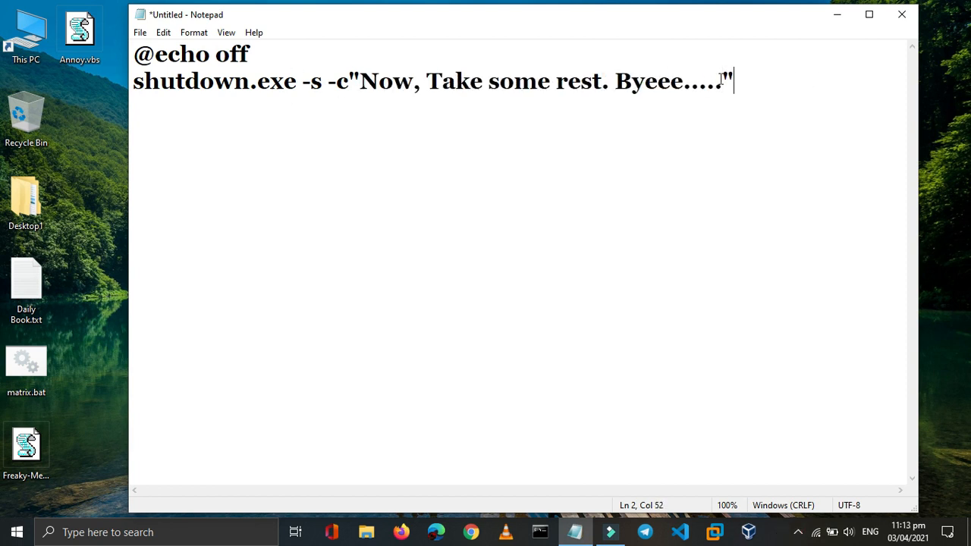
- Append the -t 60 timer, correcting a mistyped digit, so shutdown waits 60 seconds
type("-t")
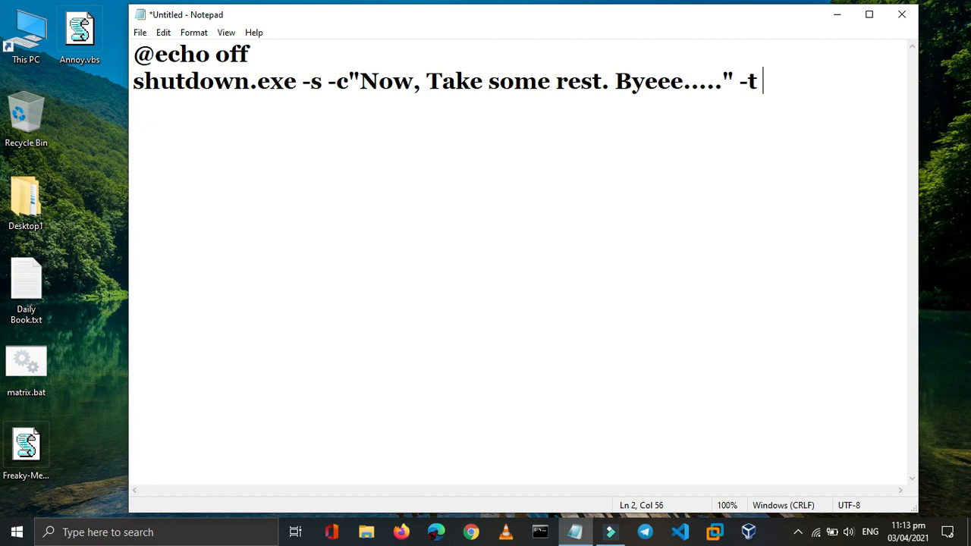
type("1")
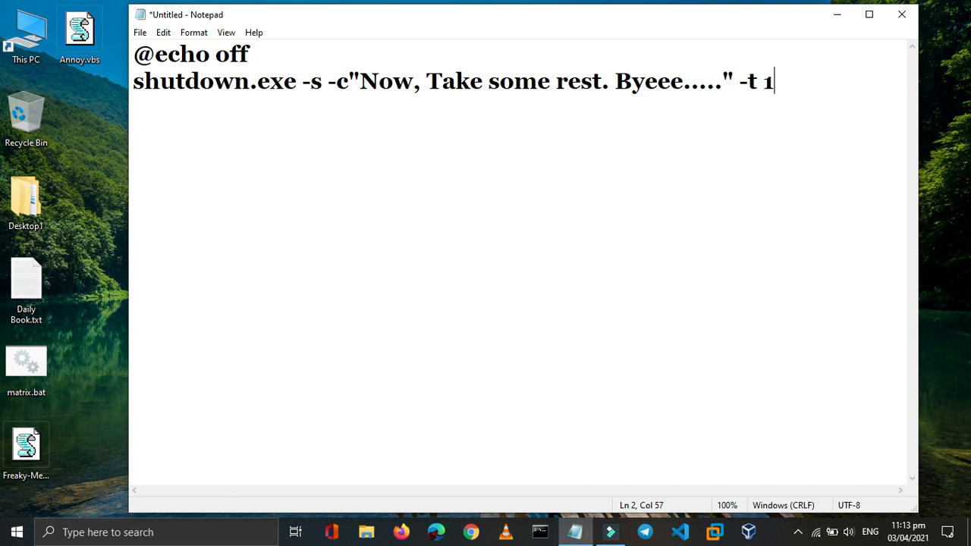
key("backspace")
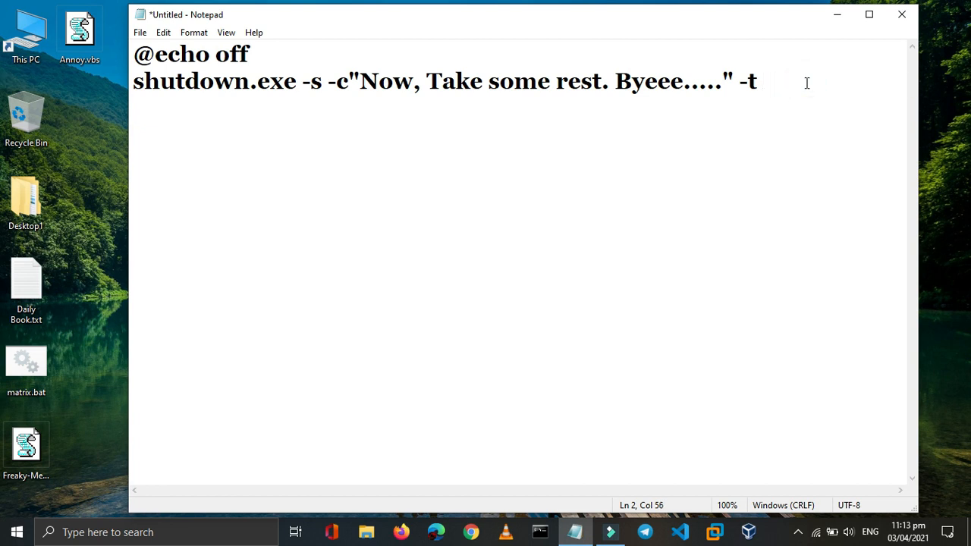
type("60")
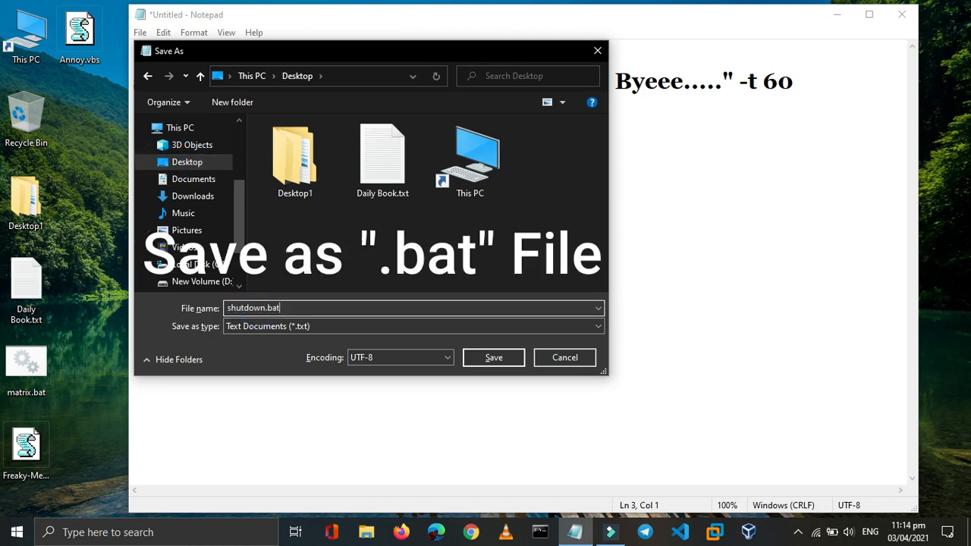
- Save the script as shutdown.bat and move its desktop icon to the upper middle
left_click(493, 358)
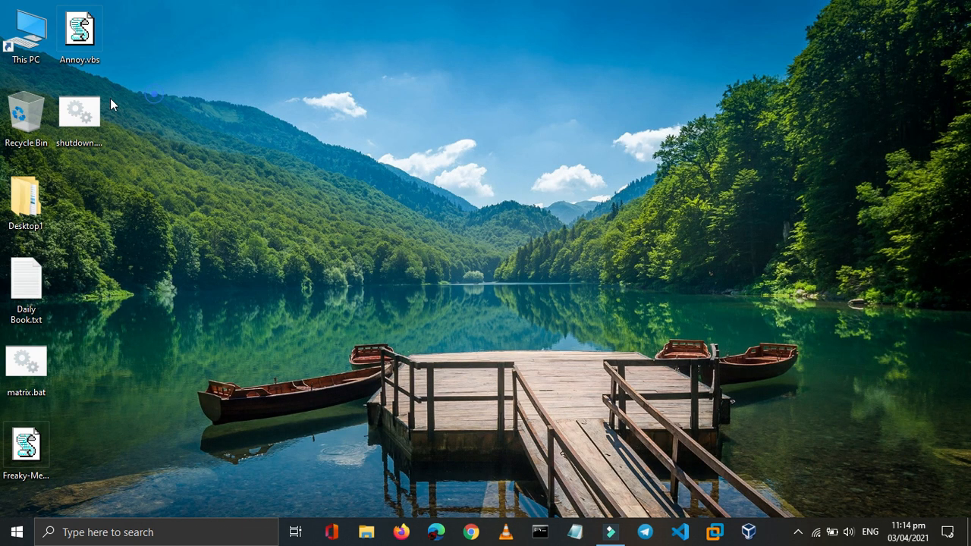
left_click_drag(79, 112, 507, 112)
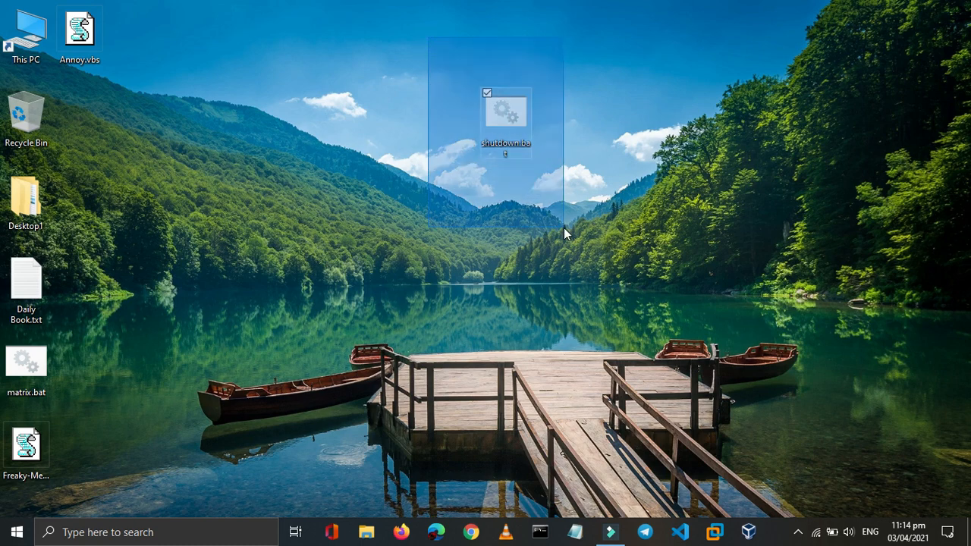
left_click(563, 233)
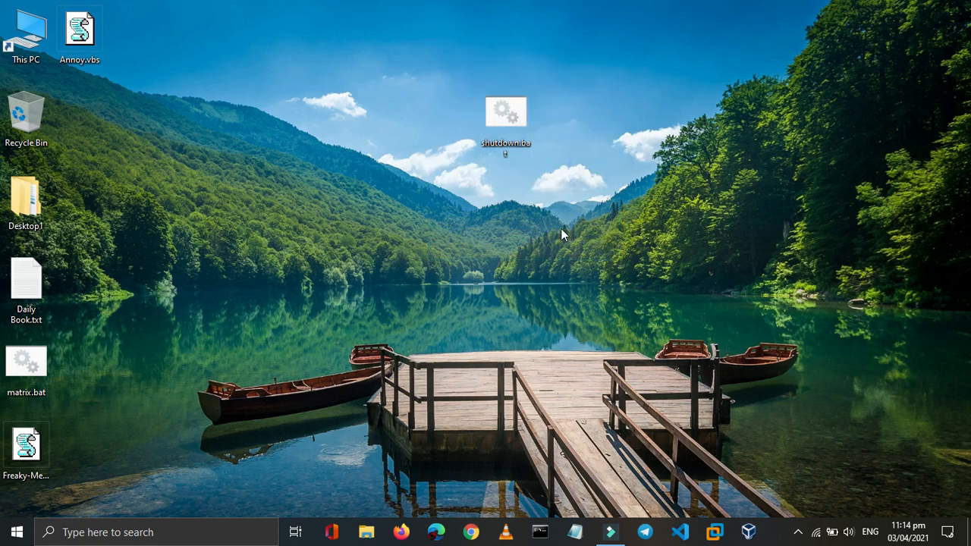